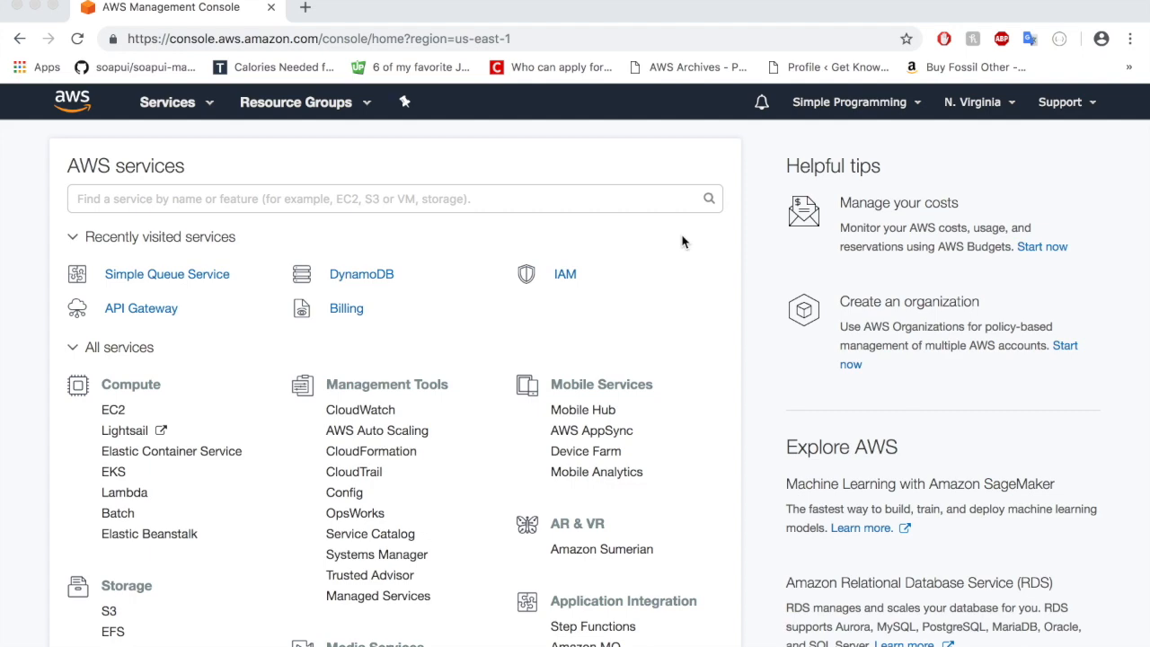
- Scroll the AWS services list and open Simple Queue Service under Application Integration
scroll("down", 3)
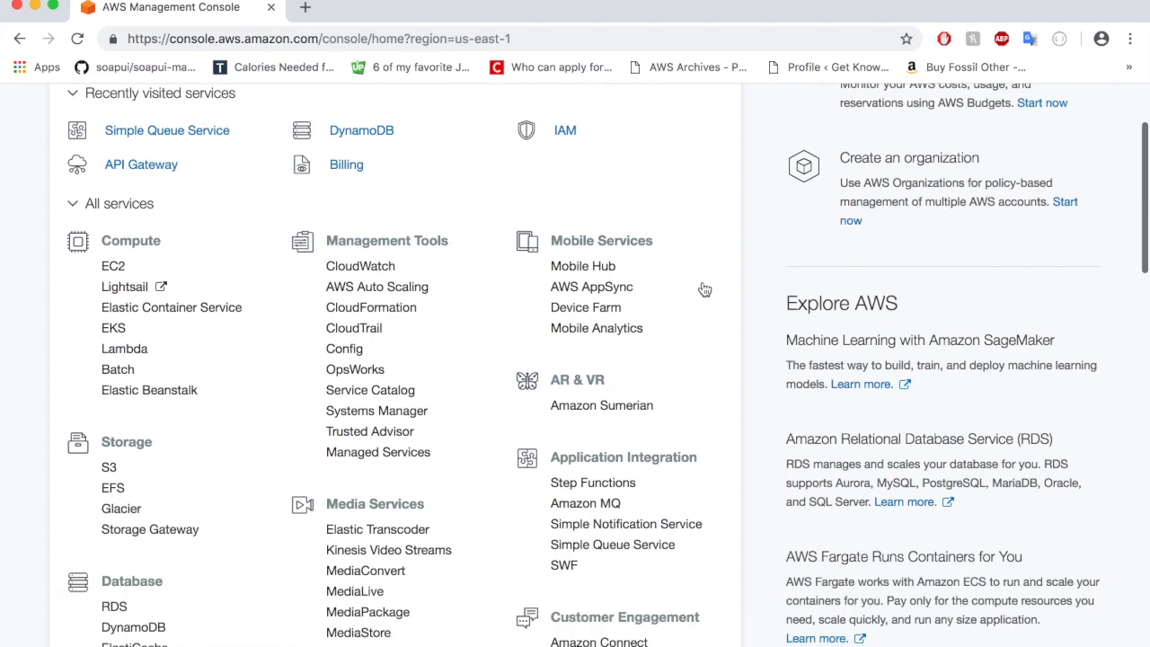
scroll("down", 3)
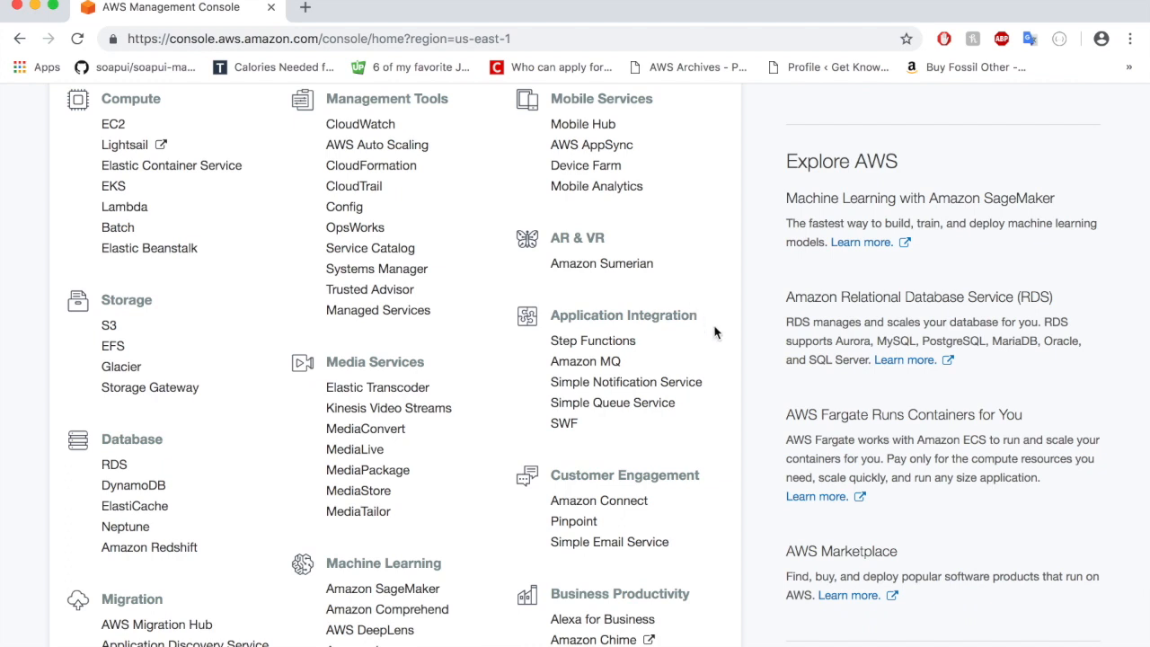
mouse_move(705, 325)
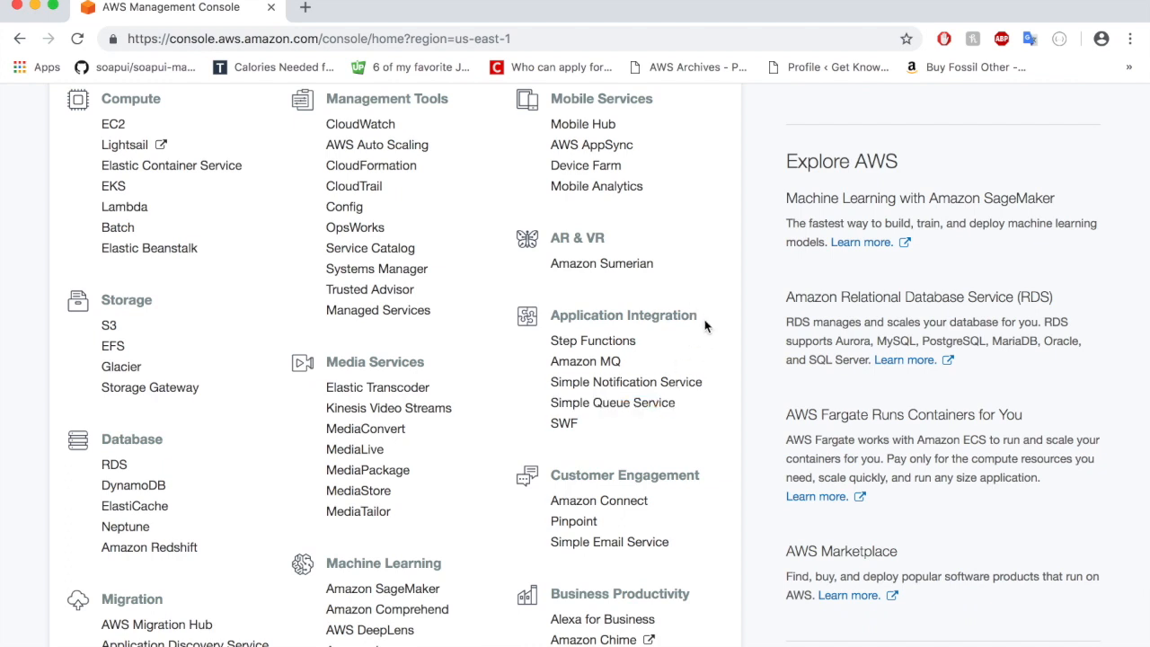
mouse_move(715, 325)
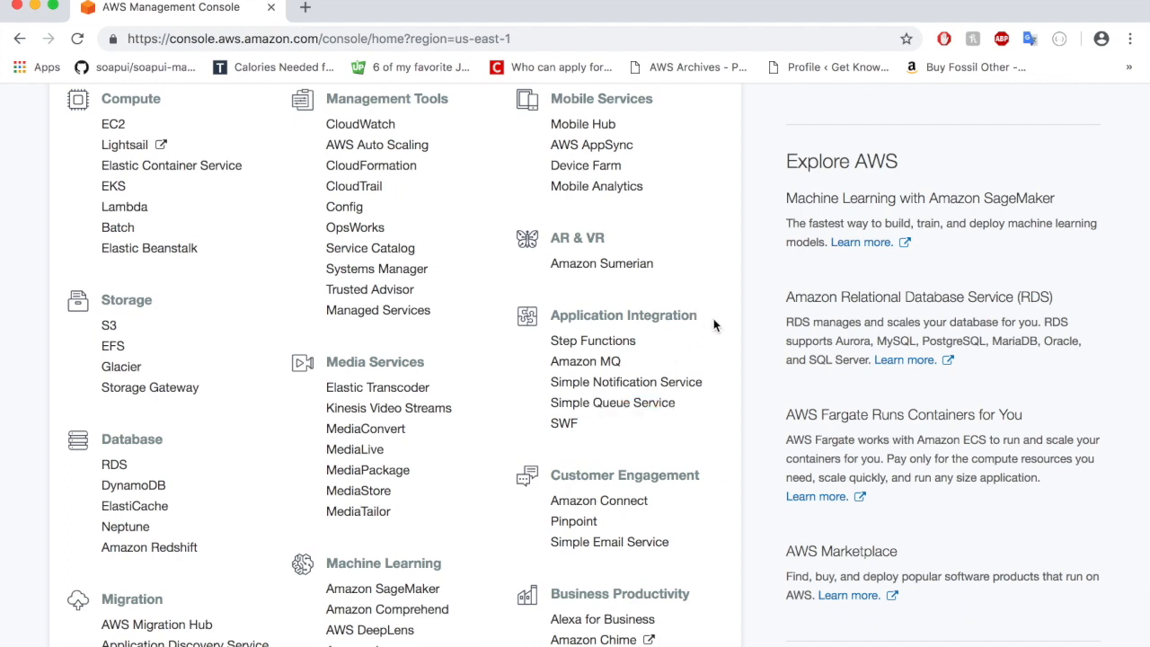
left_click(612, 402)
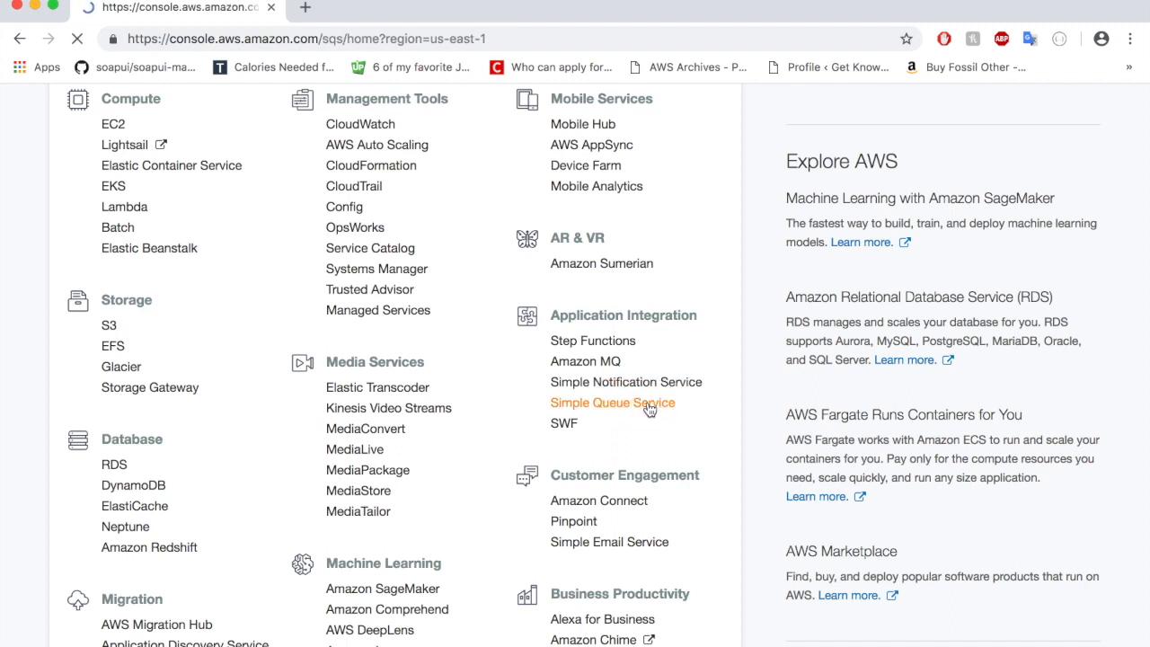
left_click(611, 403)
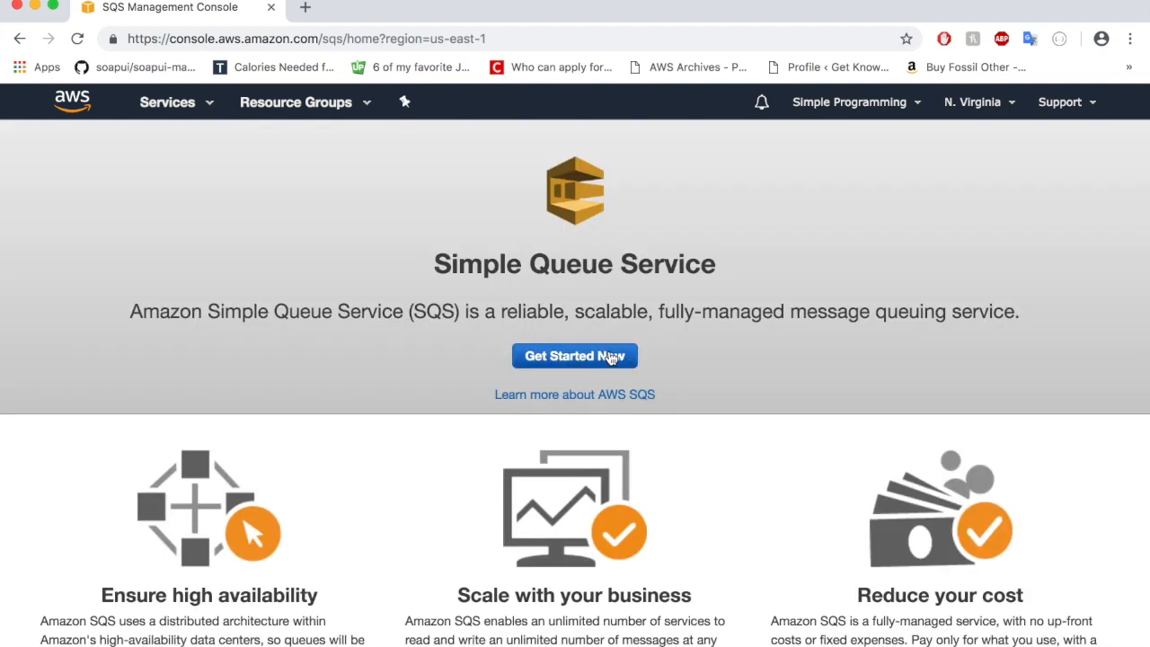
- Start a new Standard queue named spring-boot-sqs and scroll to the create buttons
left_click(573, 355)
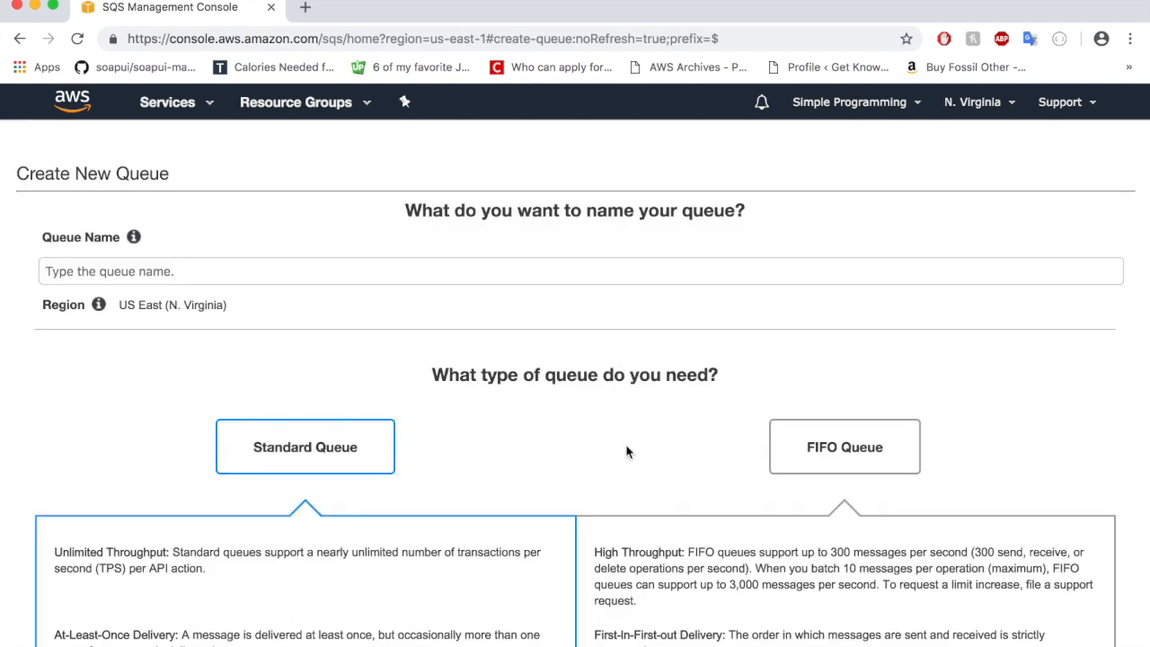
left_click(580, 259)
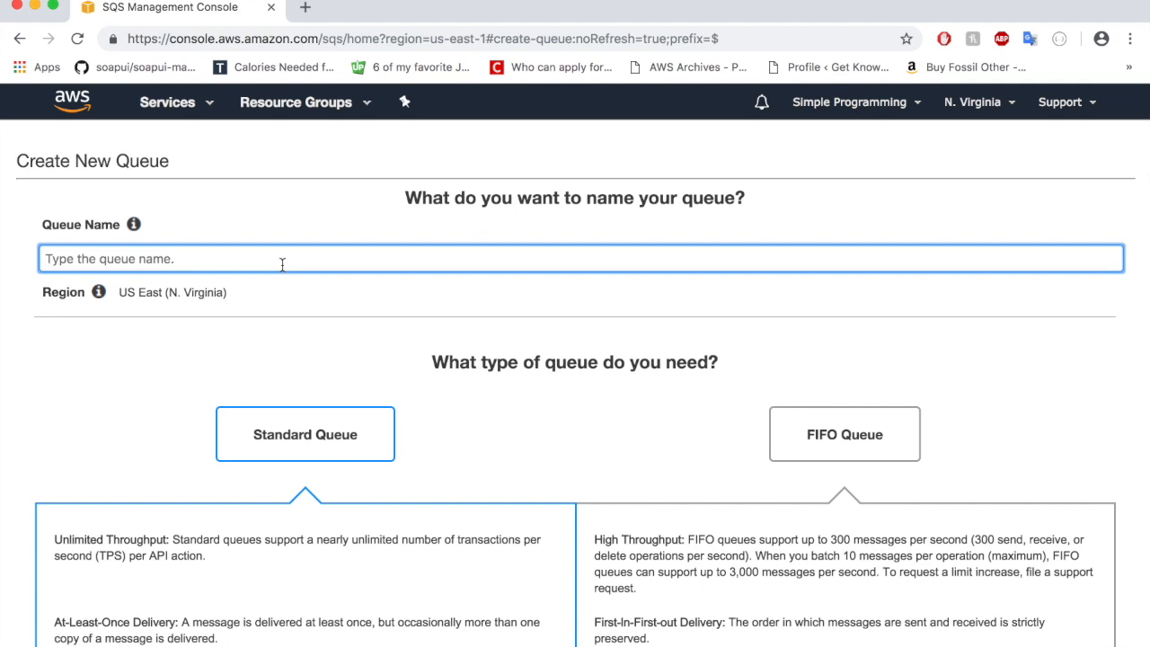
type("spring-bo")
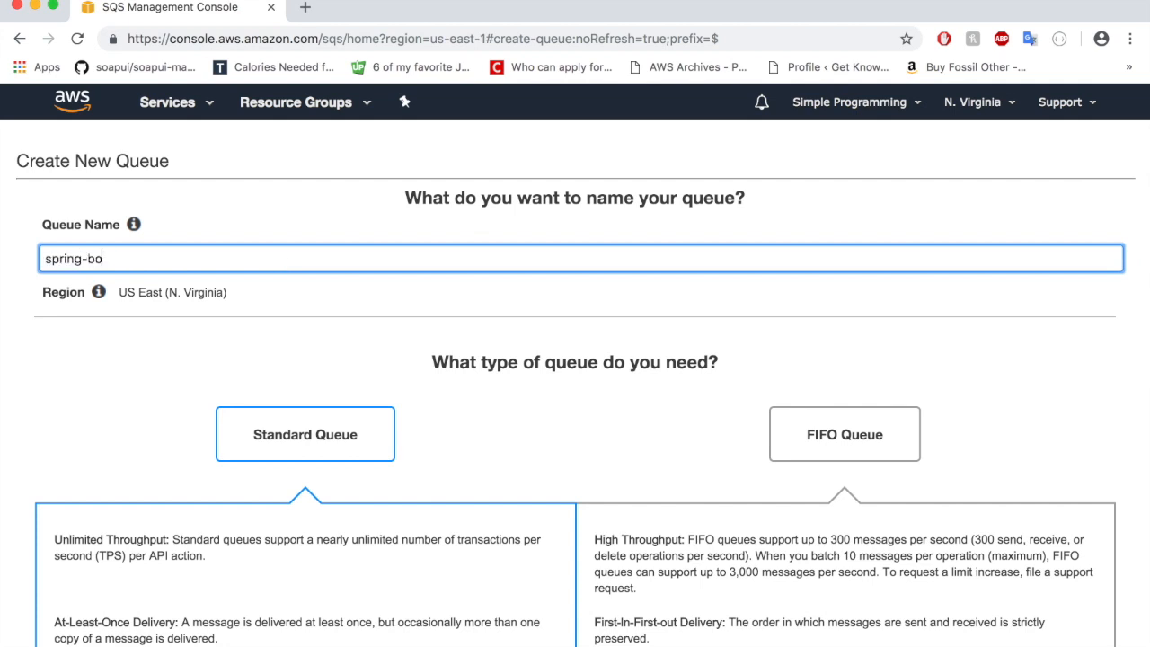
type("ot-sqs")
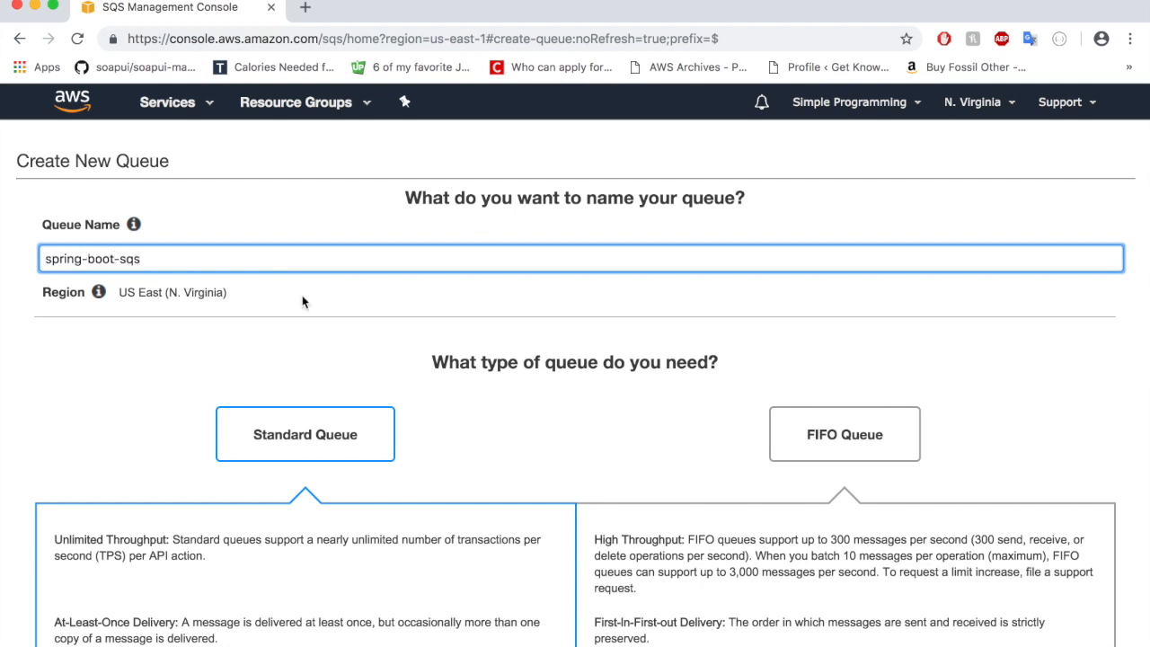
scroll("down", 3)
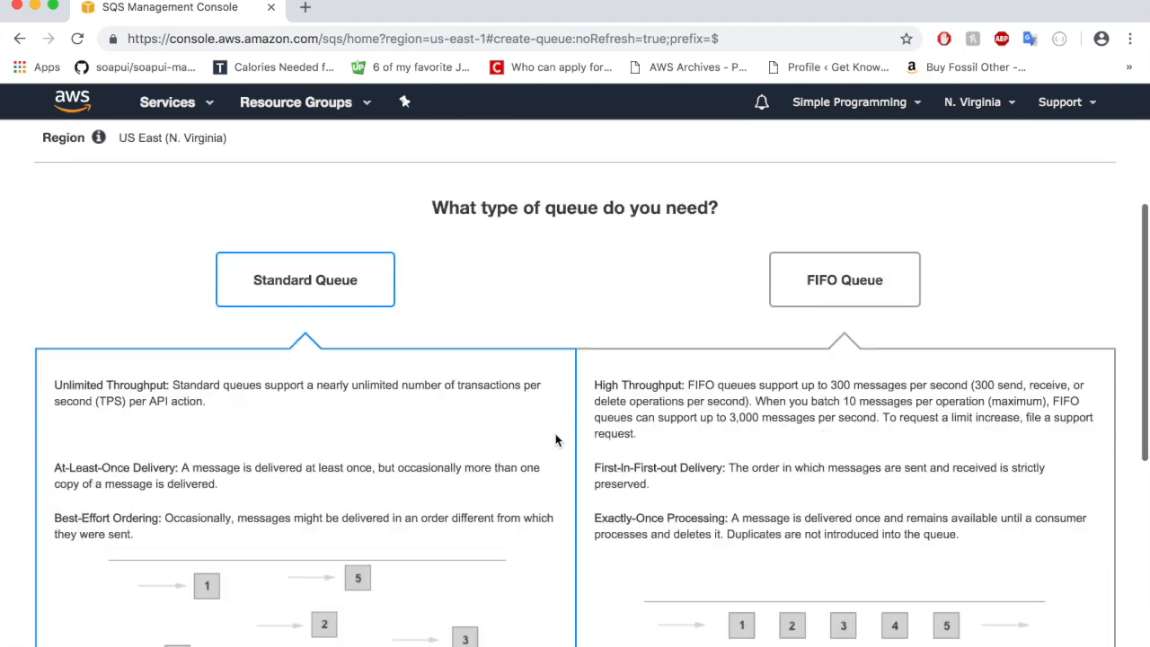
scroll("down", 3)
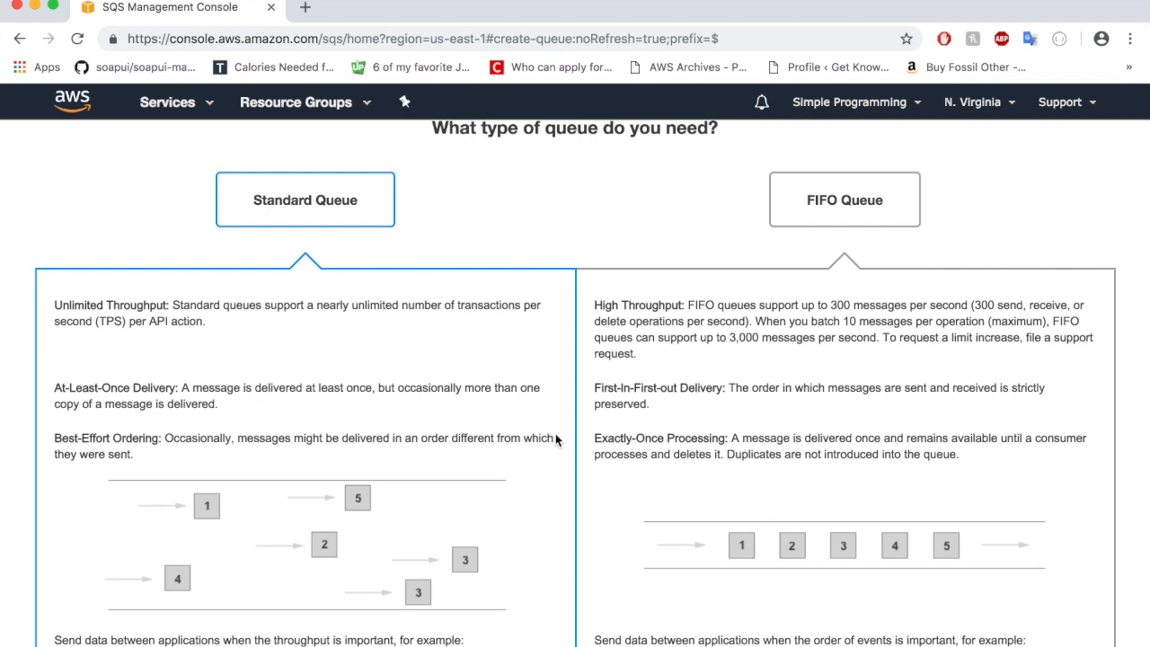
mouse_move(467, 418)
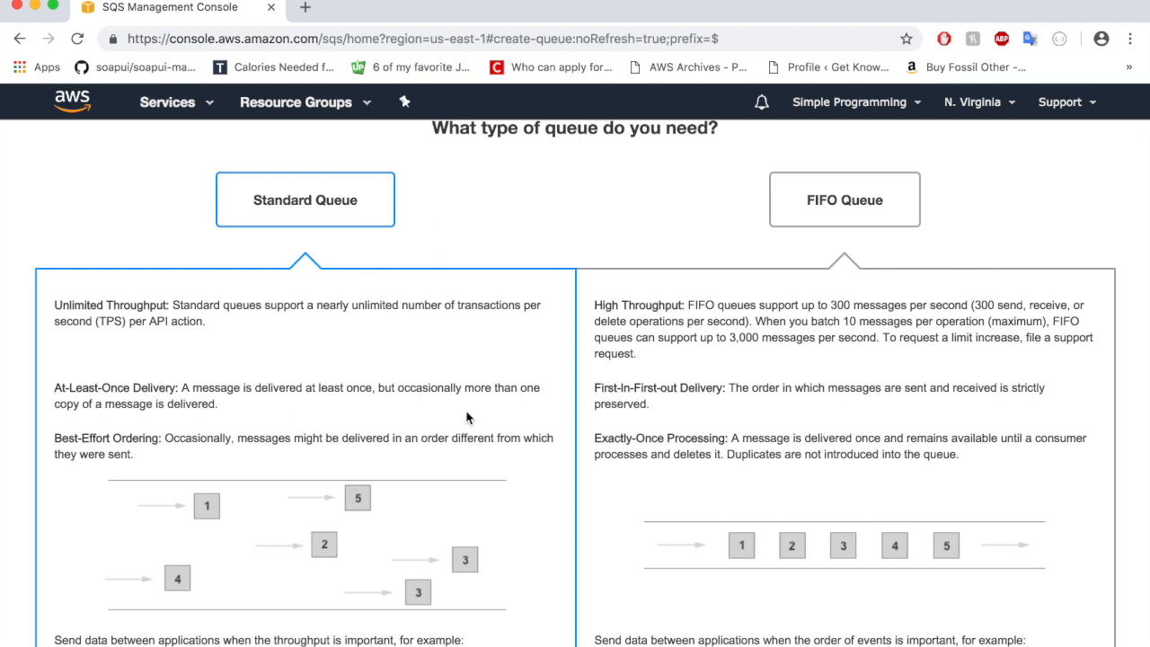
mouse_move(390, 286)
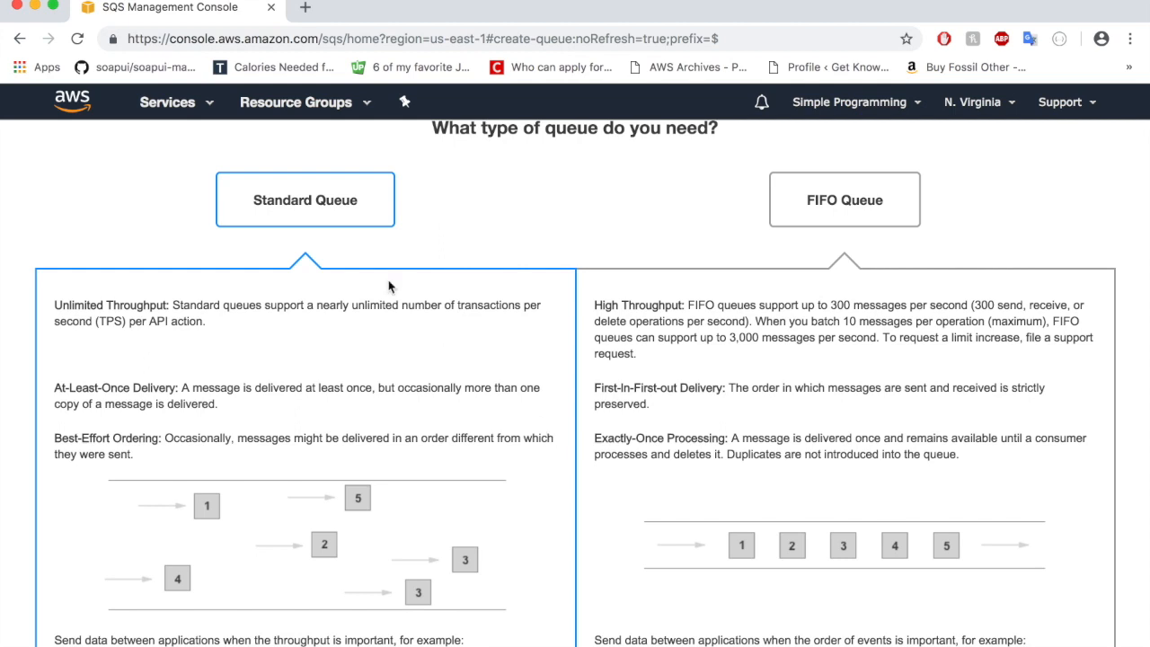
mouse_move(527, 350)
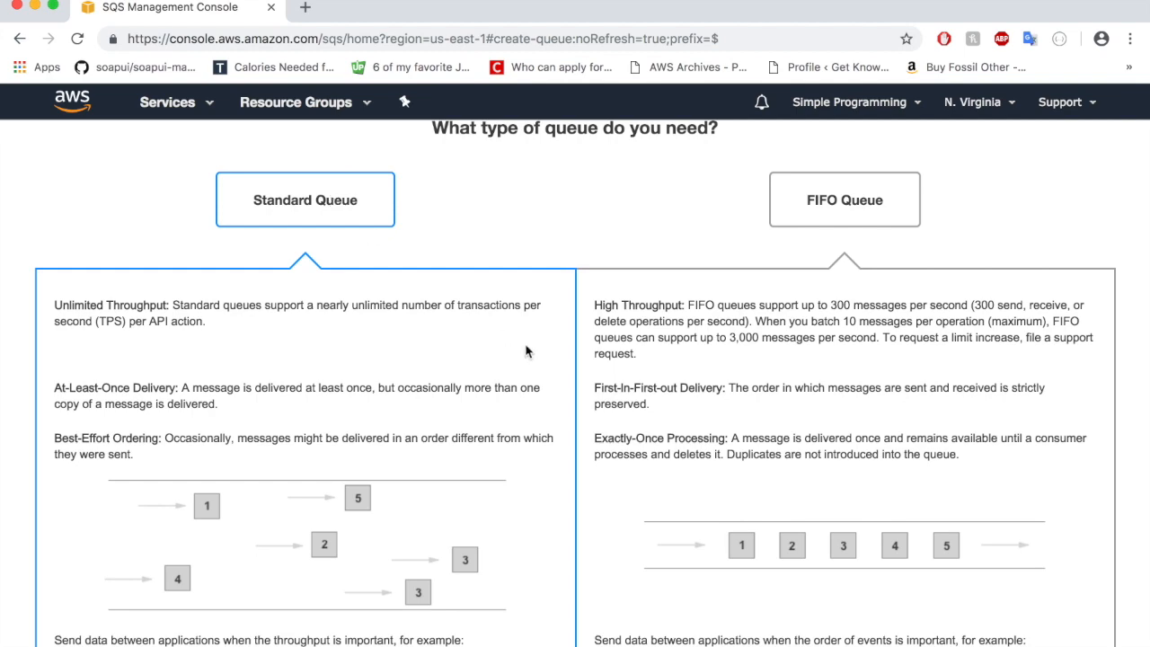
scroll("down", 3)
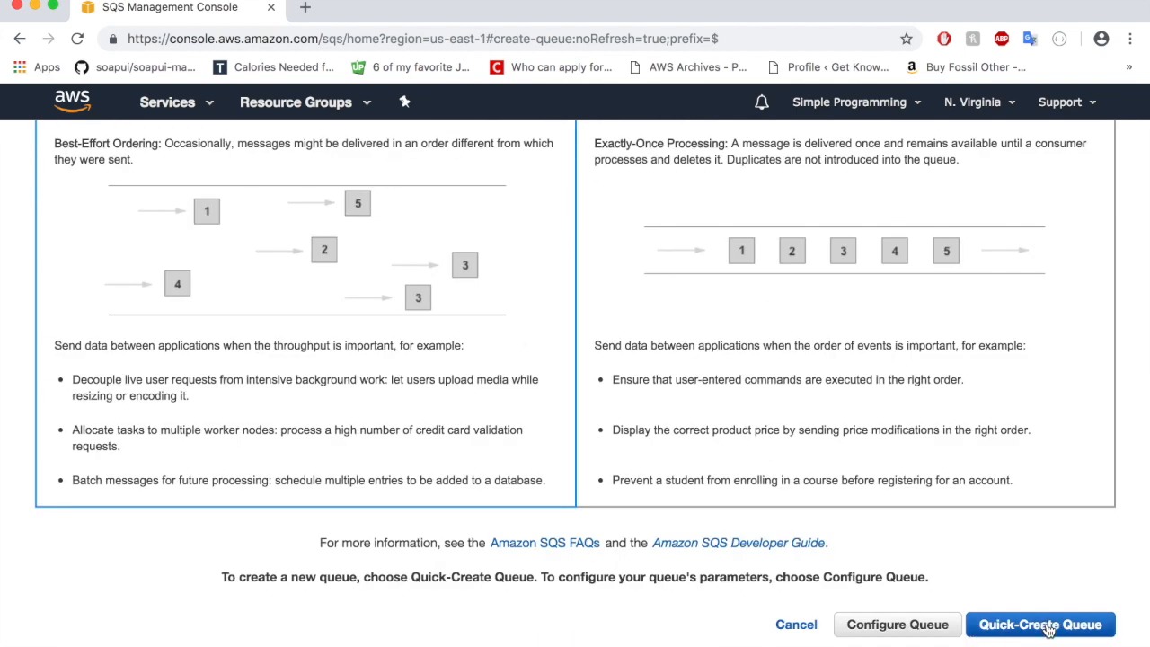
- Quick-create the spring-boot-sqs queue and select its URL in the Details tab
left_click(1039, 624)
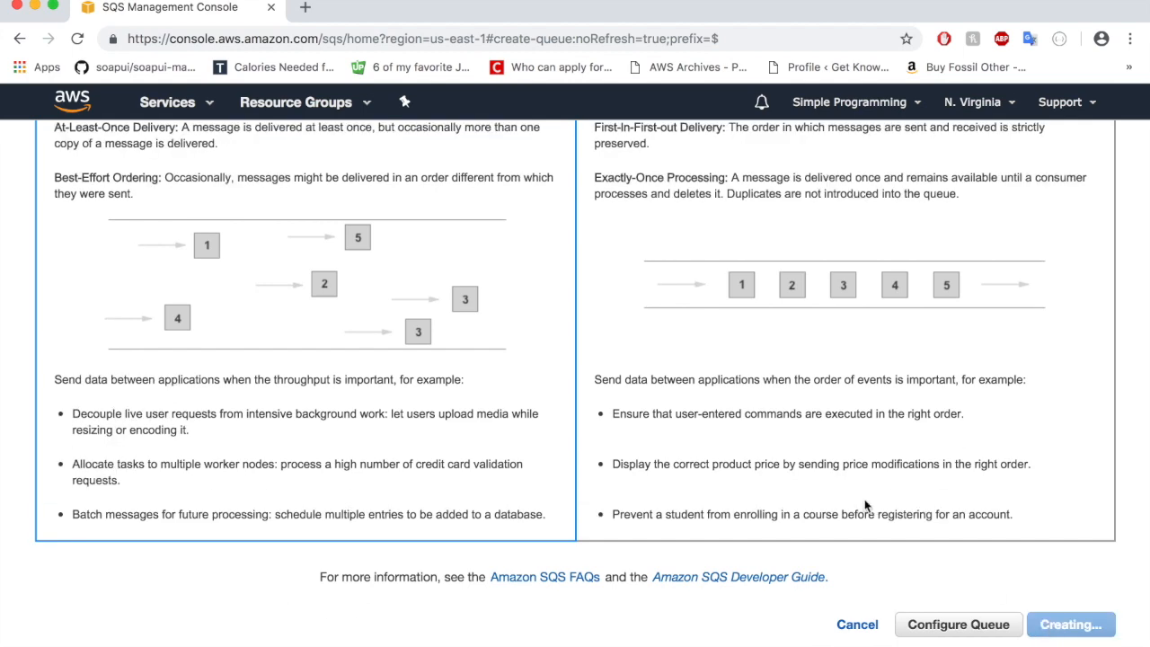
left_click(1069, 624)
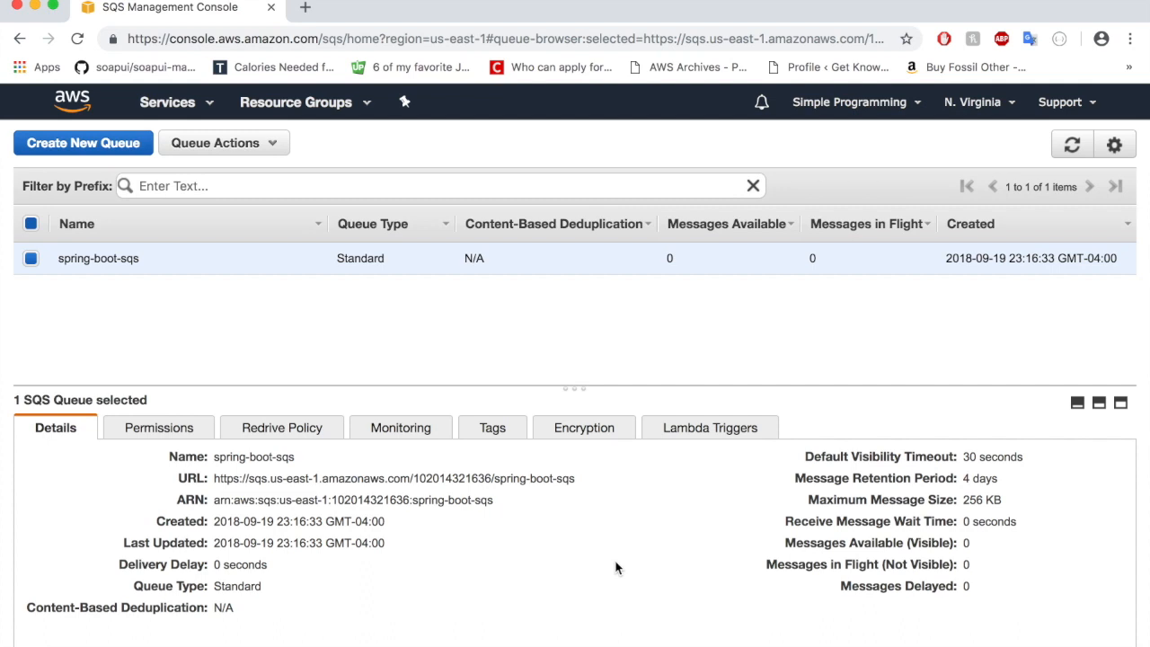
triple_click(394, 478)
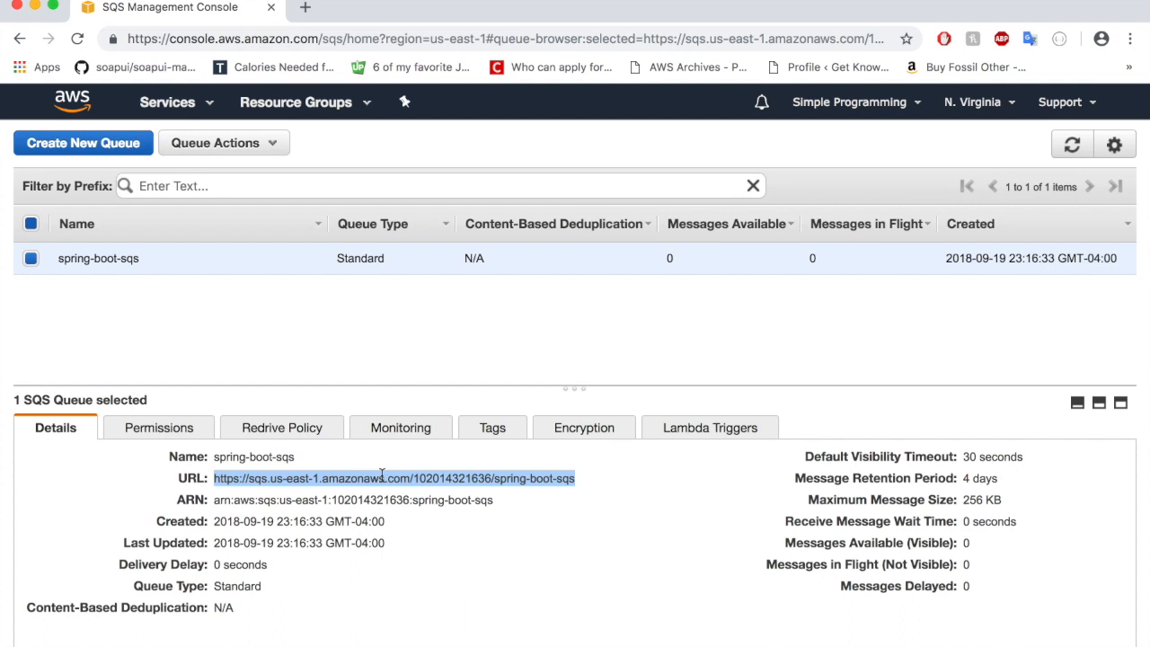
left_click(390, 7)
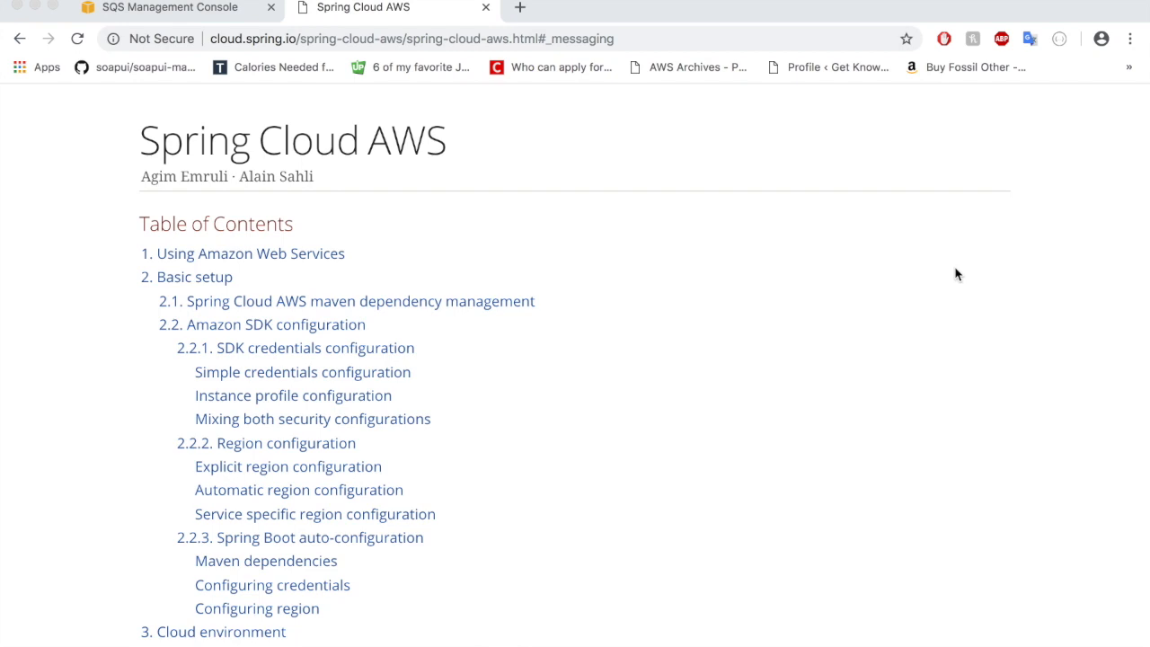
mouse_move(820, 350)
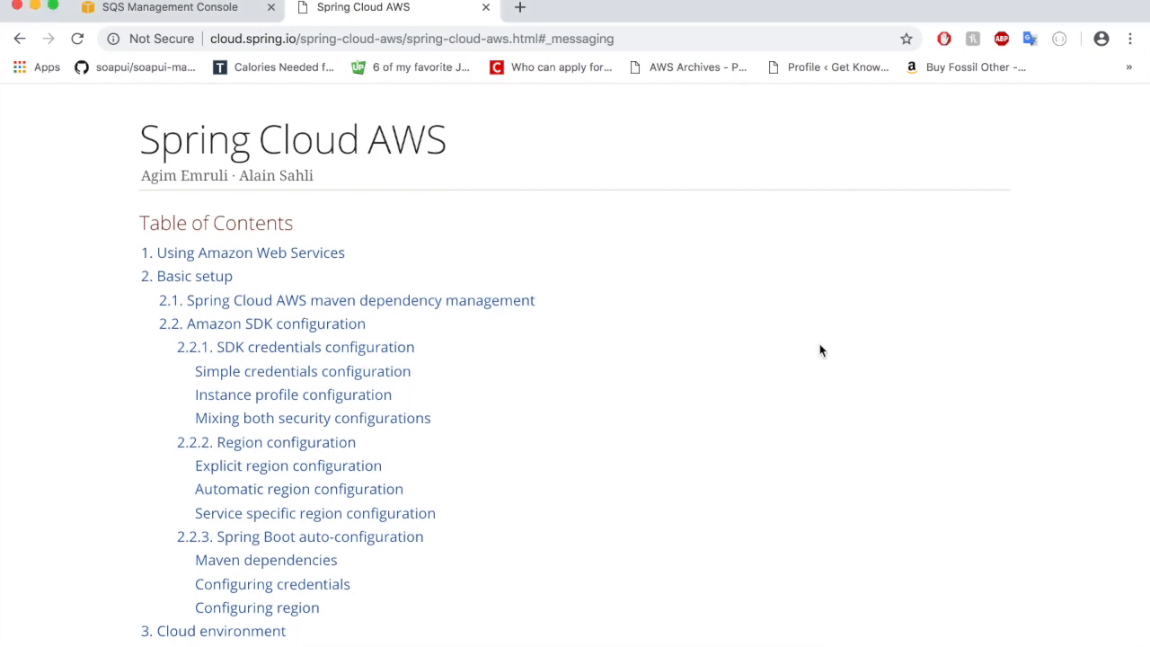
- Scroll the Spring Cloud AWS docs down to section 5, Messaging, and its Maven snippet
scroll("down", 3)
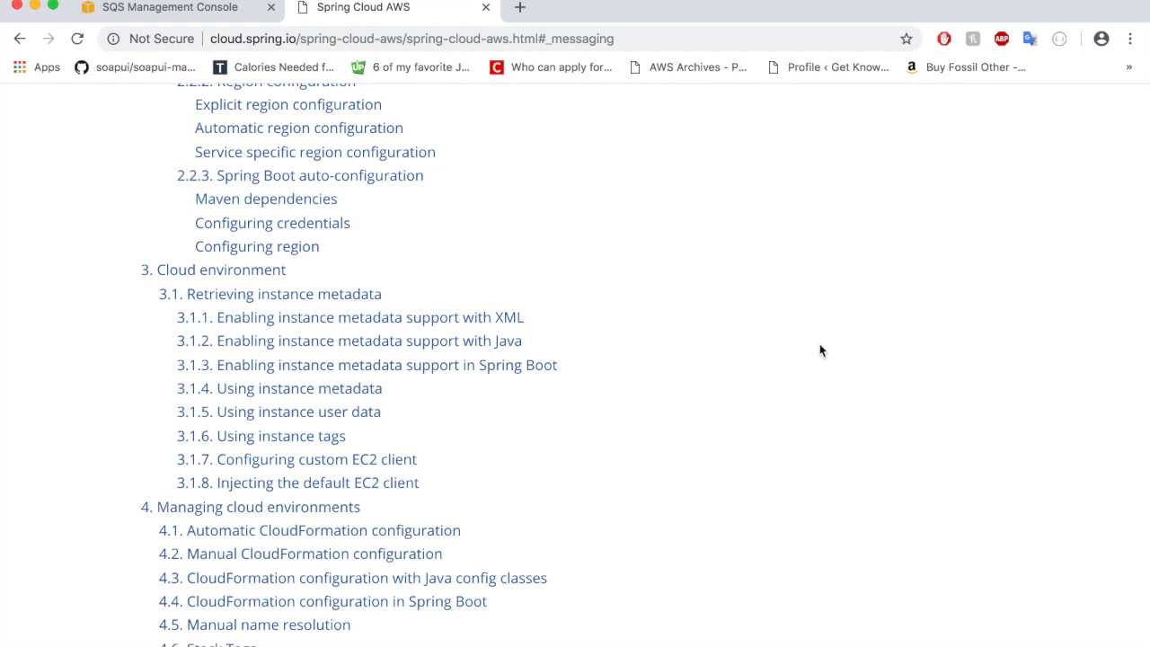
mouse_move(773, 434)
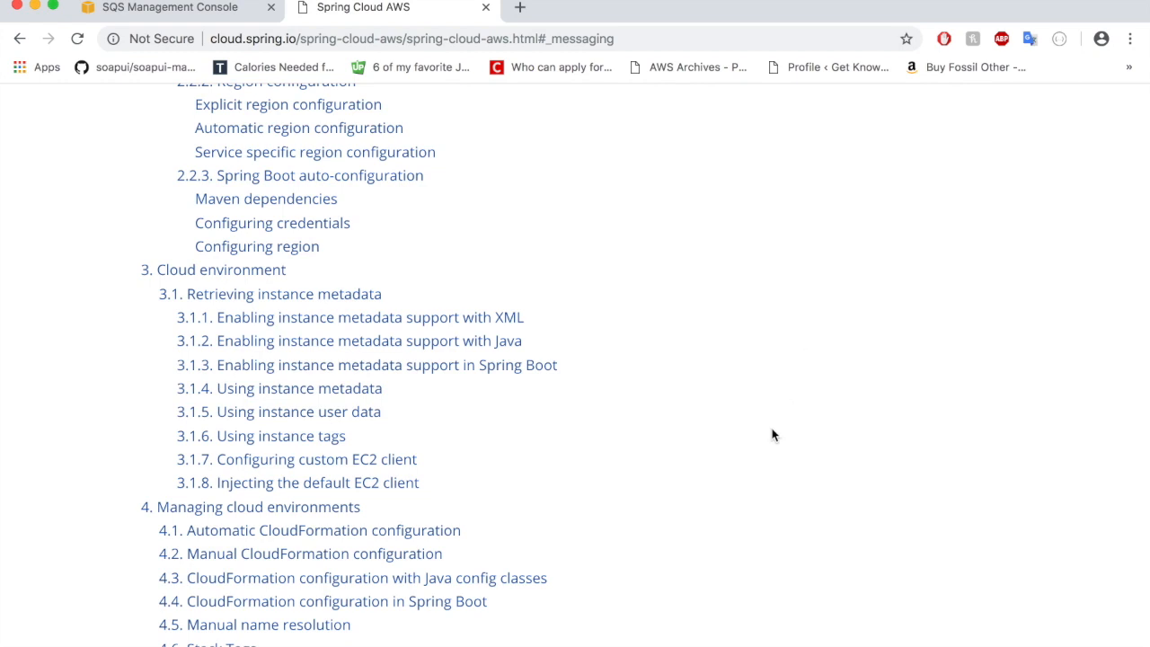
scroll("down", 3)
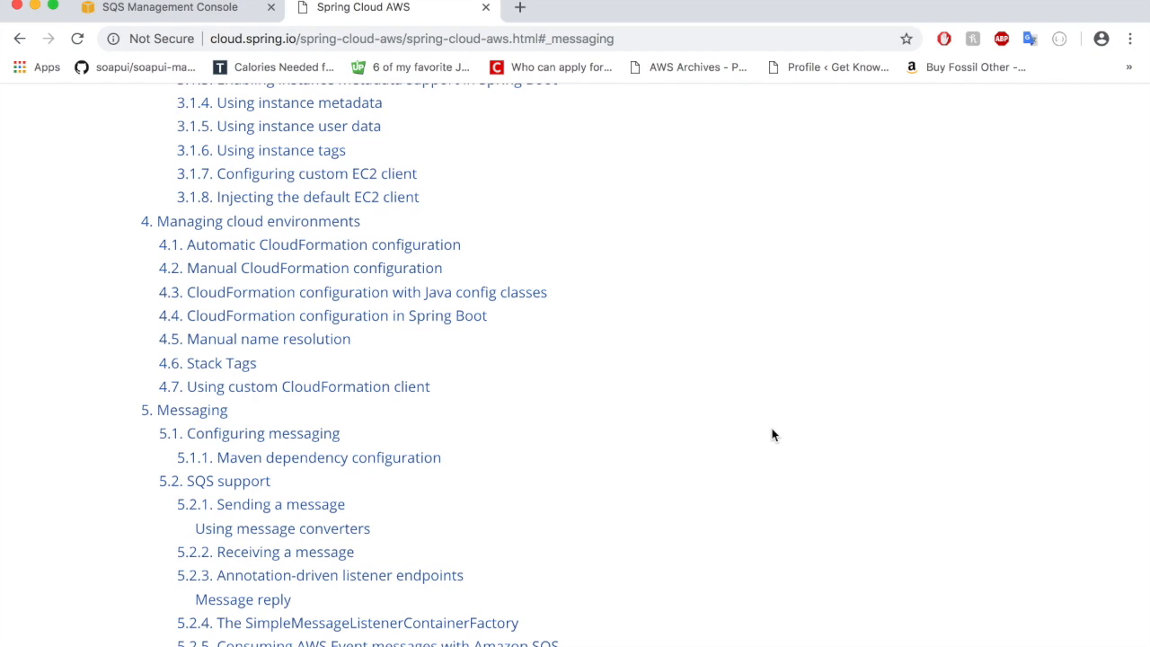
scroll("down", 3)
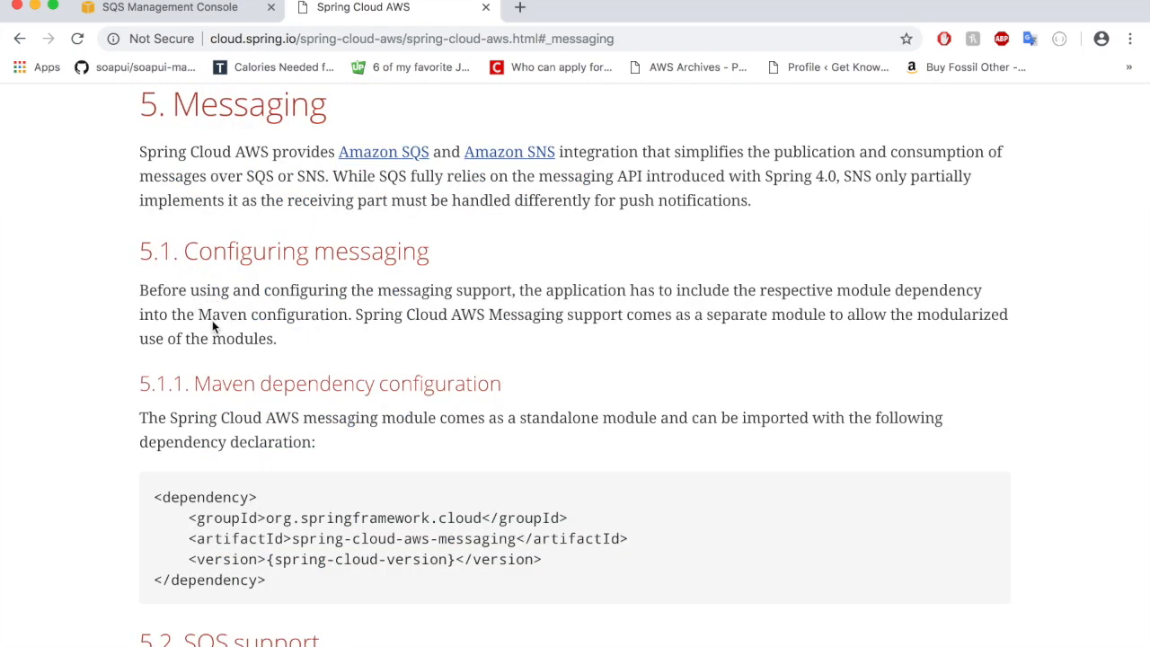
mouse_move(521, 357)
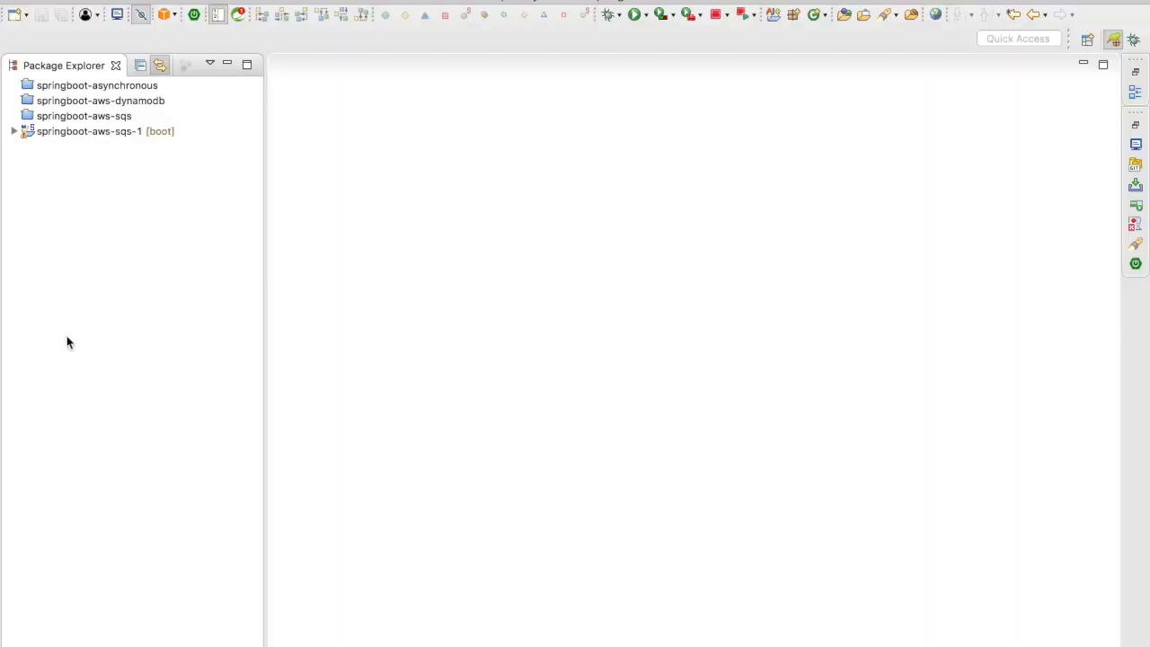
mouse_move(133, 202)
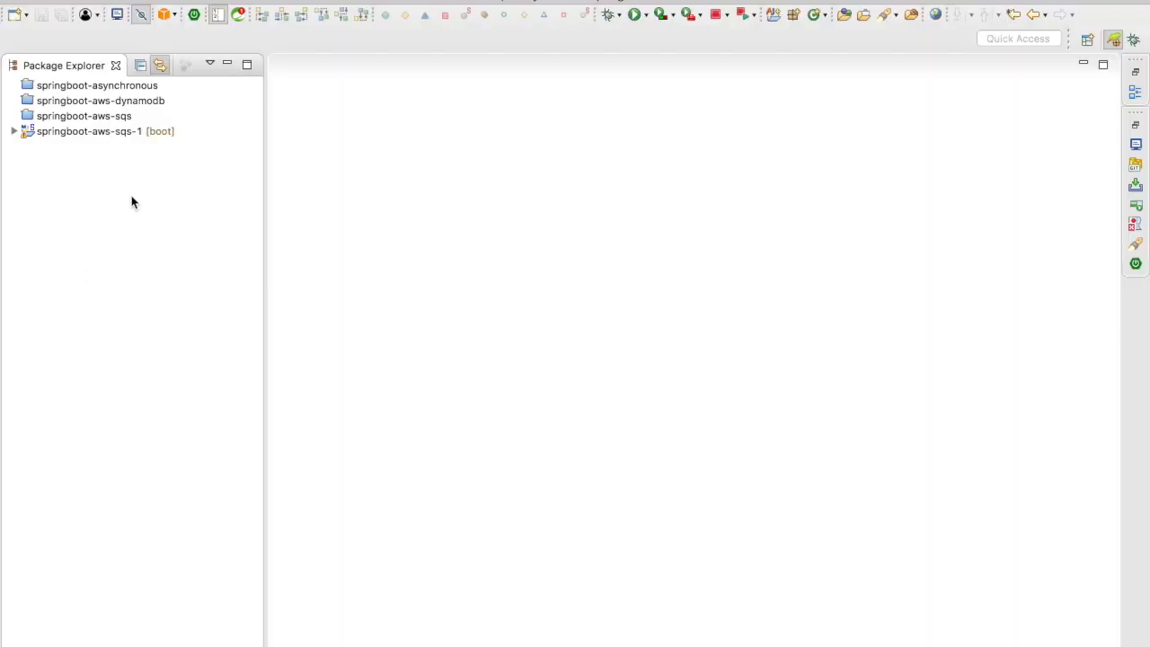
- Launch the New Spring Starter Project wizard from the File > New menu
left_click(18, 14)
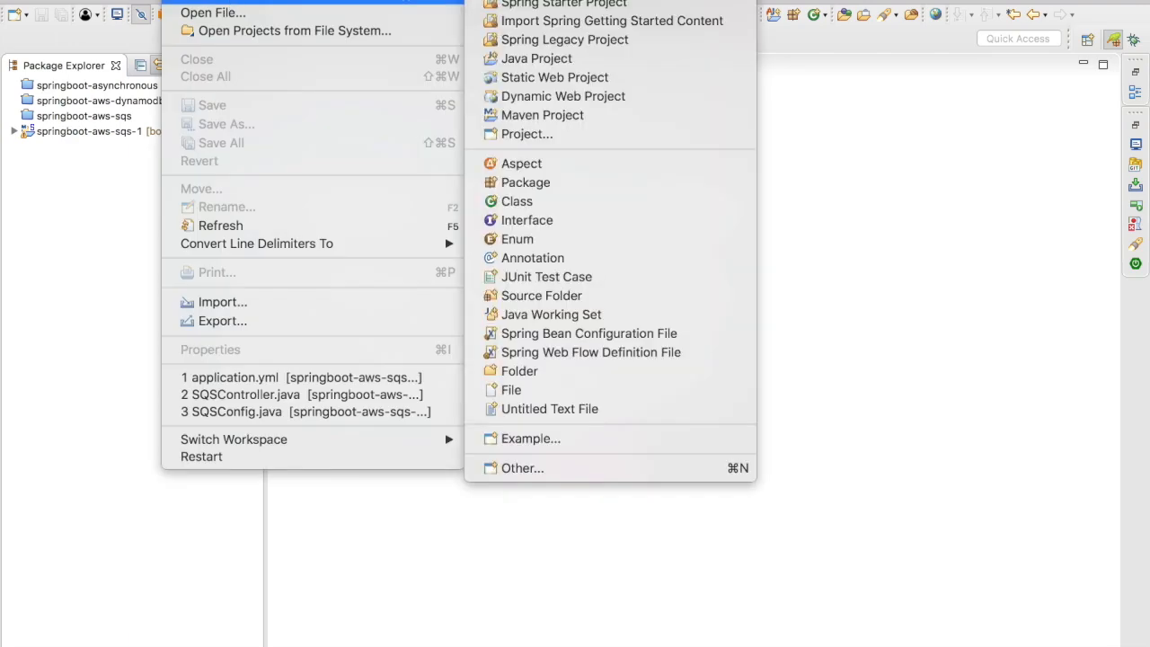
left_click(560, 3)
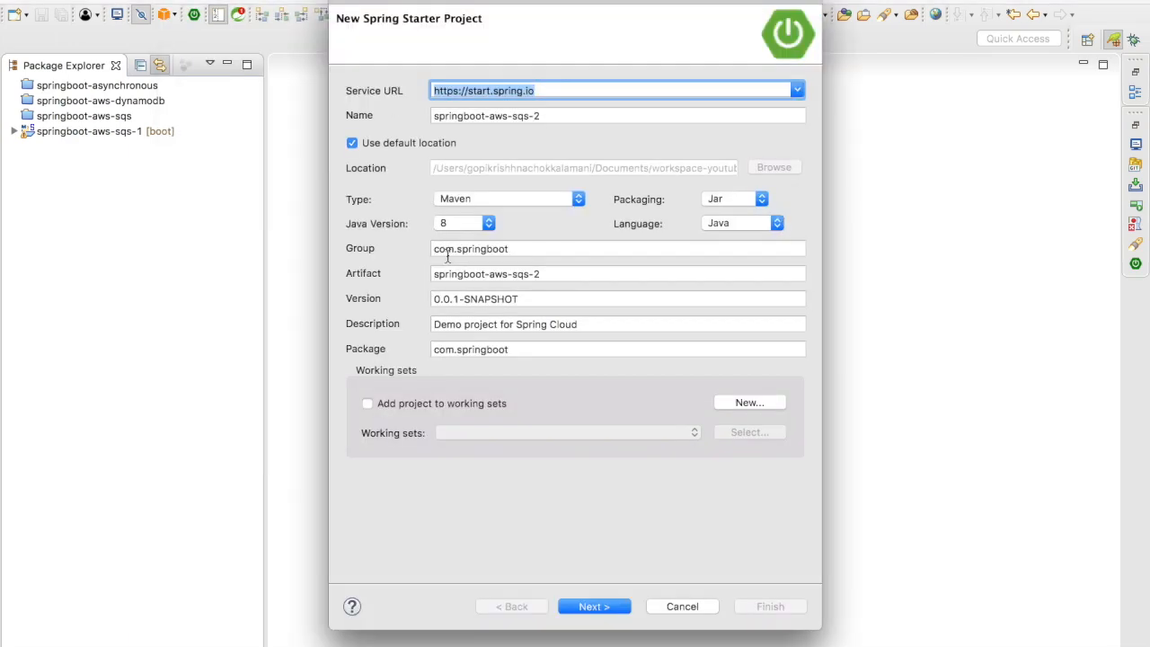
- Select the AWS Core, AWS Messaging and Web dependencies in the starter wizard
left_click(594, 605)
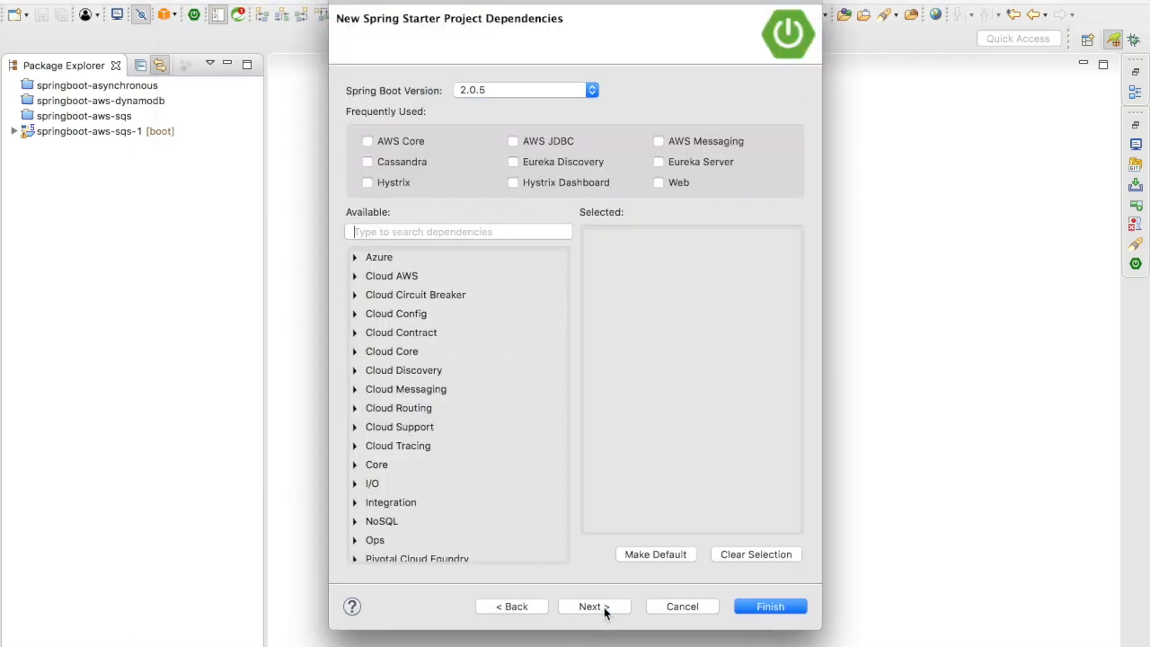
type("aws")
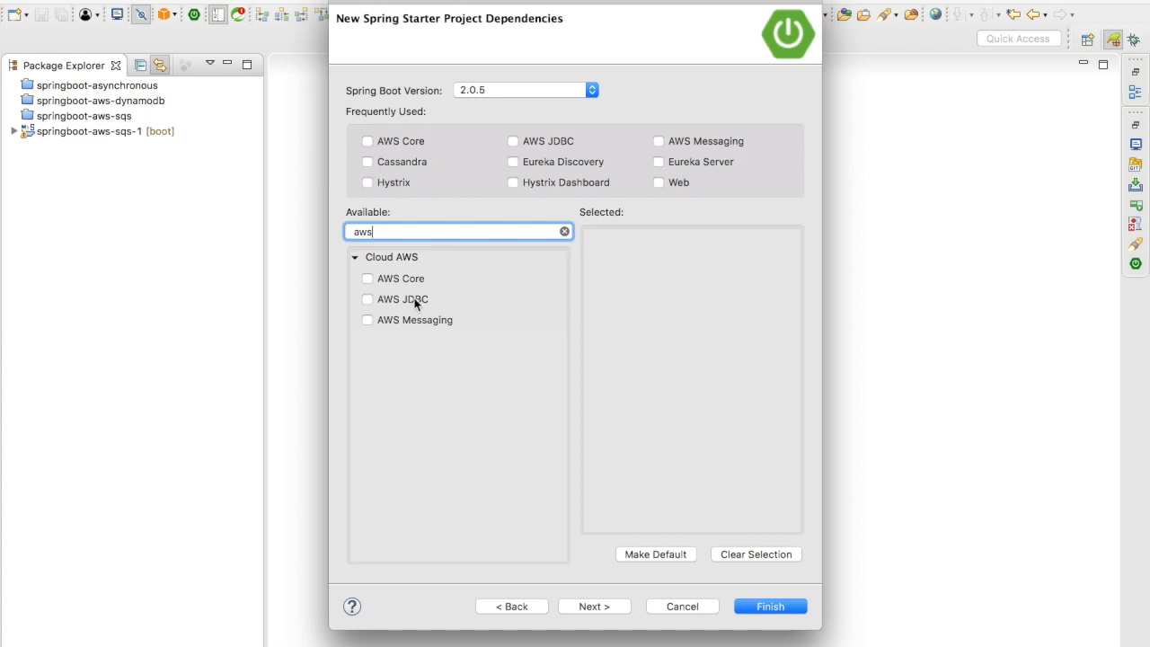
mouse_move(432, 353)
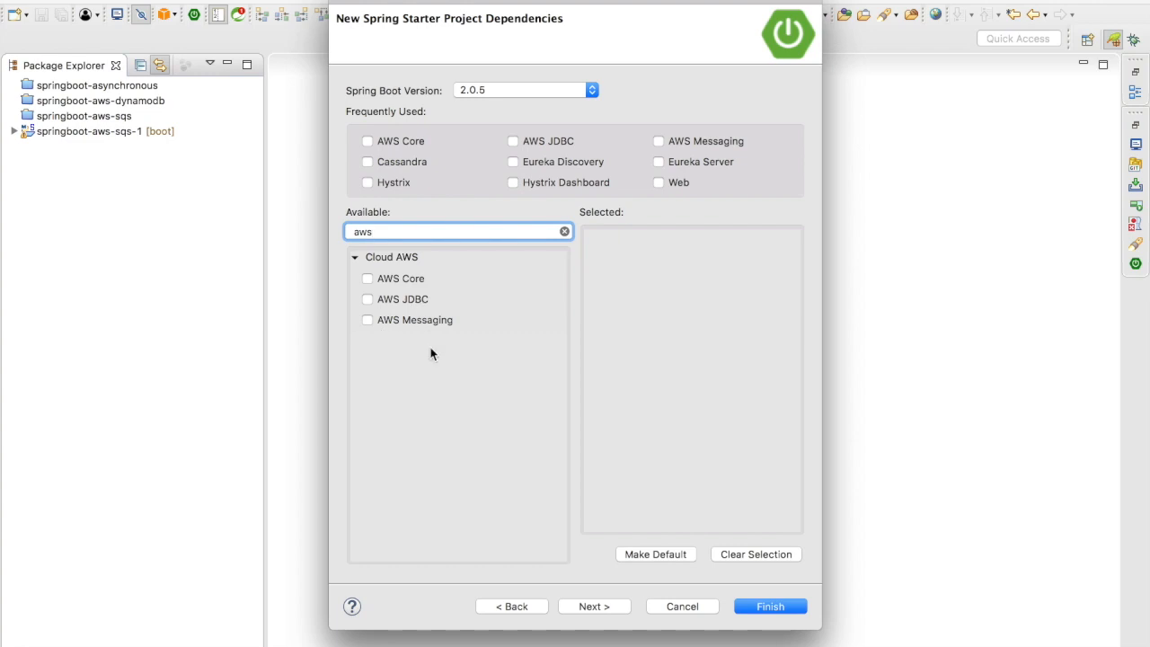
left_click(367, 277)
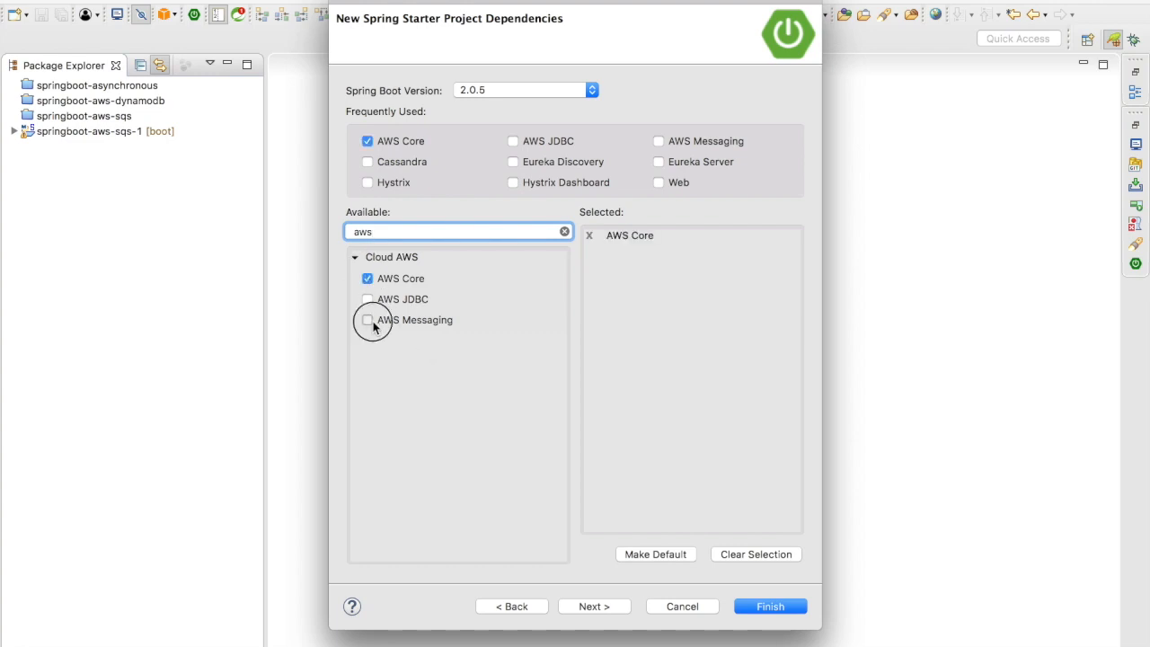
left_click(367, 320)
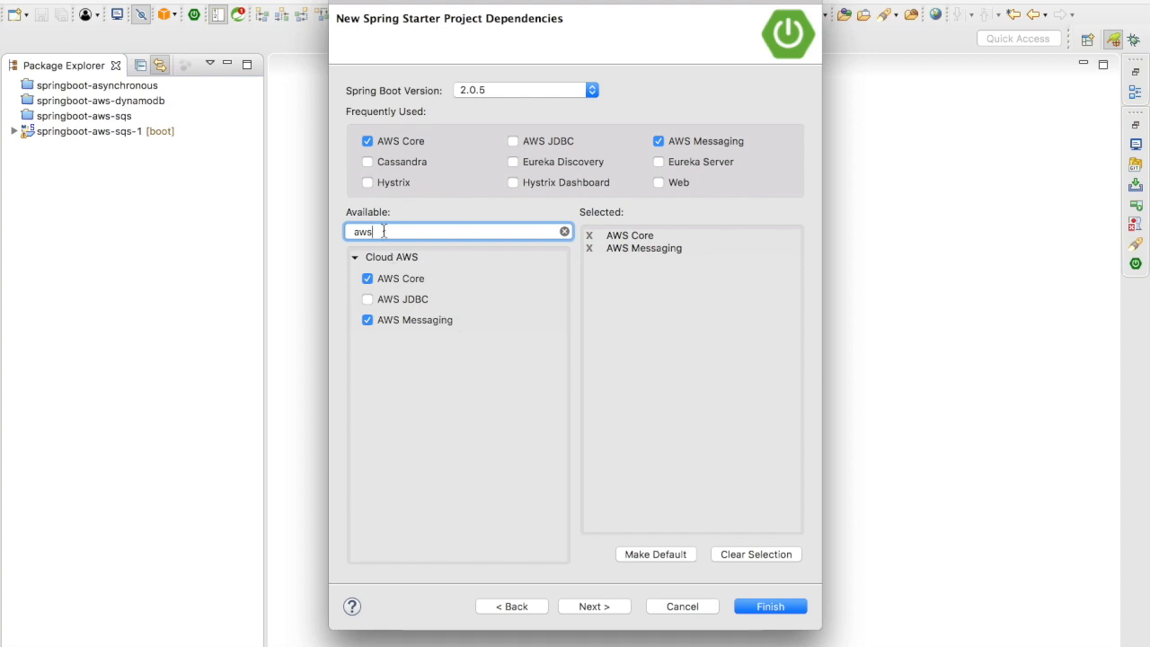
type("web")
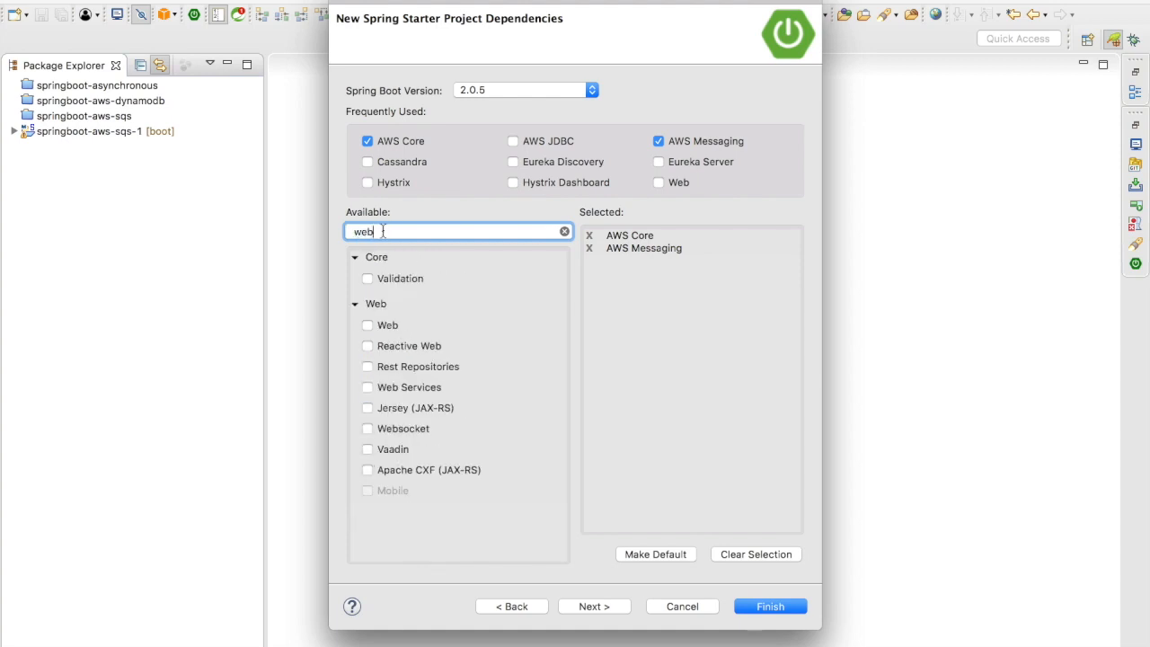
left_click(366, 324)
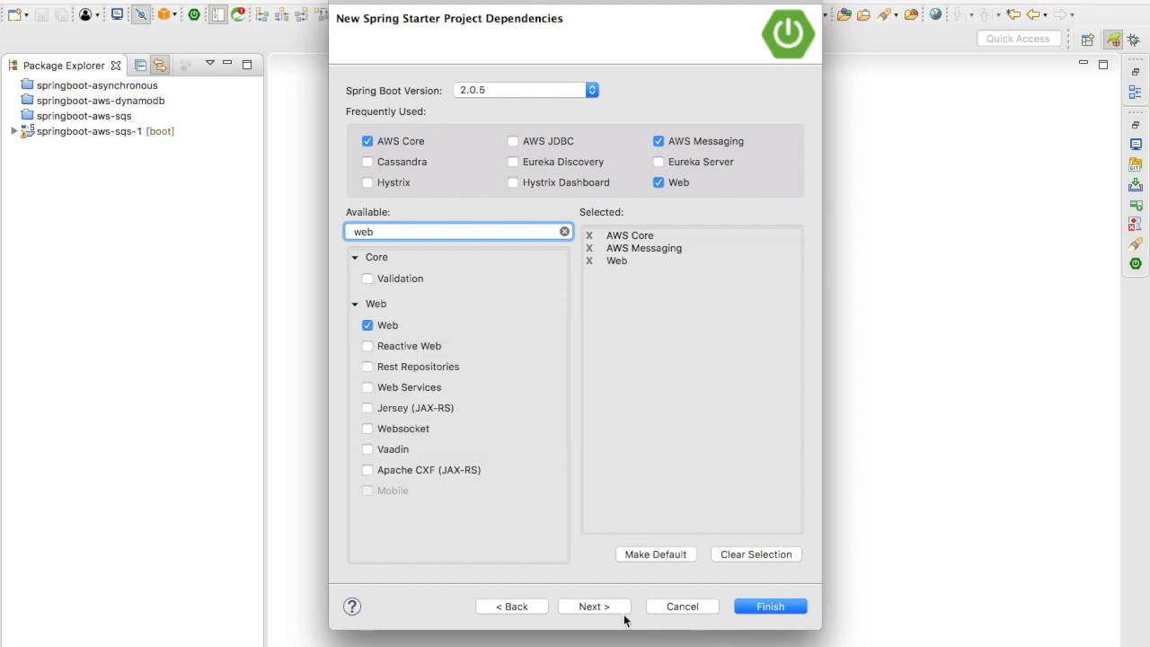
- Cancel the wizard, then open pom.xml and application.yml from springboot-aws-sqs-1
left_click(769, 605)
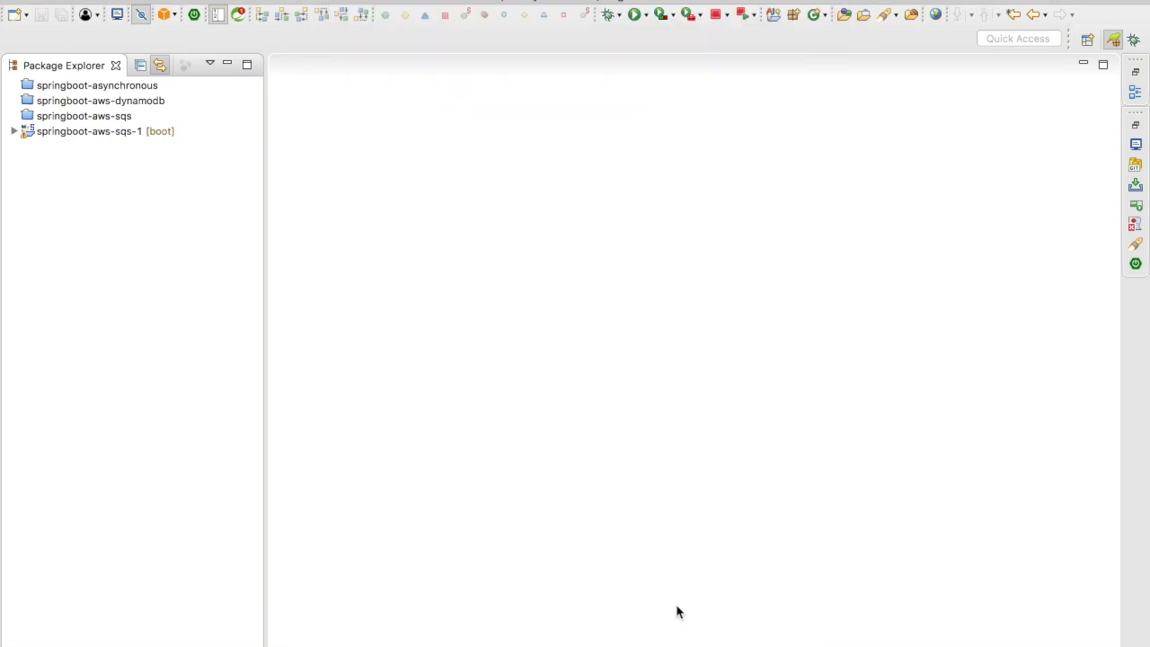
mouse_move(16, 138)
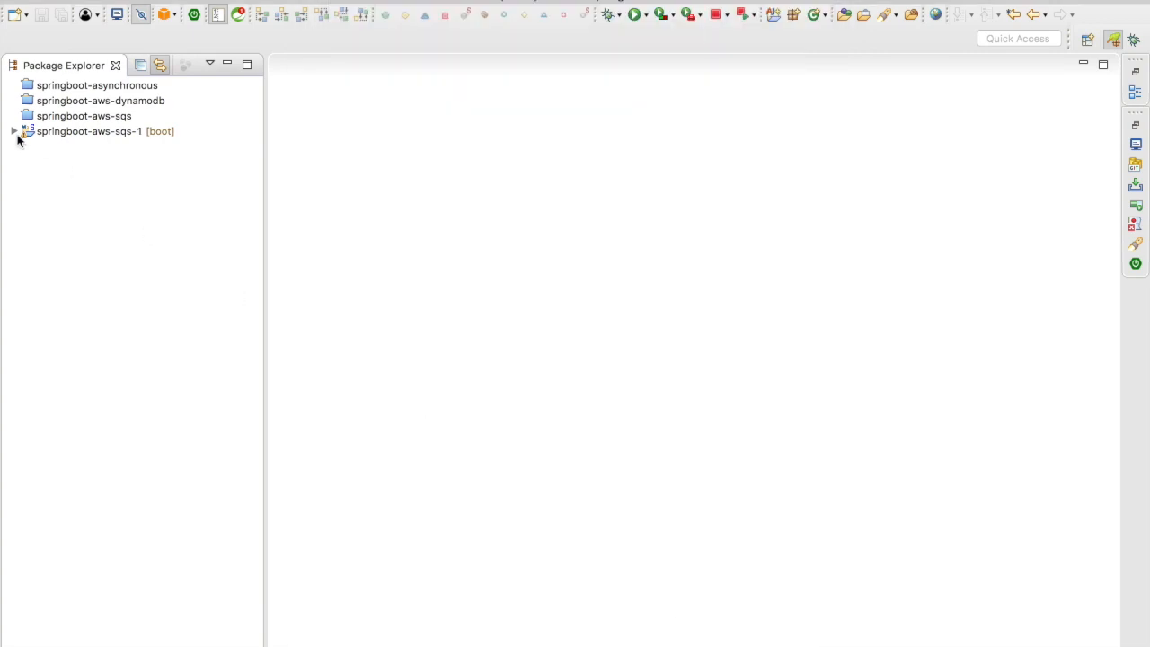
left_click(15, 131)
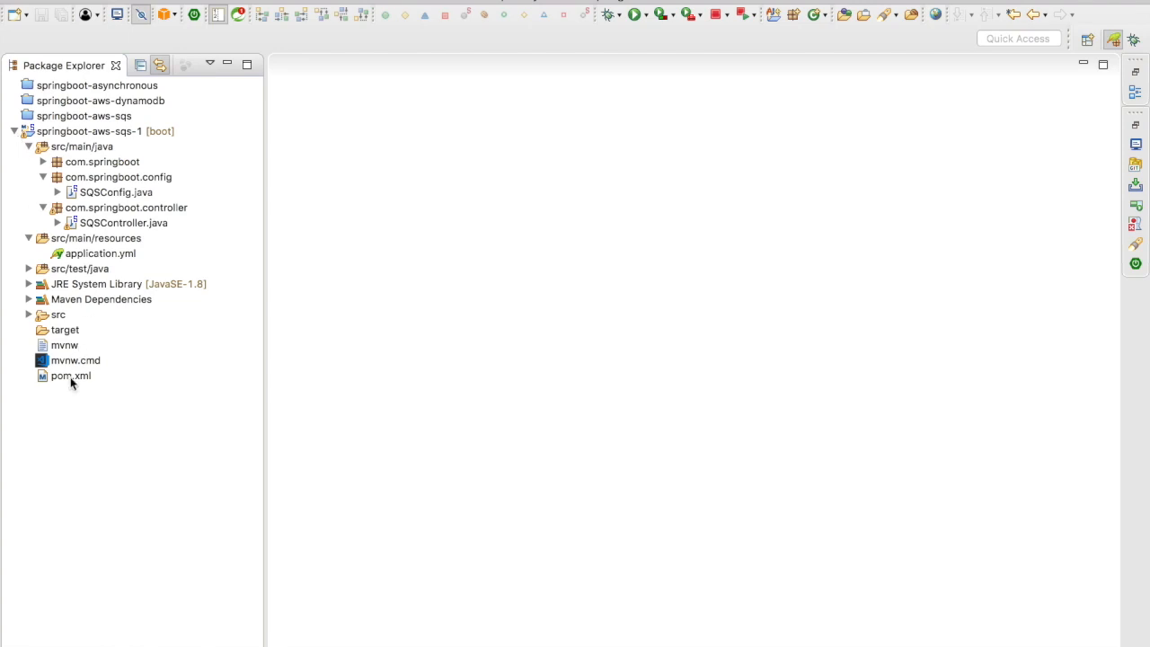
double_click(71, 375)
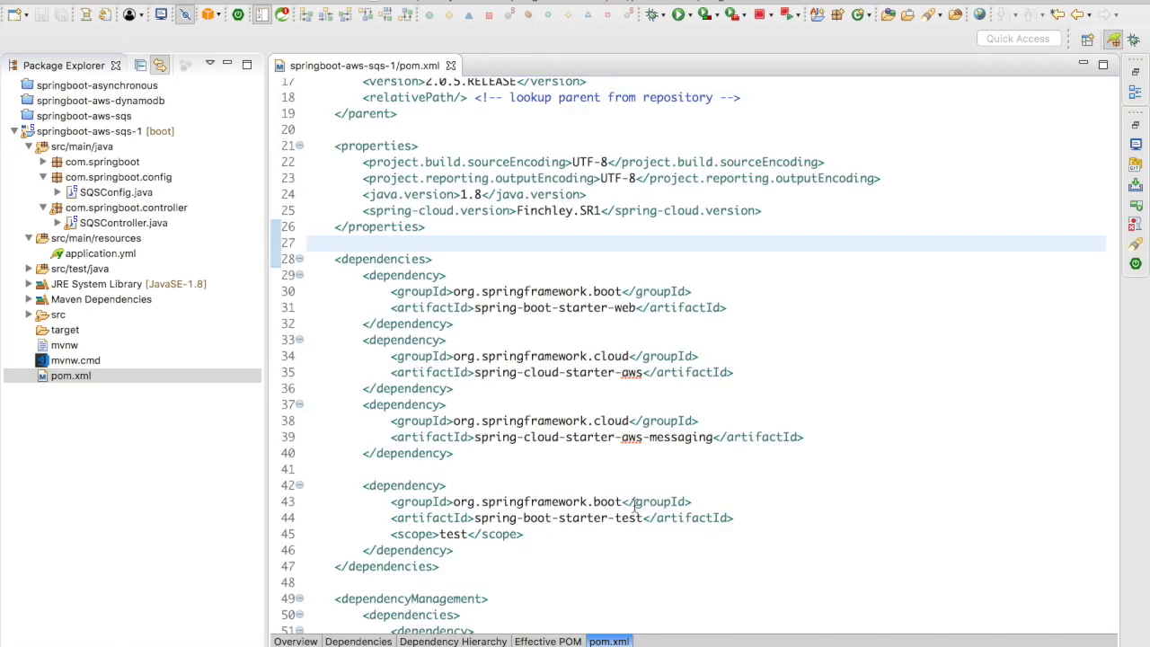
left_click(307, 242)
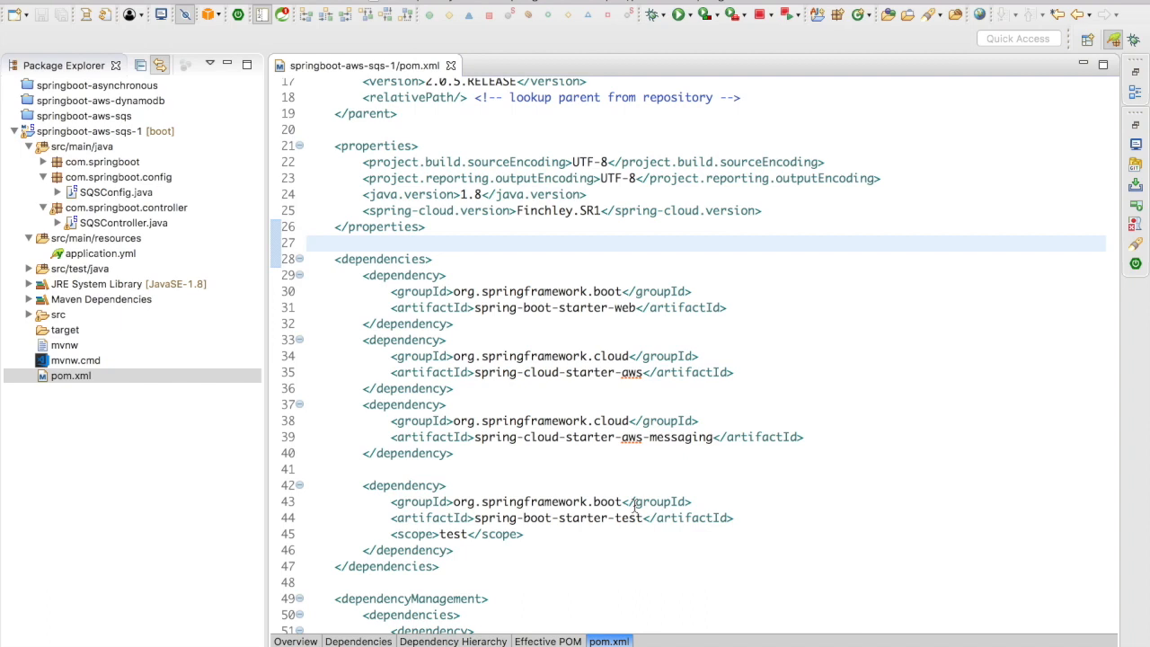
left_click(307, 243)
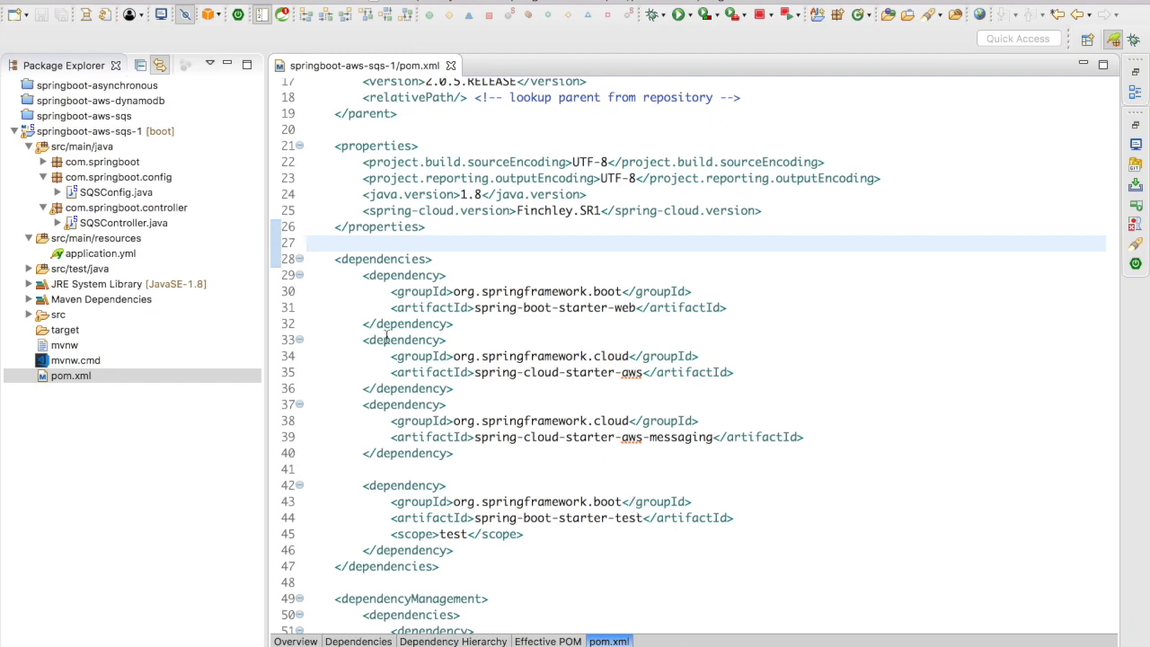
double_click(100, 253)
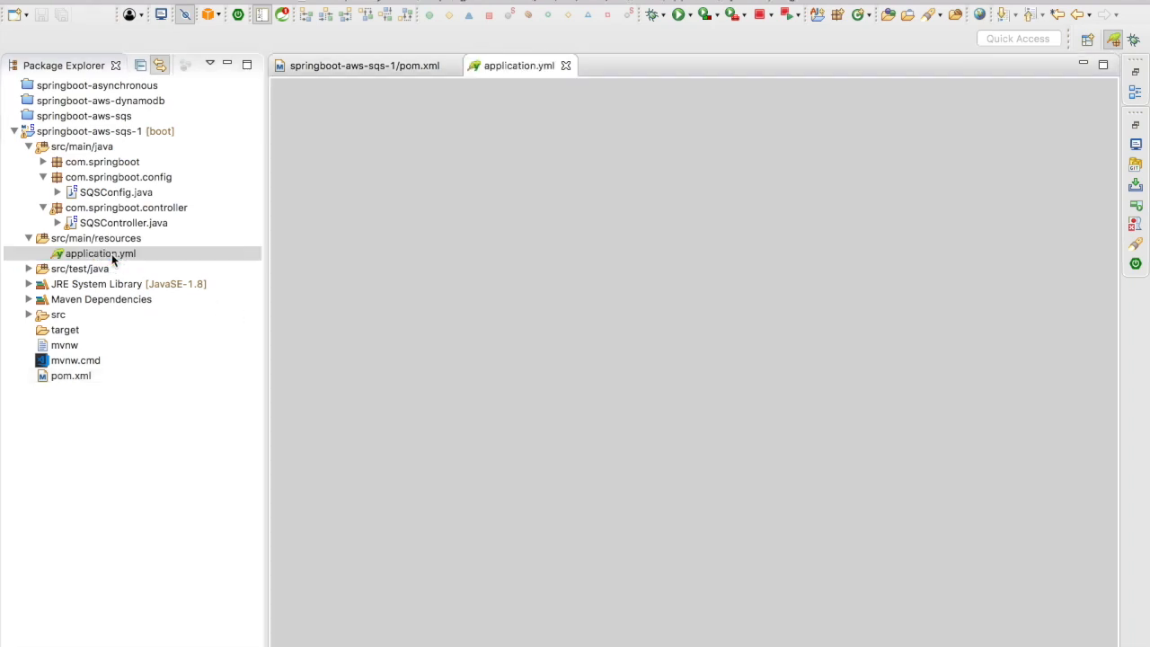
- Review the Configuring credentials and Configuring region property tables in the docs
double_click(98, 254)
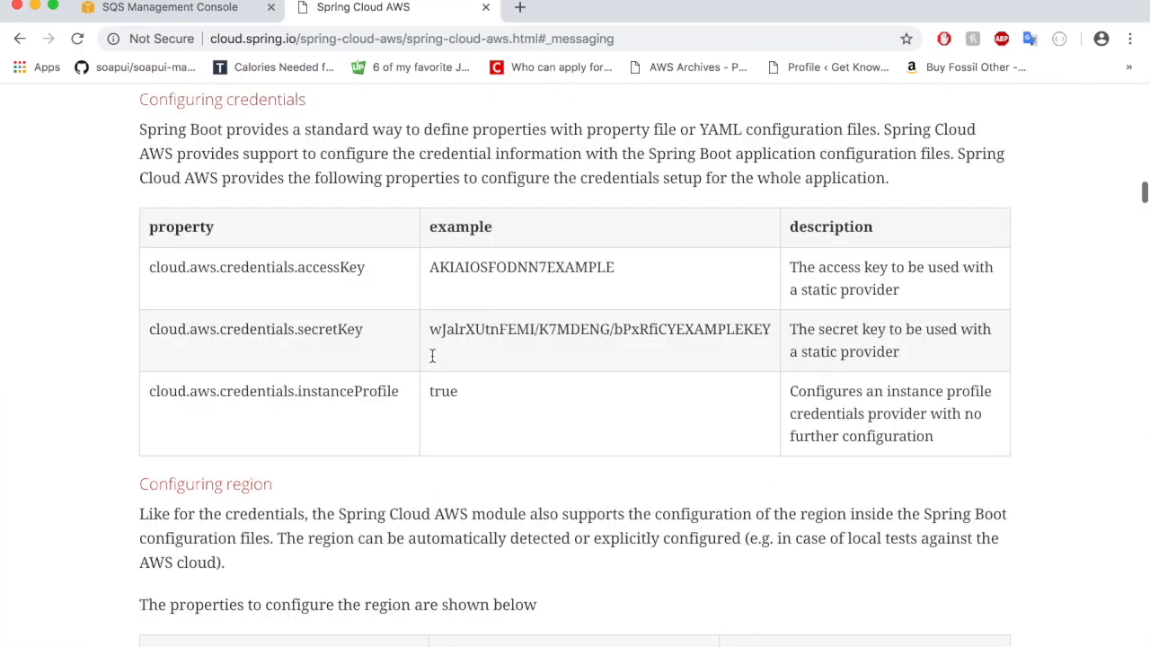
scroll("up", 3)
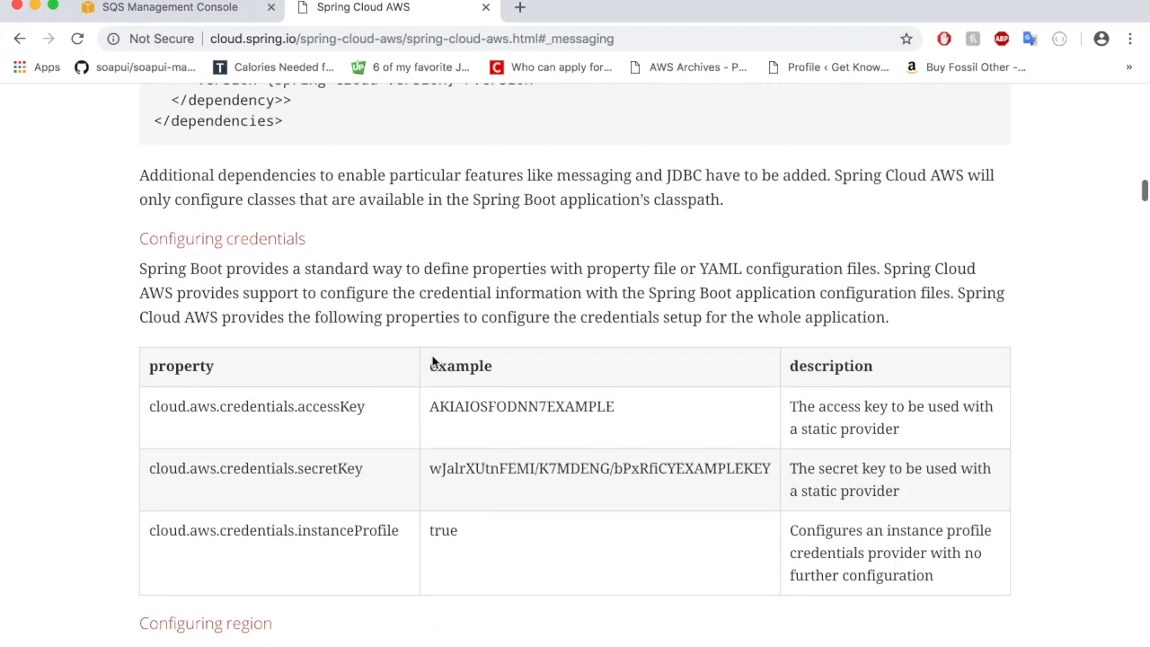
scroll("down", 3)
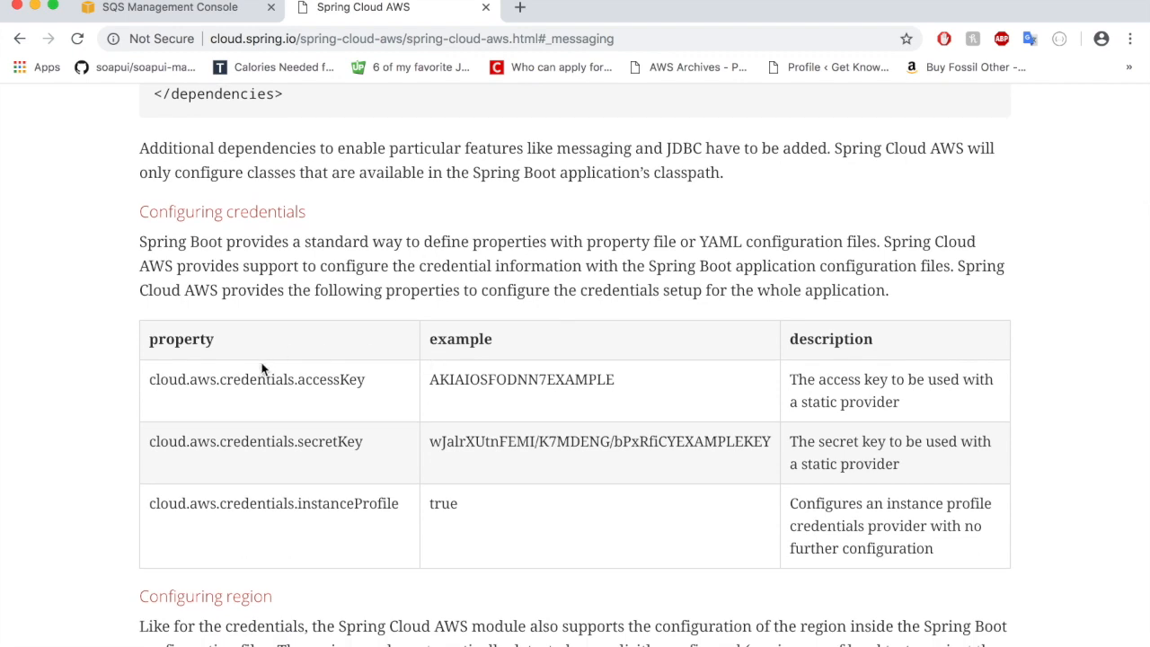
mouse_move(335, 387)
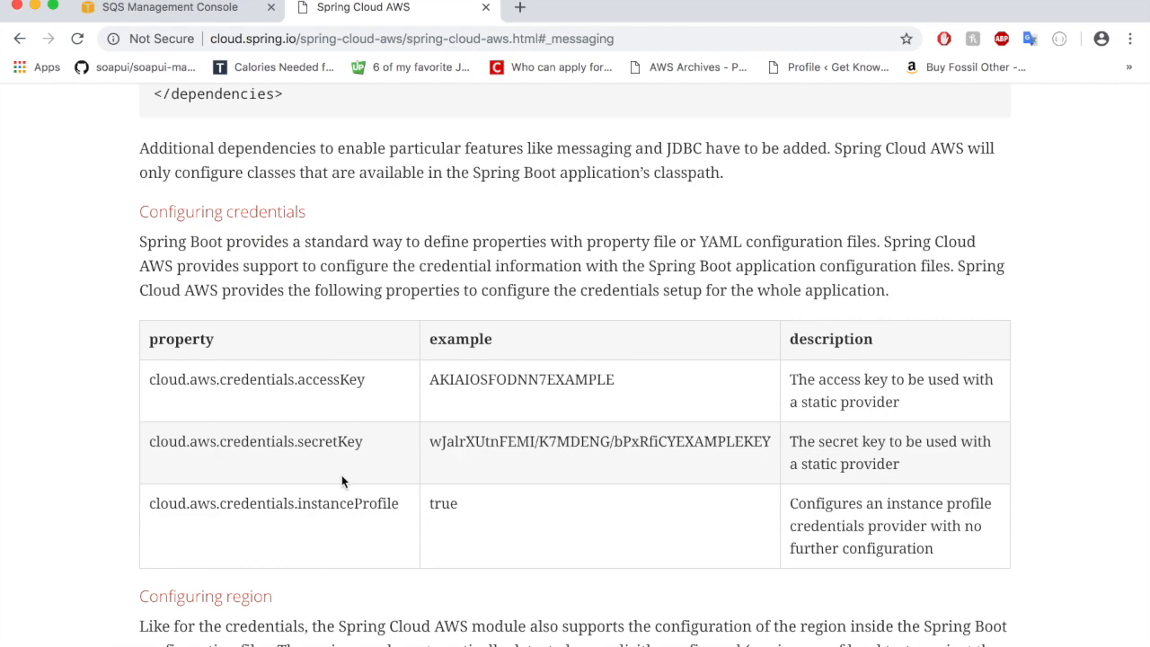
scroll("down", 3)
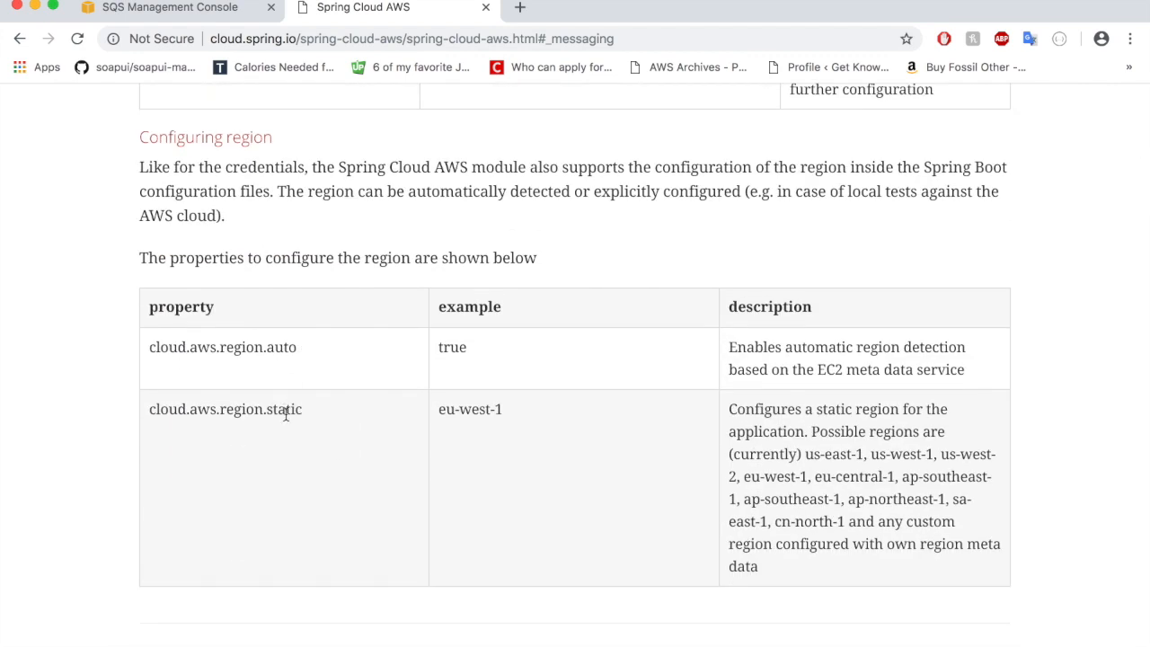
mouse_move(309, 468)
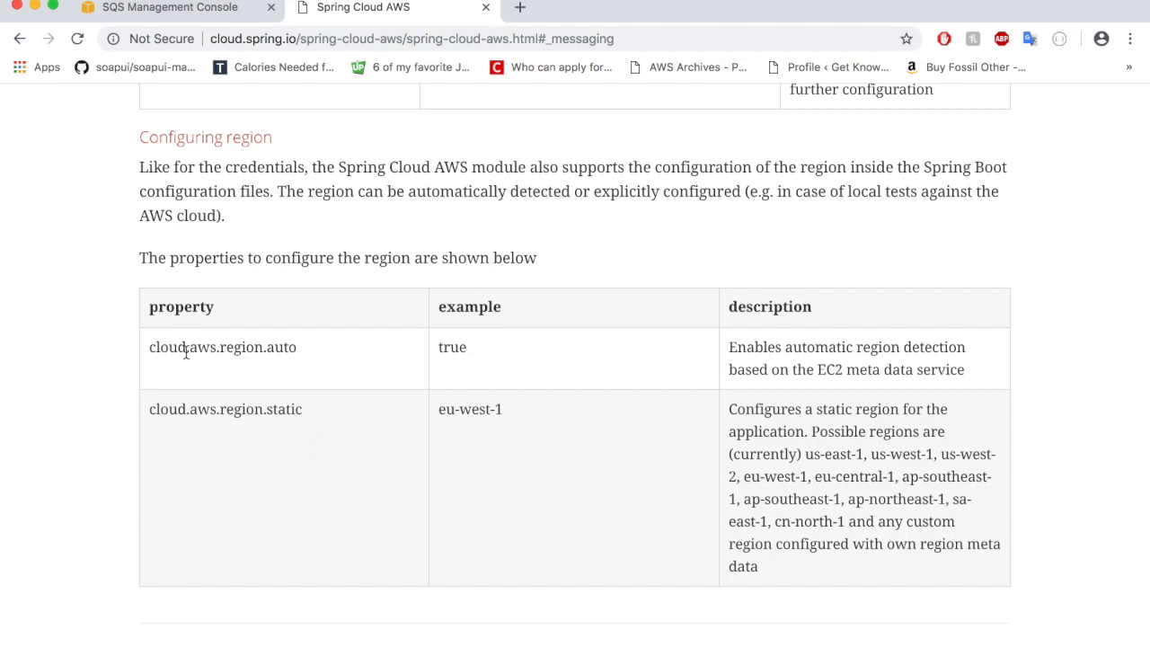
mouse_move(476, 346)
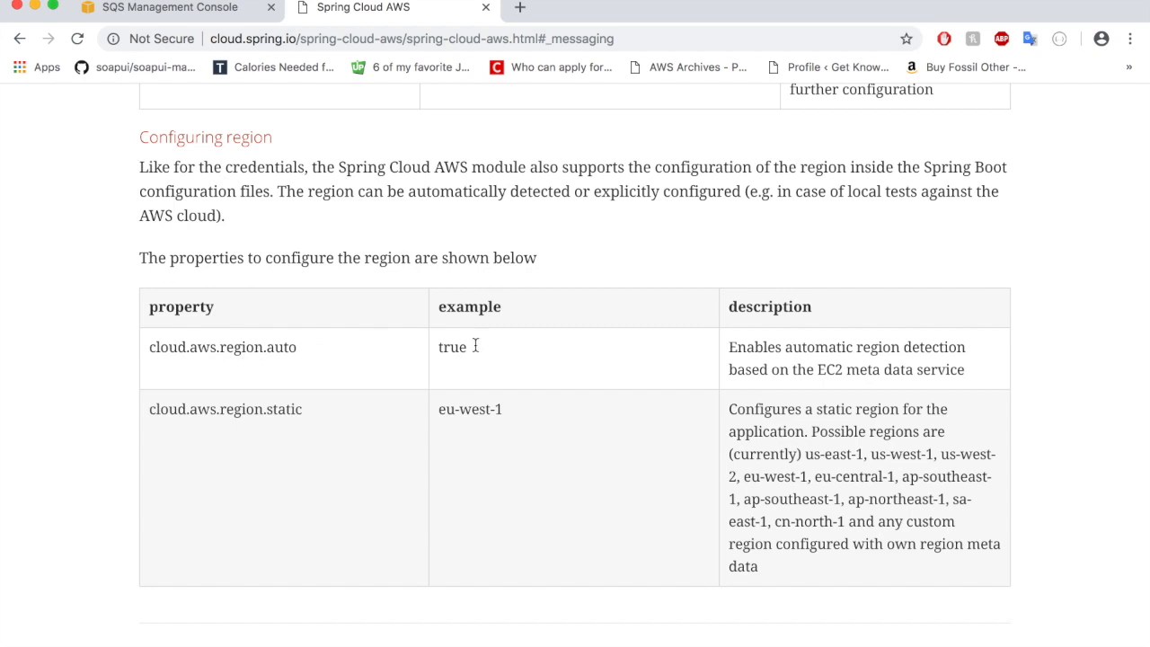
mouse_move(833, 349)
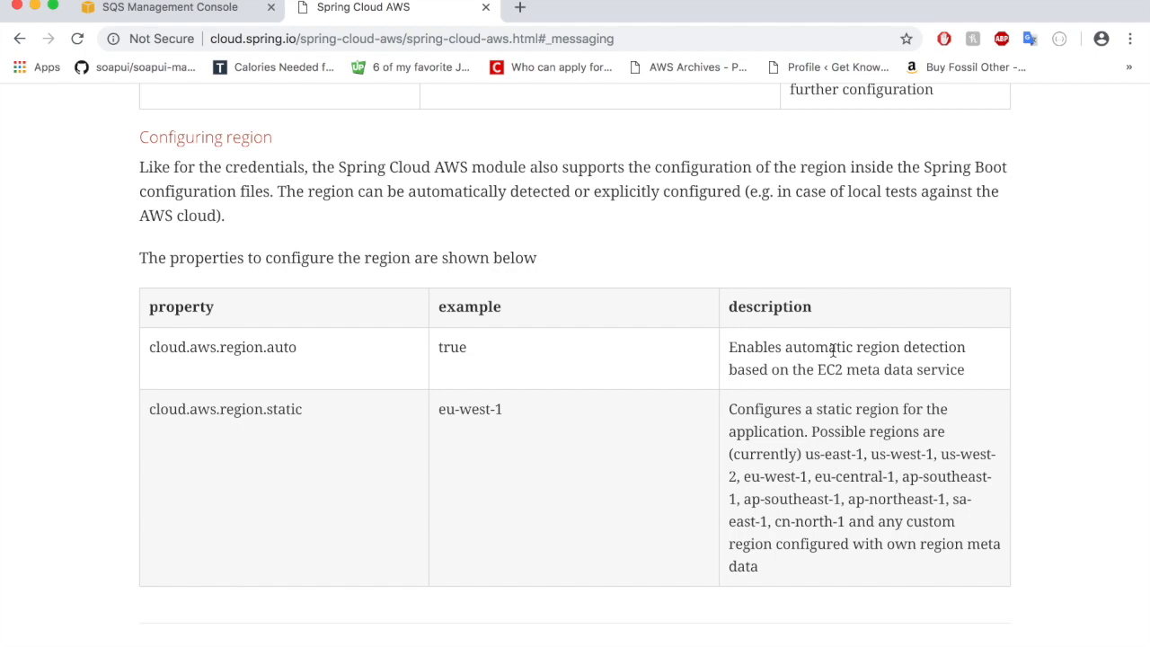
mouse_move(525, 341)
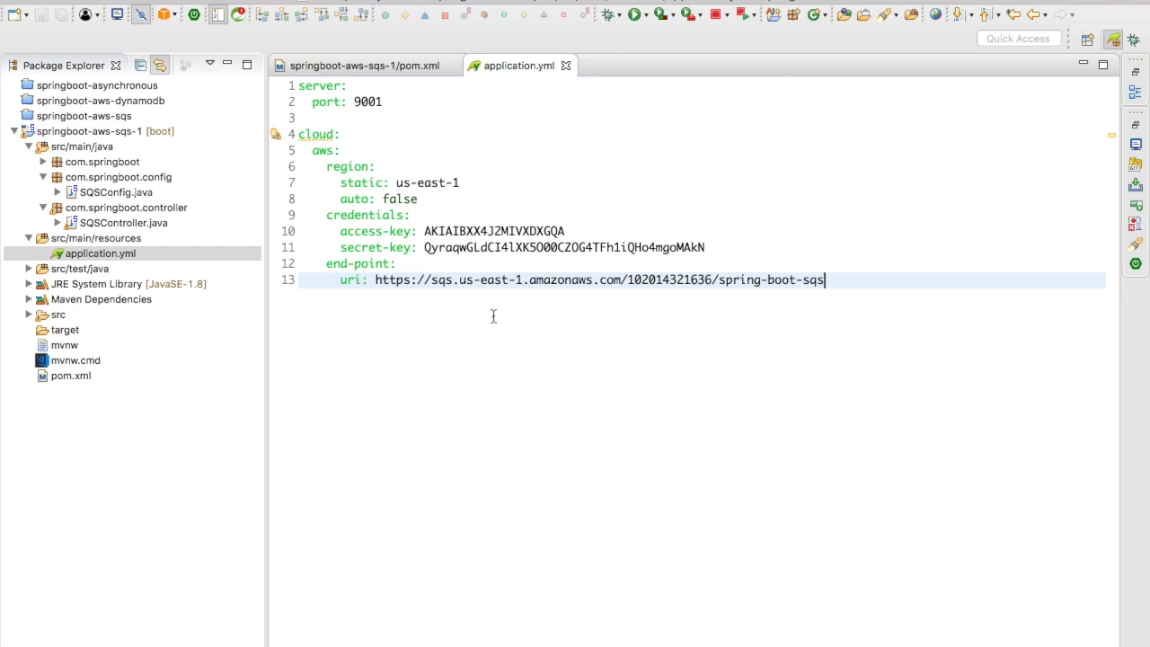
mouse_move(123, 197)
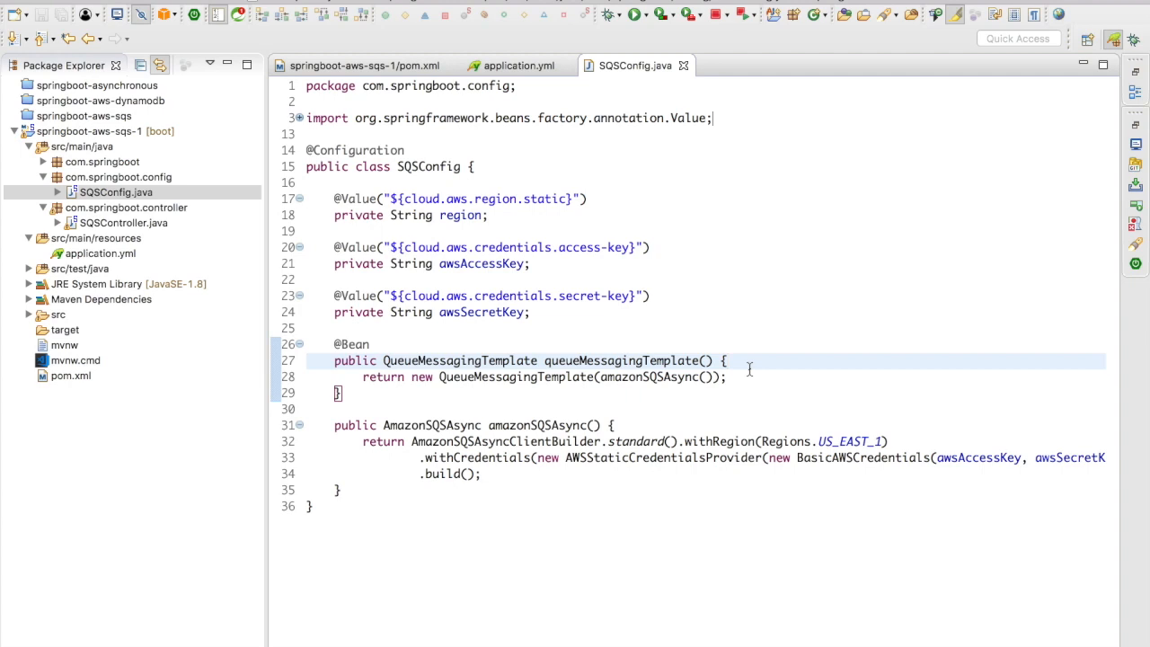
left_click(724, 360)
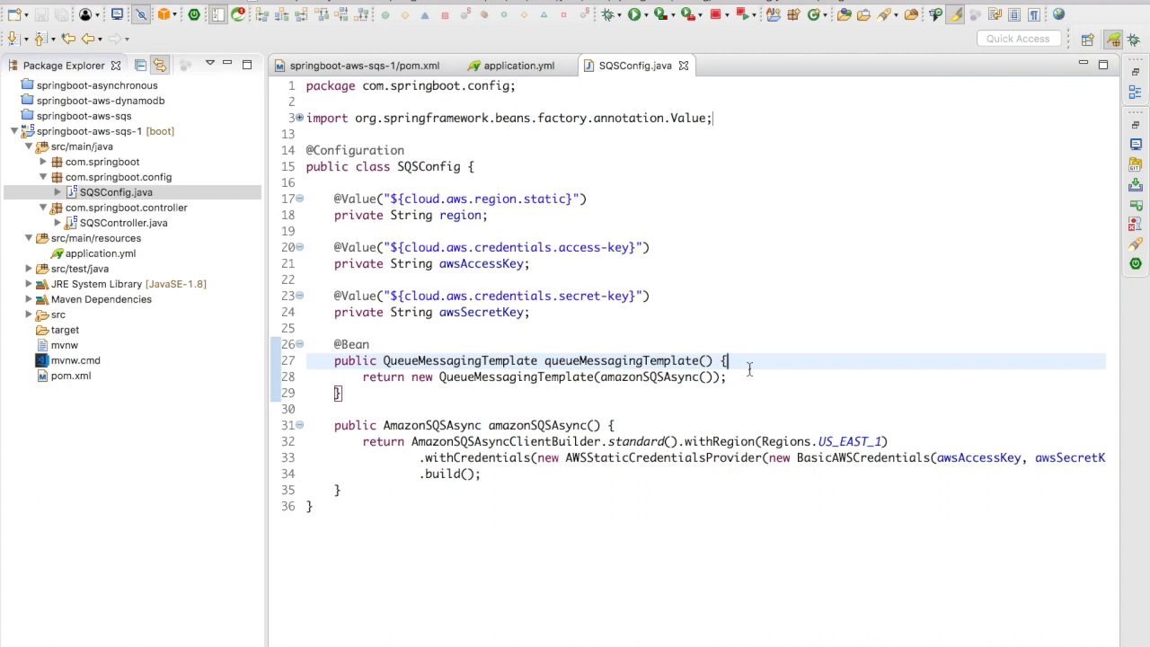
mouse_move(587, 537)
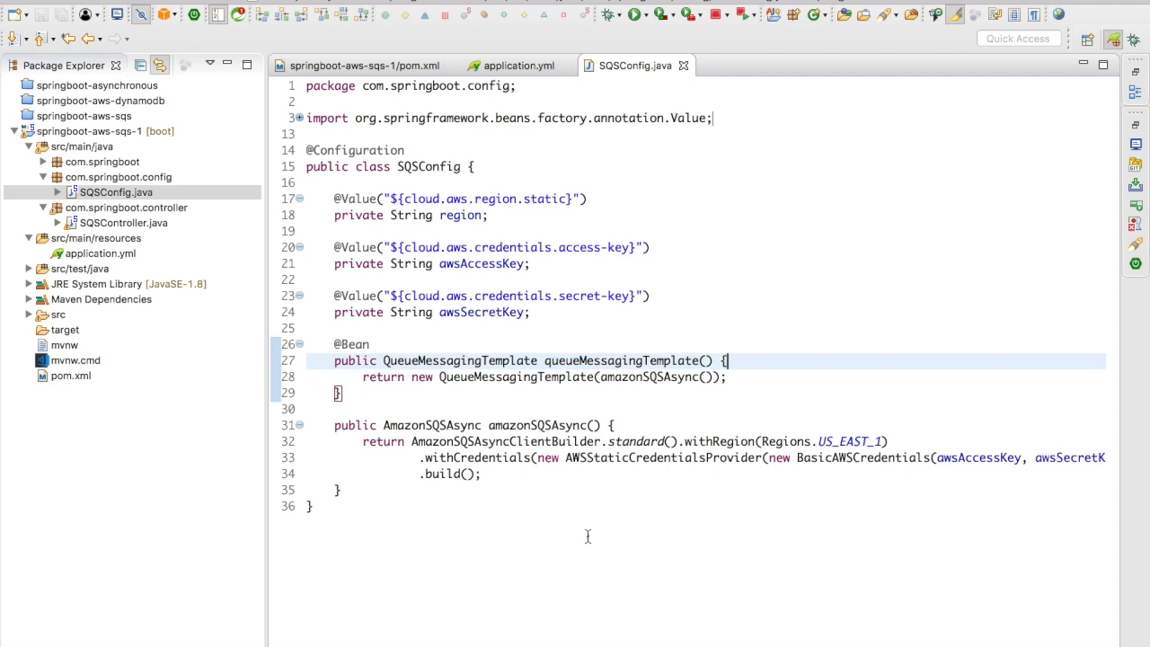
mouse_move(562, 504)
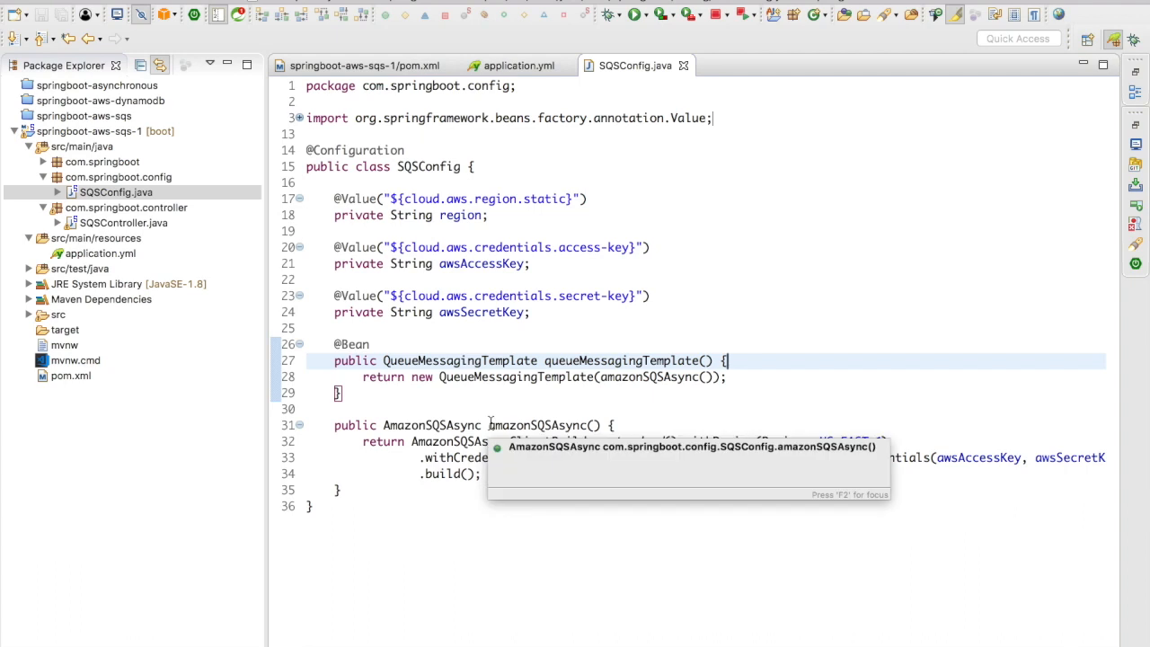
left_click(119, 222)
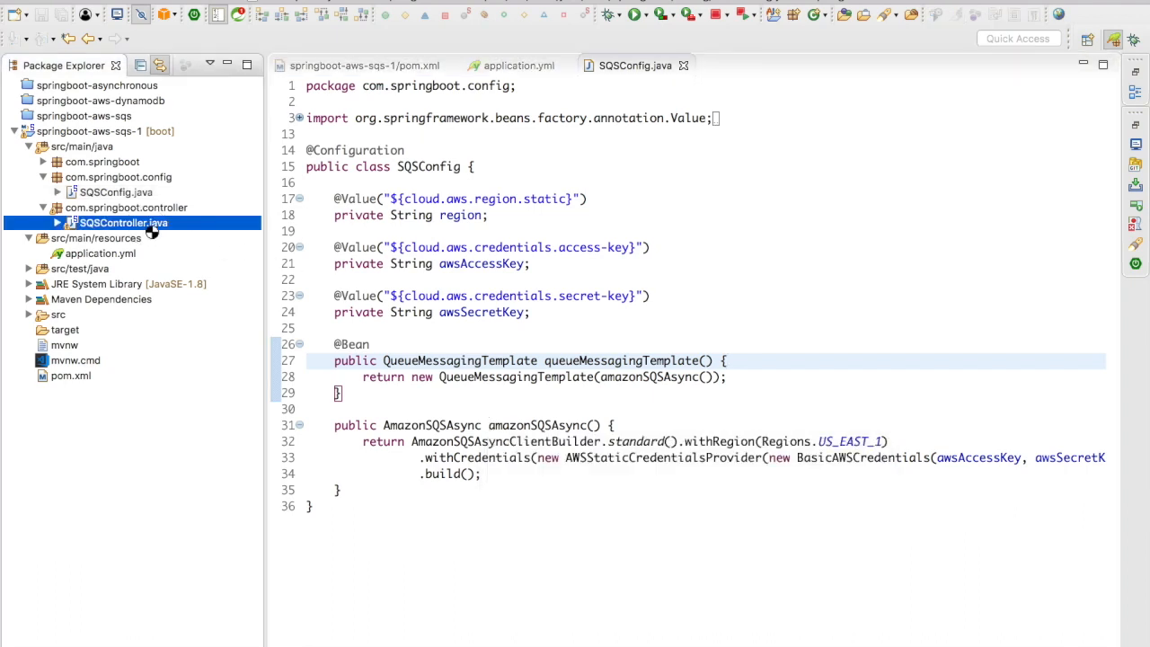
- Open SQSController.java from the Package Explorer to review its sendMessage method
double_click(124, 222)
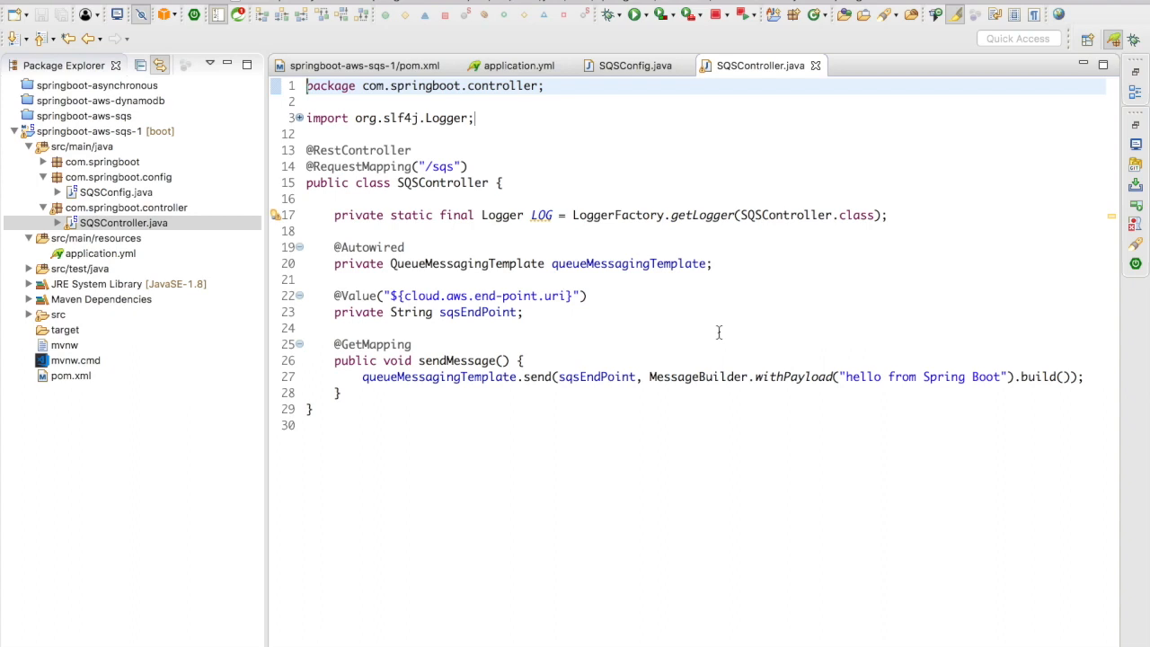
mouse_move(556, 417)
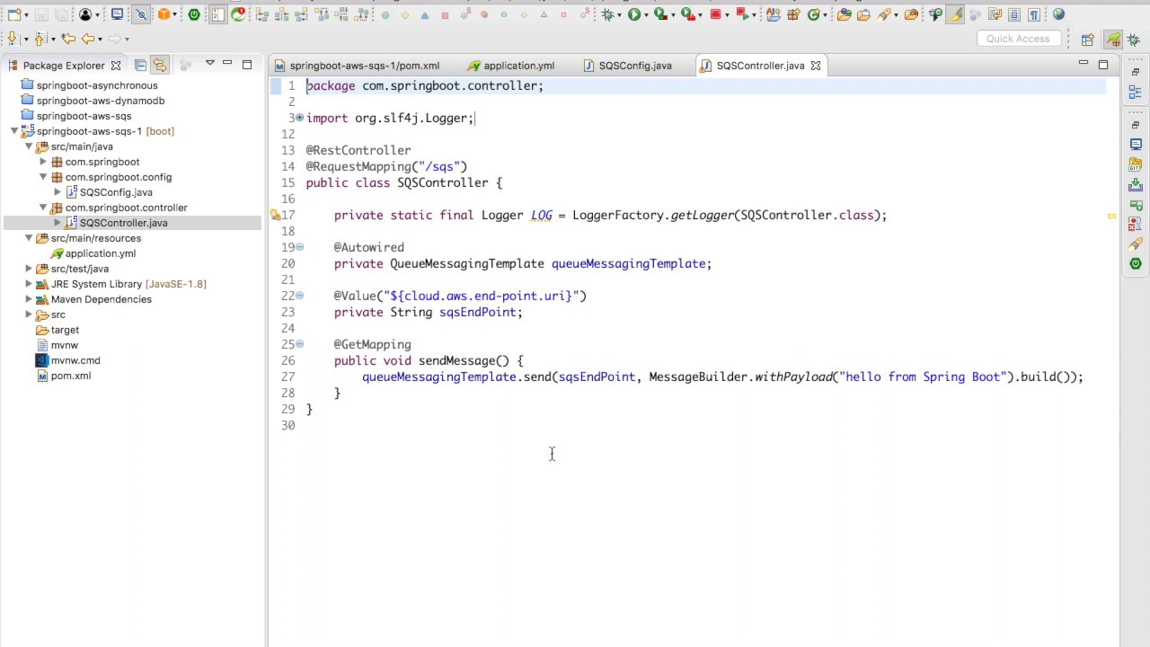
mouse_move(460, 379)
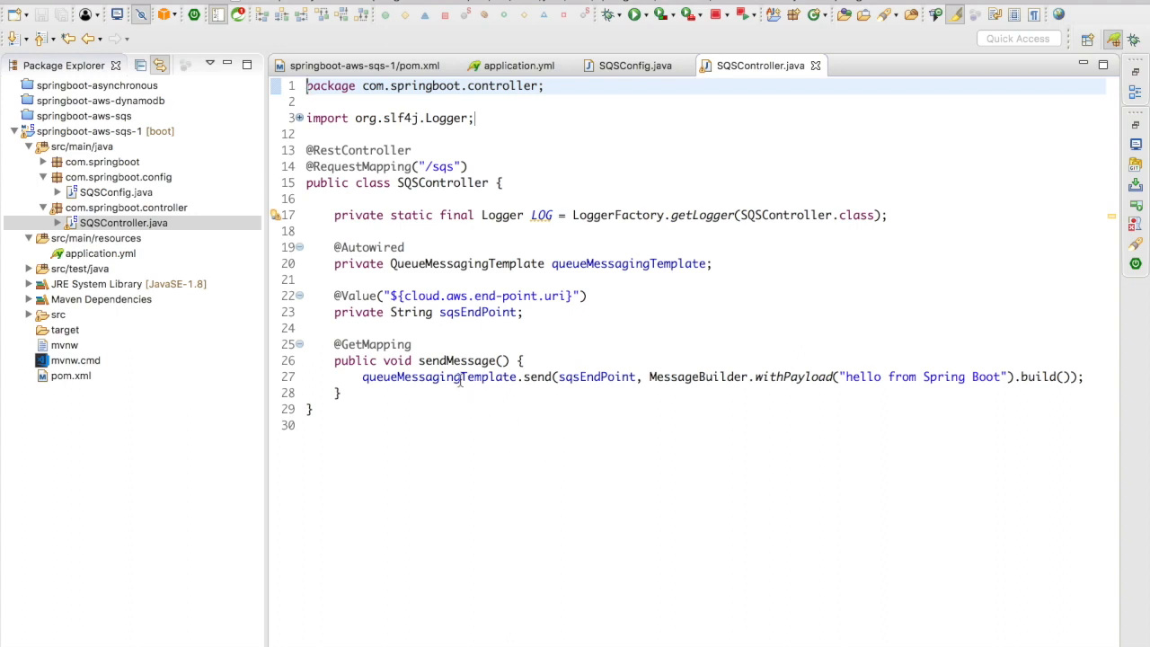
mouse_move(550, 324)
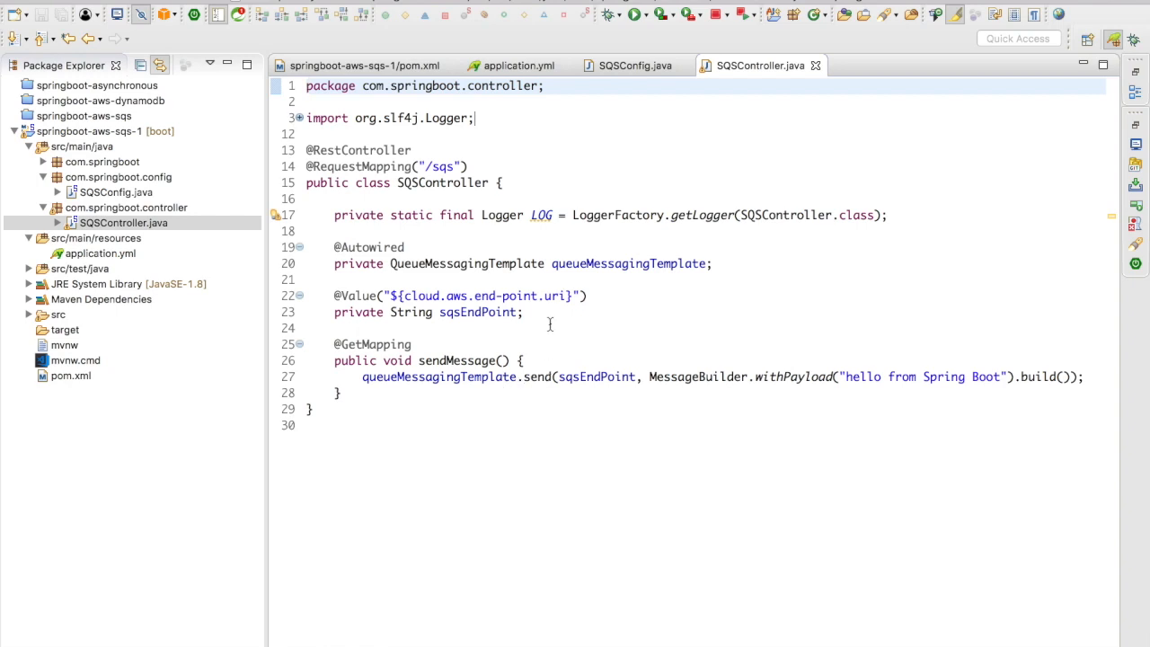
mouse_move(589, 342)
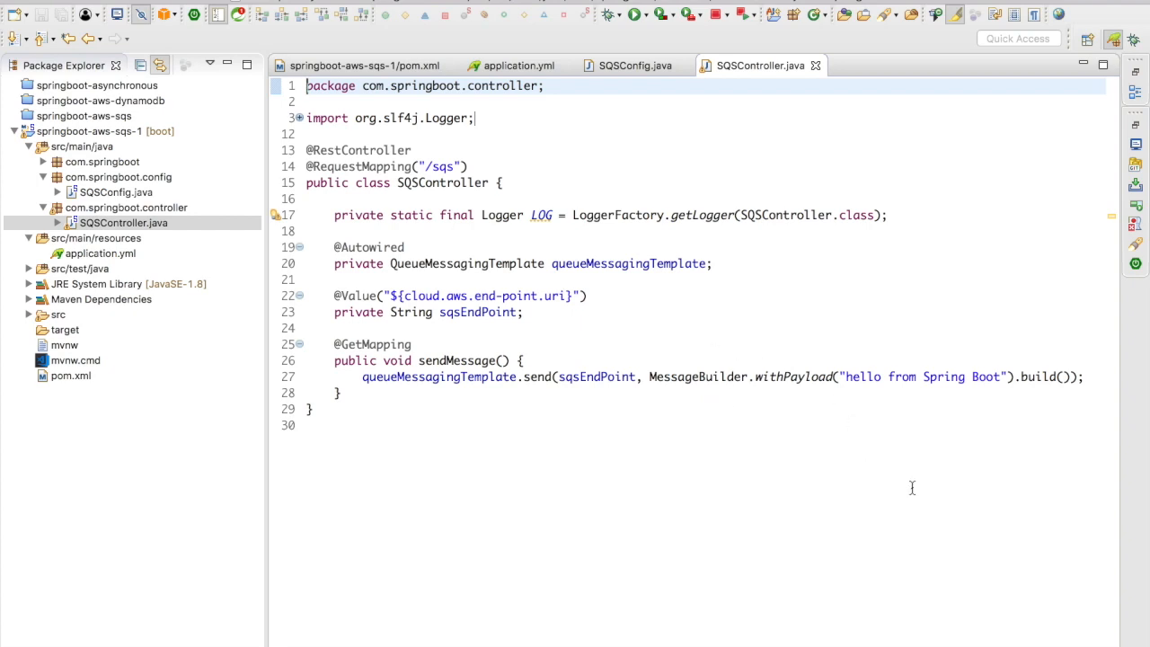
mouse_move(721, 396)
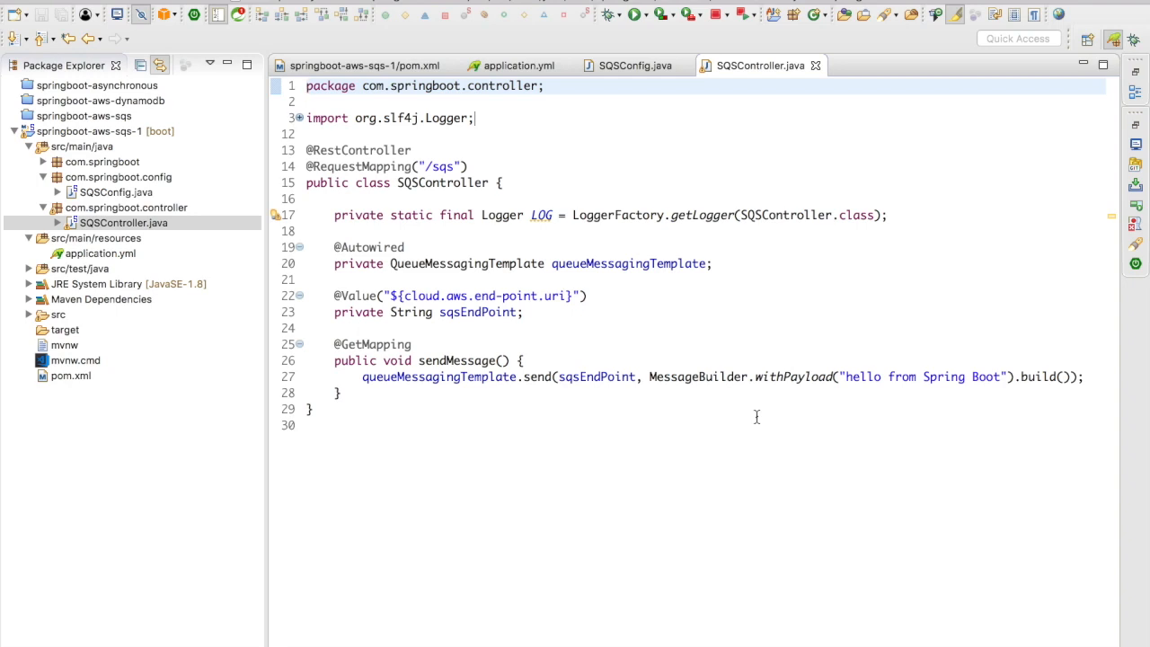
mouse_move(1039, 290)
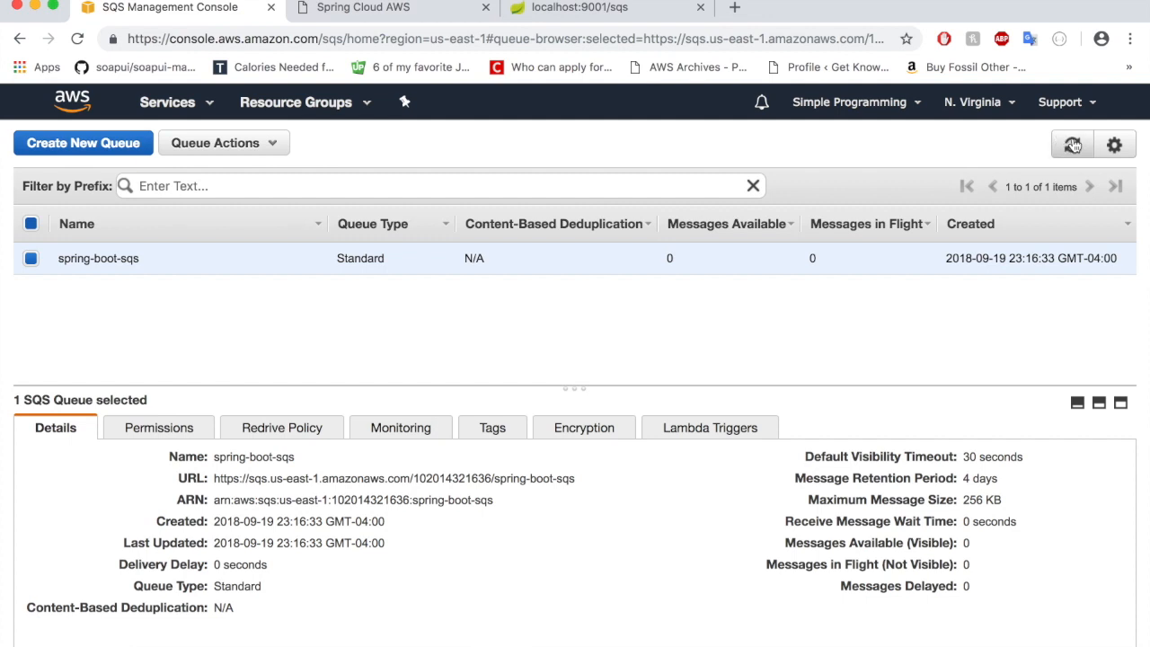
- Refresh spring-boot-sqs and inspect the 'hello from Spring Boot' message body and attributes
left_click(1071, 144)
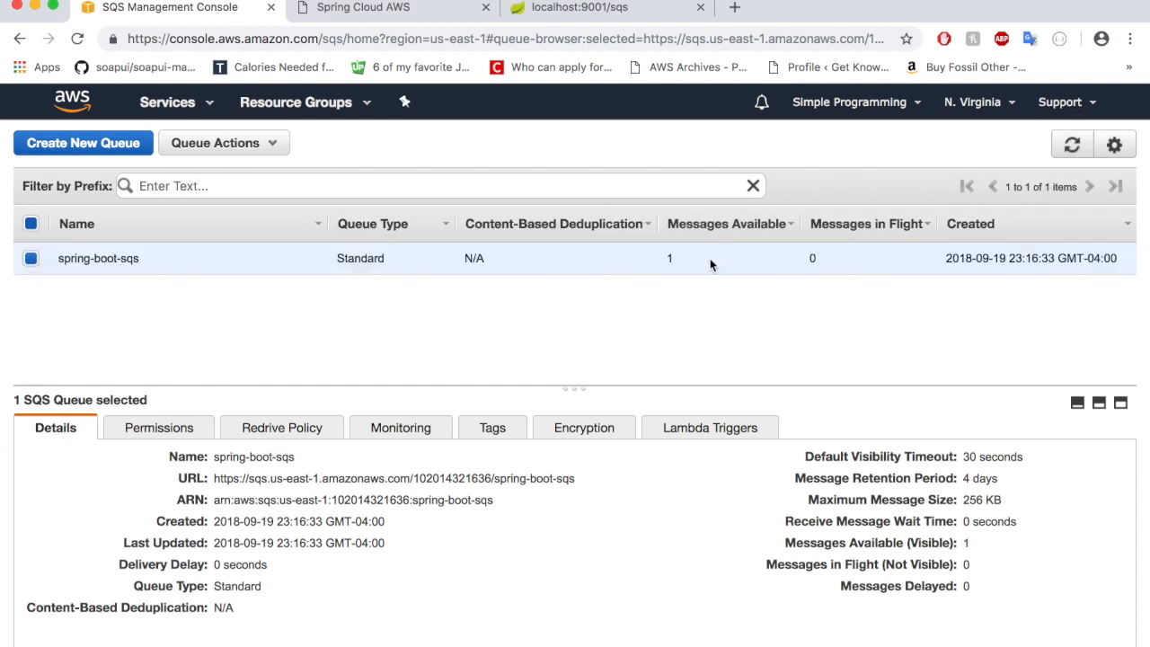
left_click(223, 143)
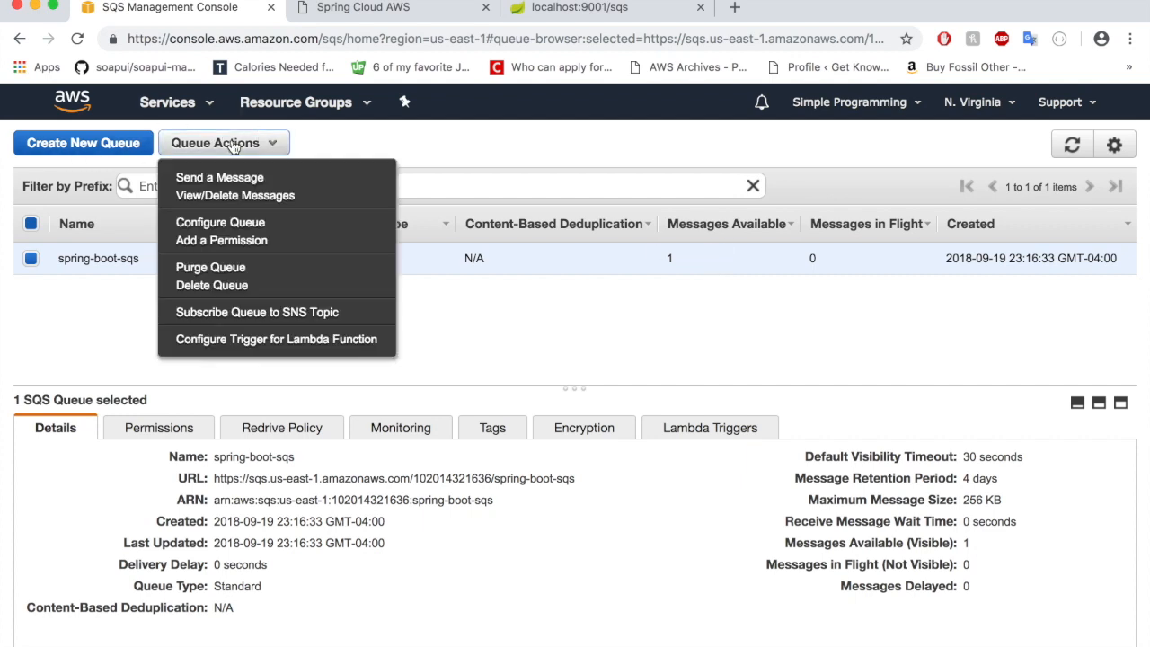
left_click(235, 195)
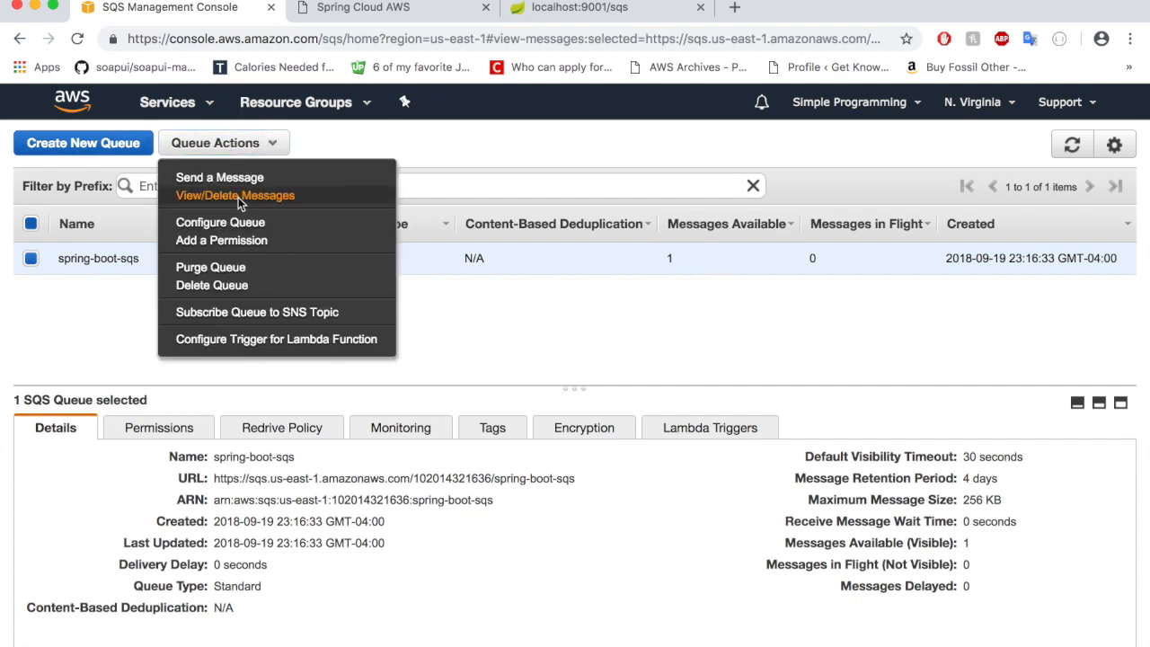
left_click(235, 195)
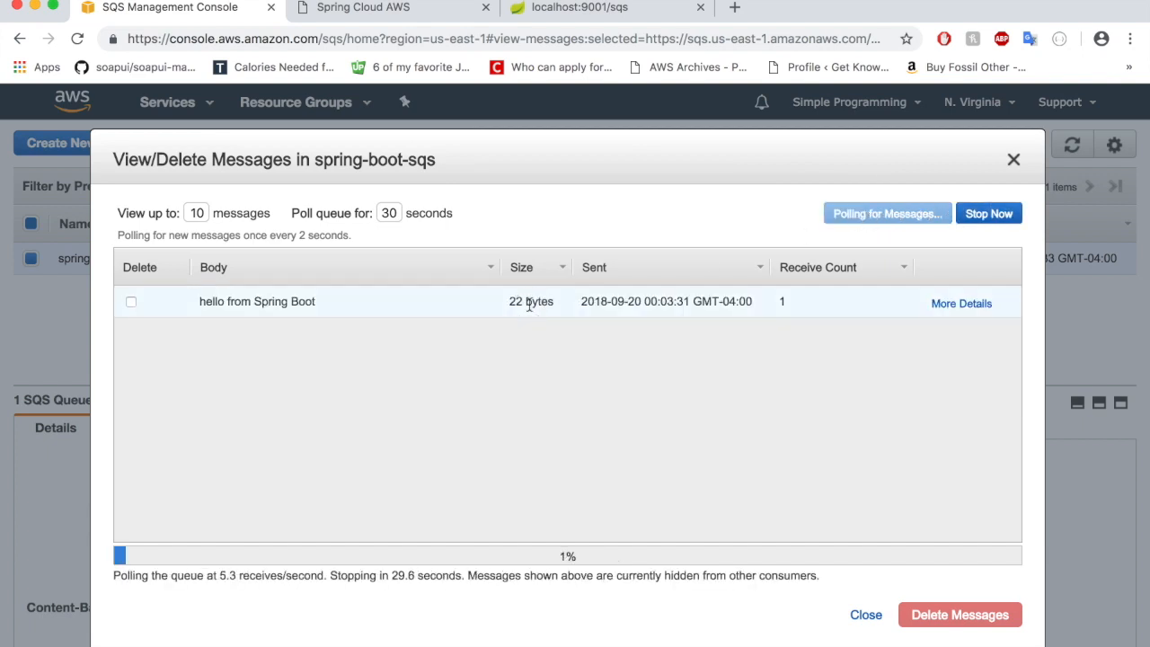
left_click(960, 302)
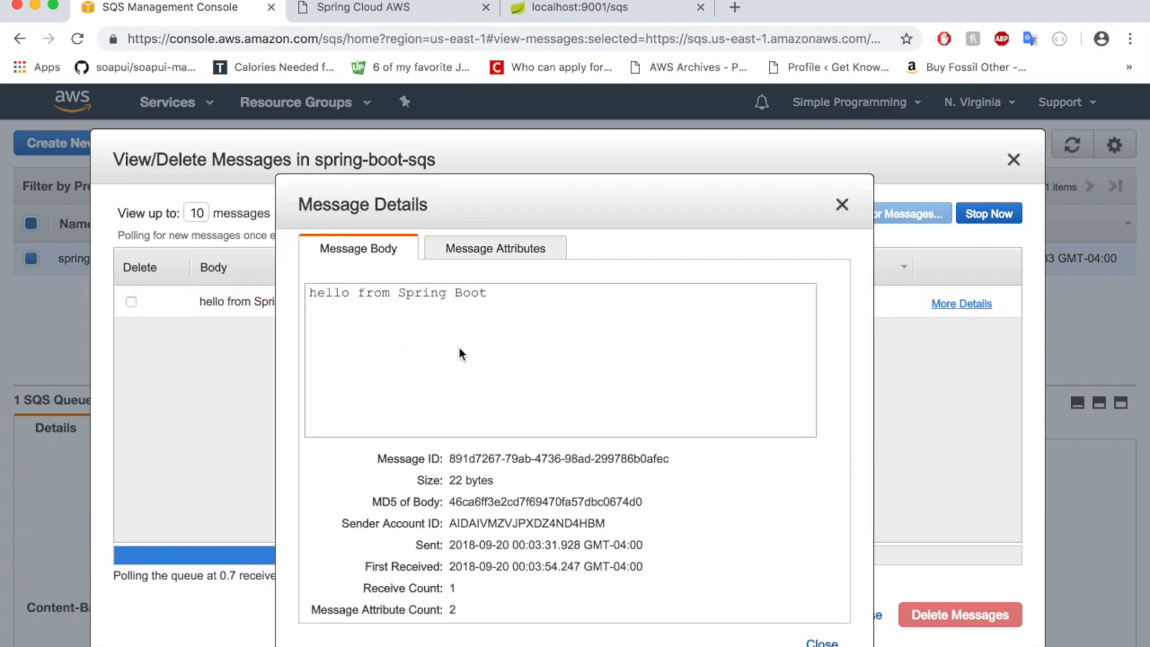
left_click(495, 248)
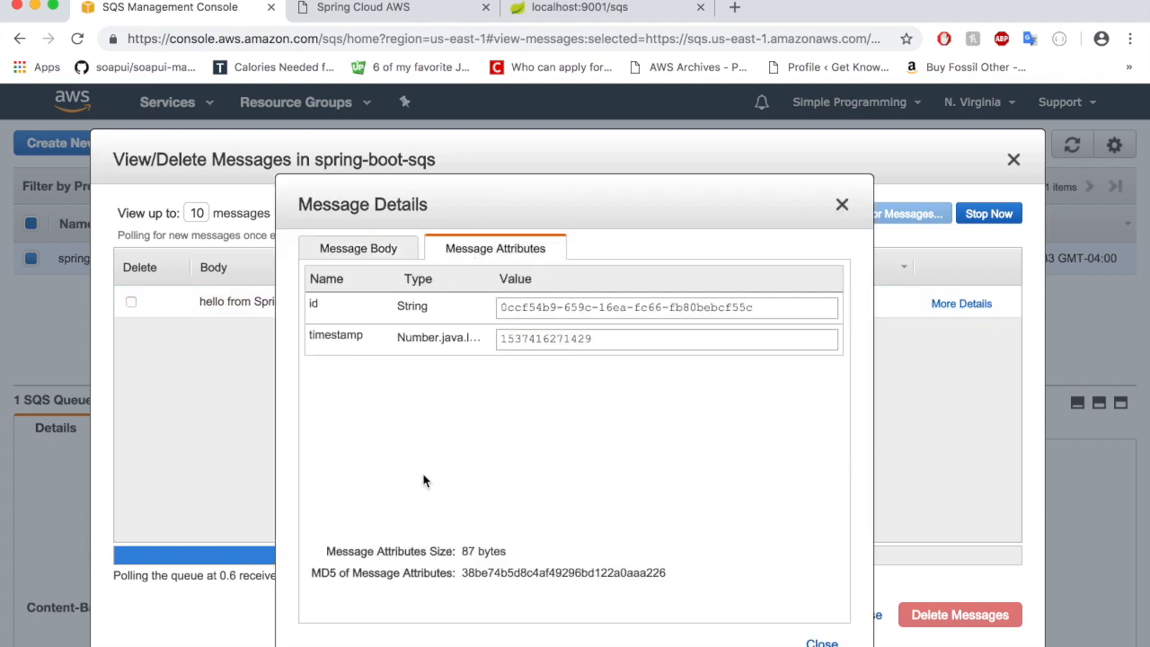
mouse_move(692, 467)
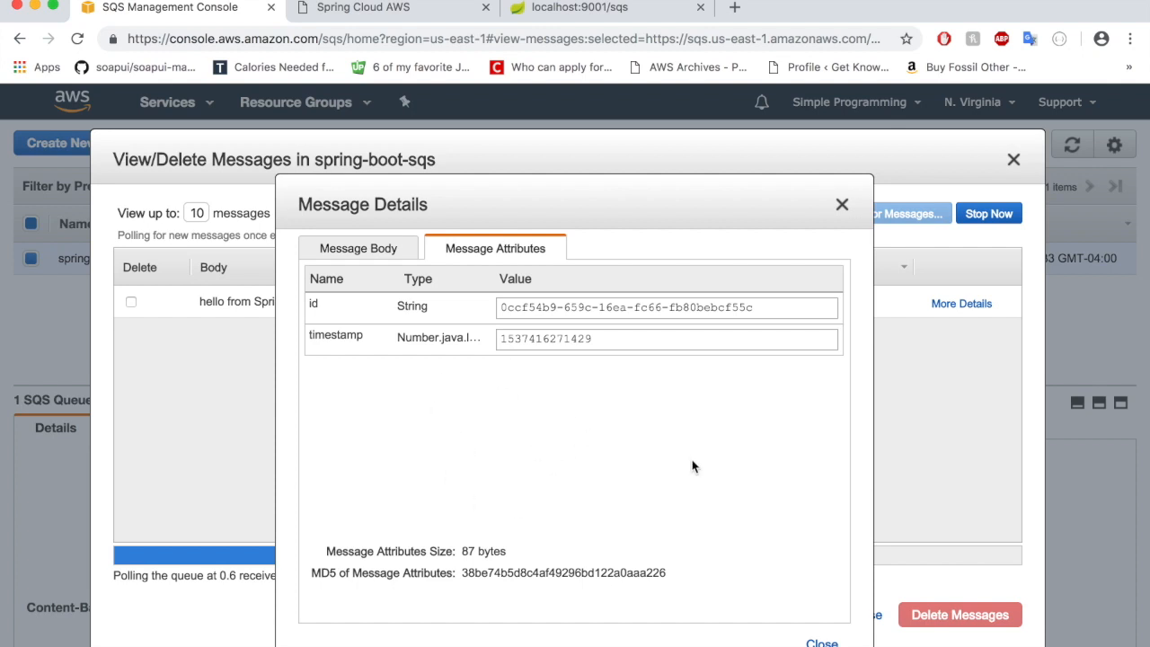
mouse_move(485, 361)
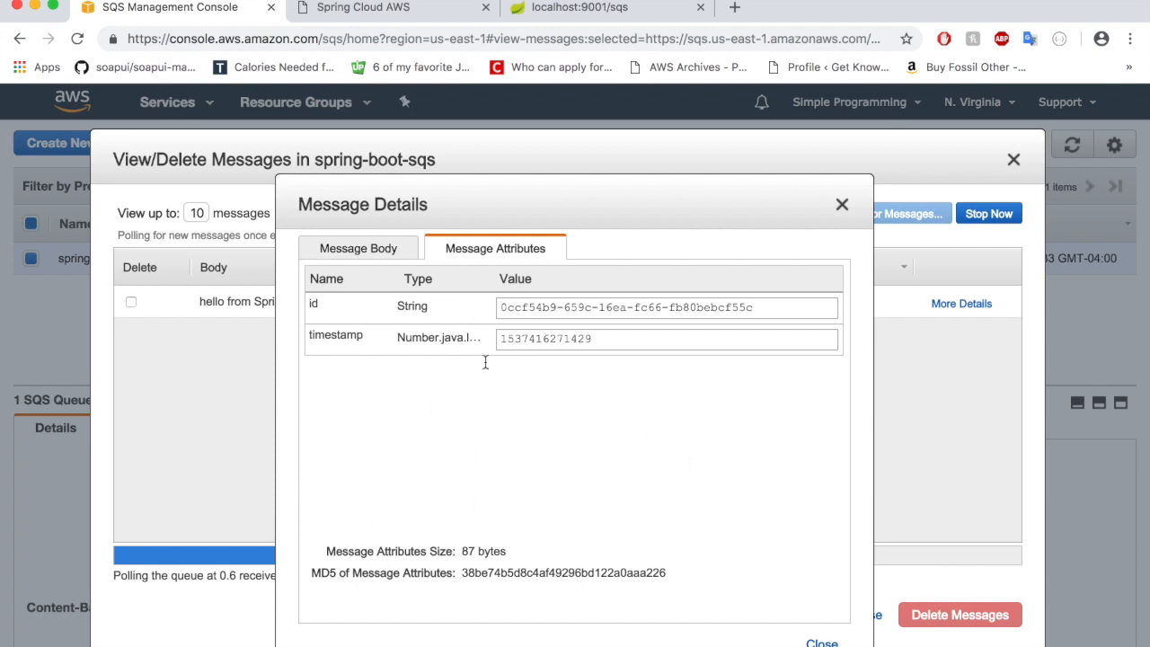
mouse_move(352, 260)
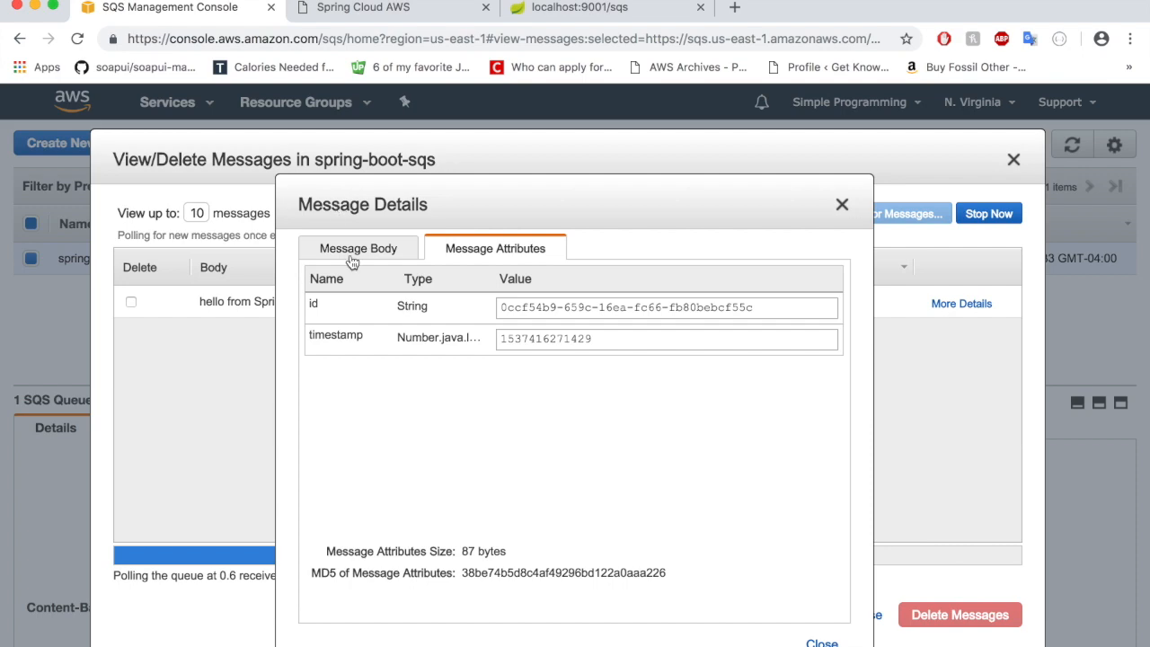
left_click(842, 204)
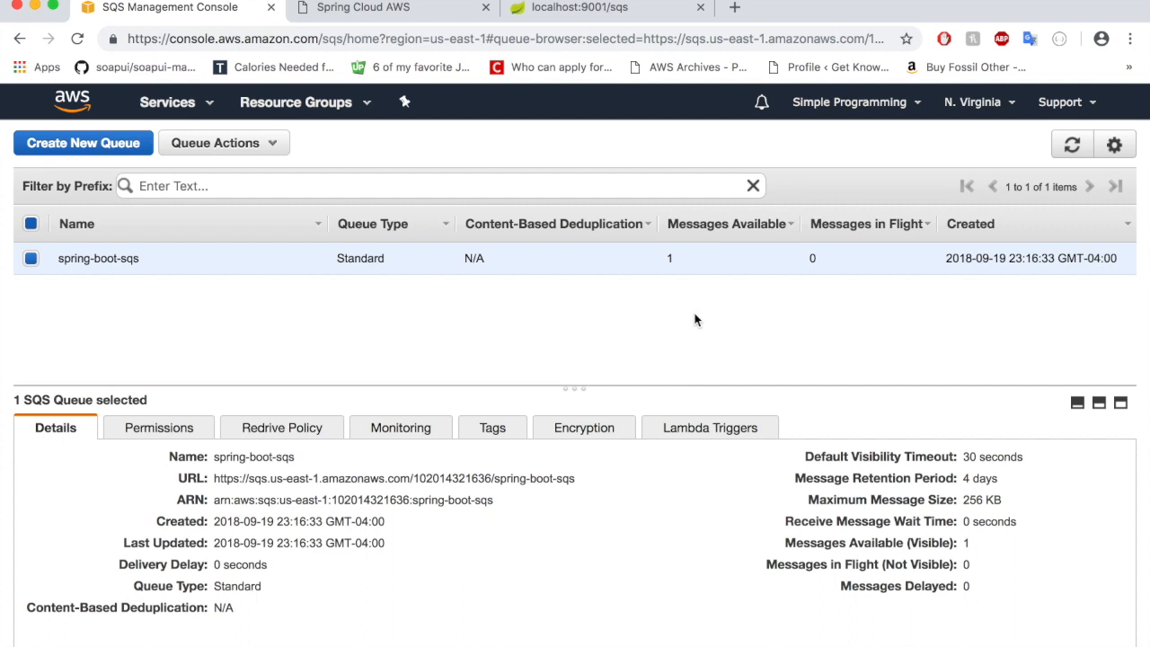
mouse_move(526, 250)
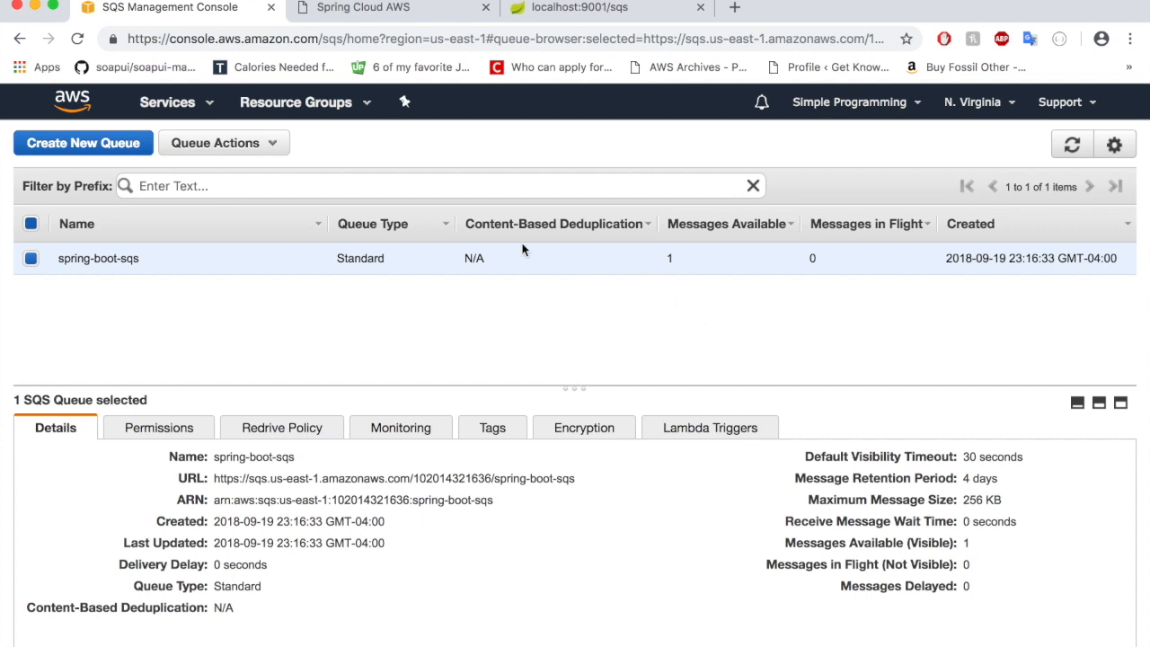
mouse_move(627, 309)
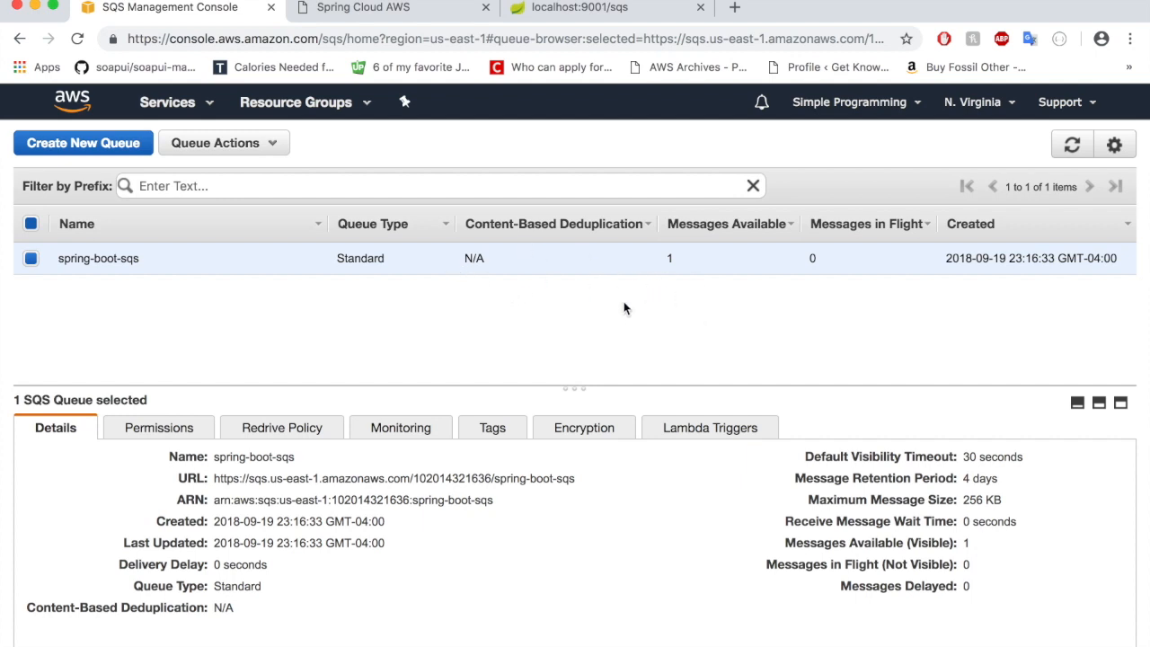
mouse_move(656, 303)
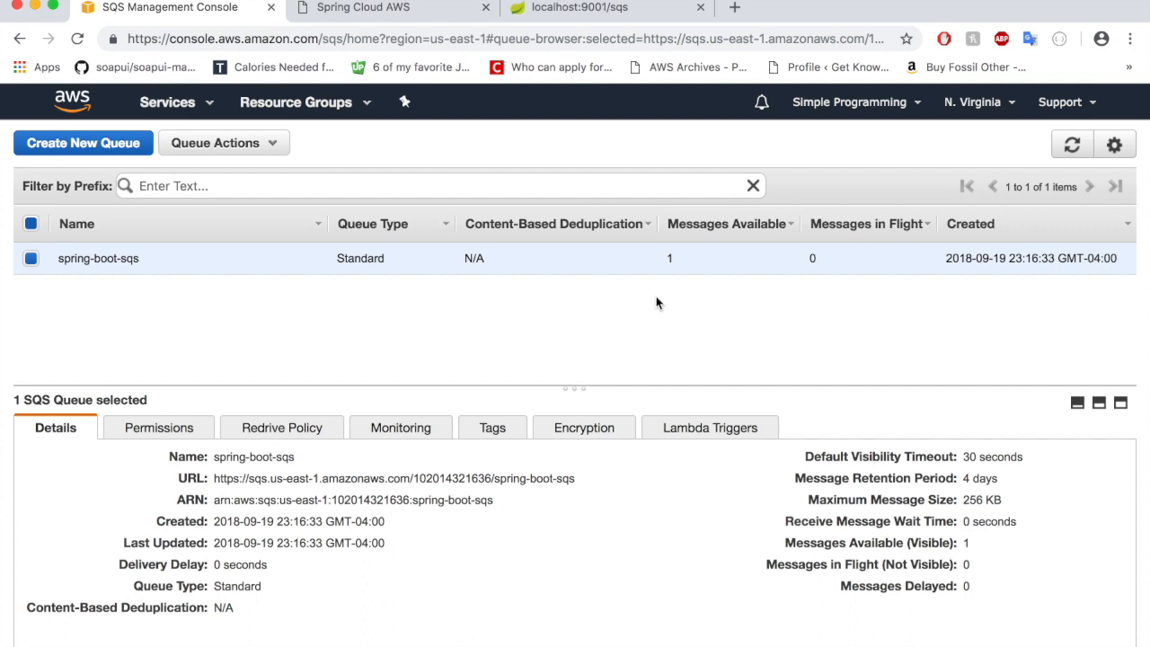
mouse_move(742, 329)
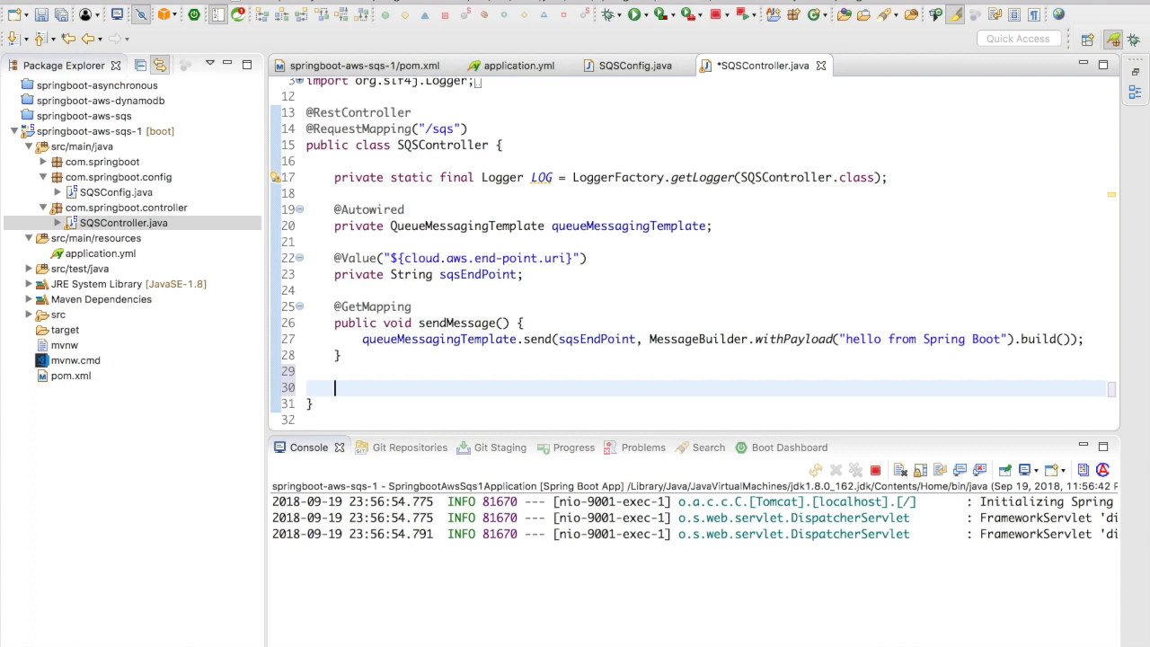
type("@")
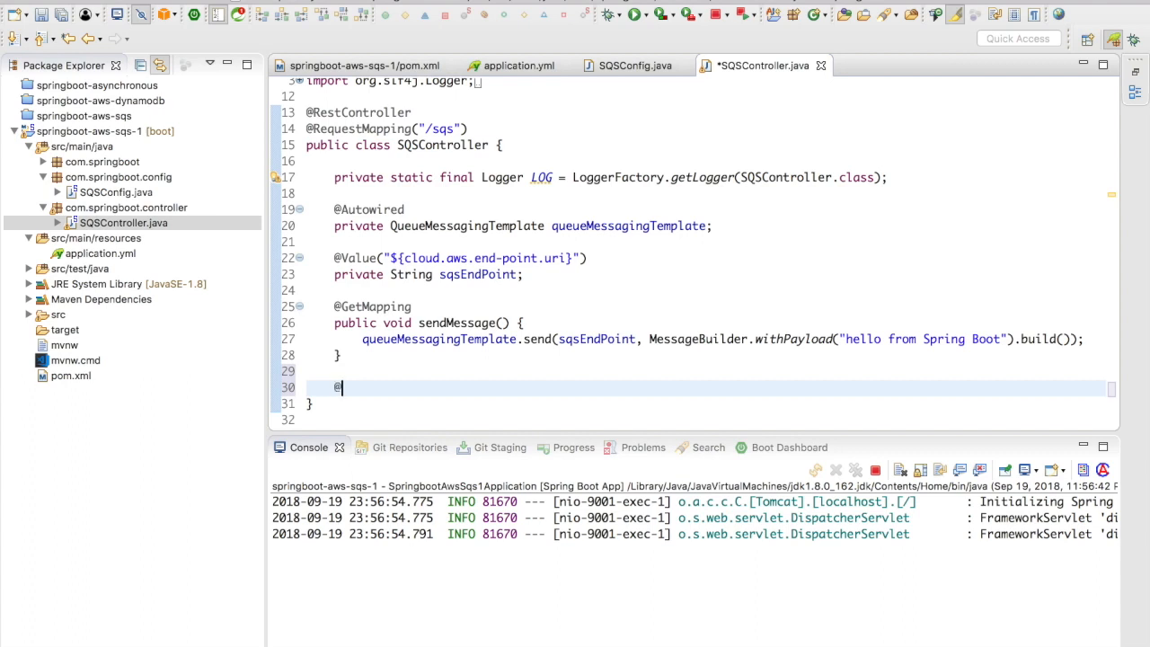
type("SQS")
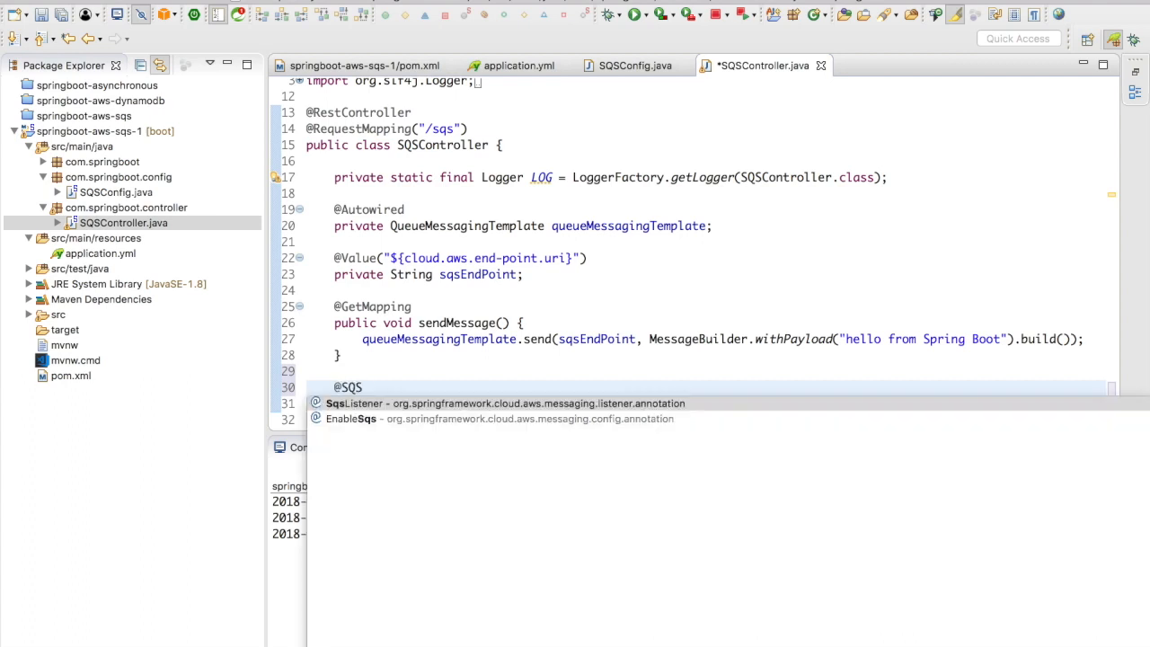
left_click(353, 402)
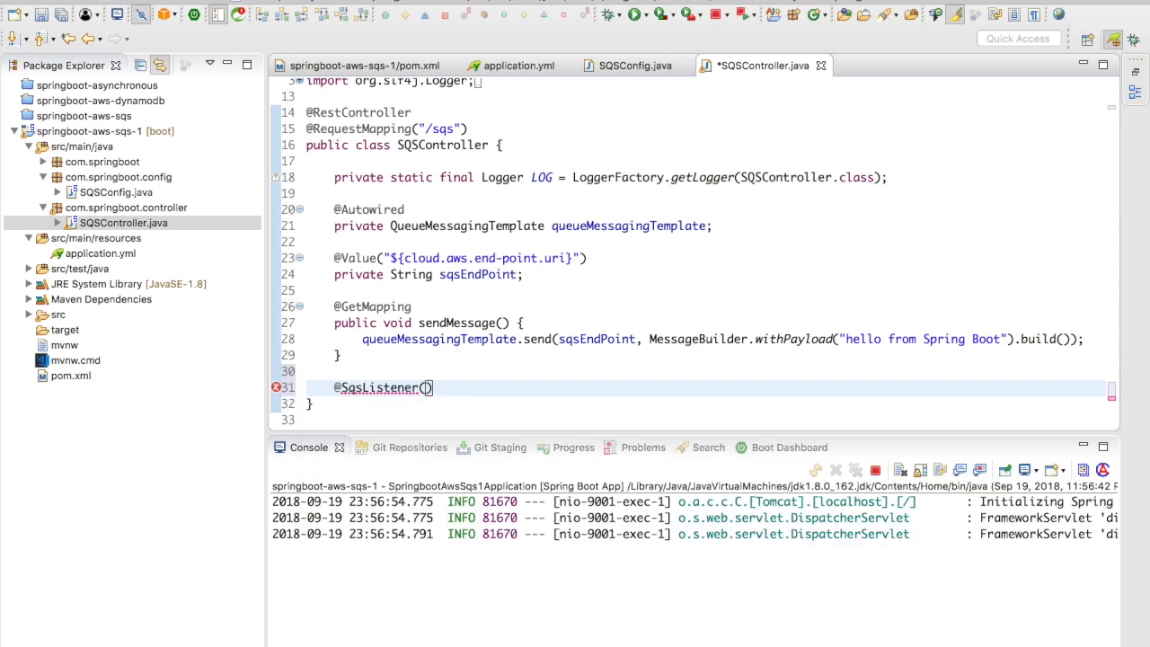
type("\"")
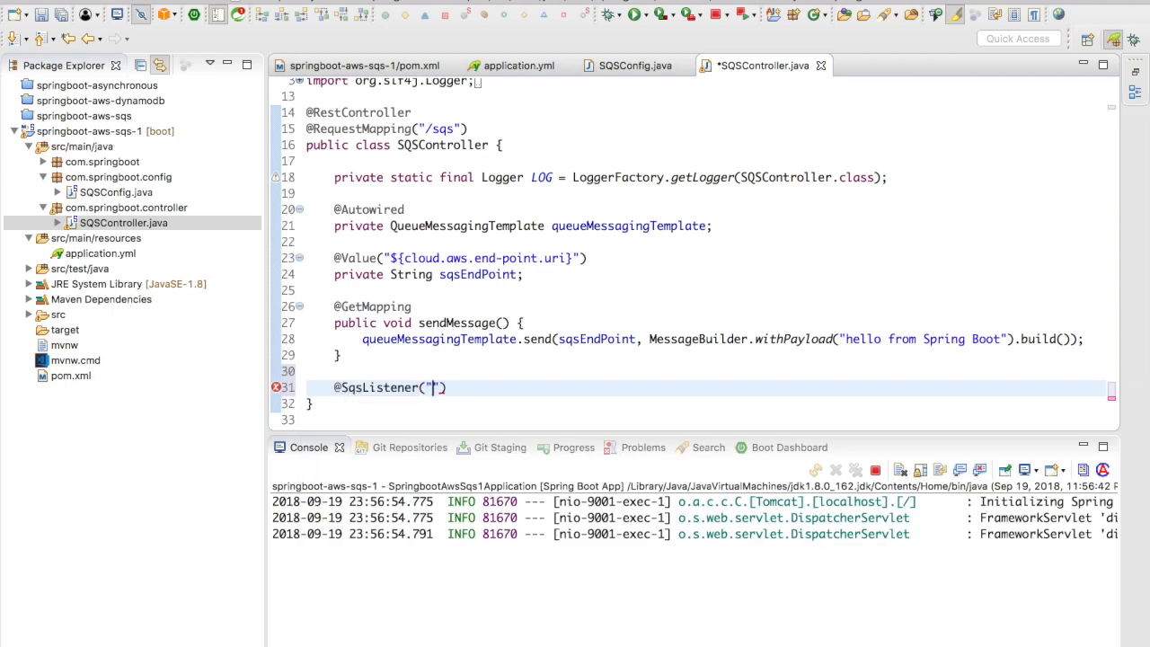
left_click(98, 253)
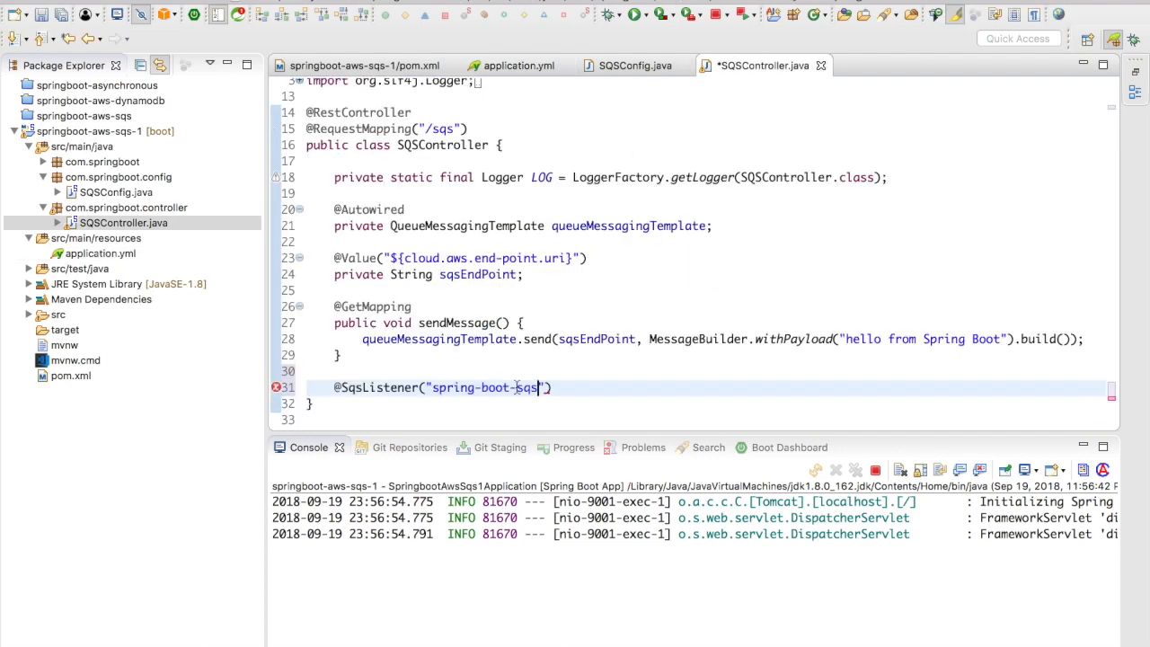
- Write getMessage(String message) logging 'Message from SQS Queue - ' plus the message
type("pu")
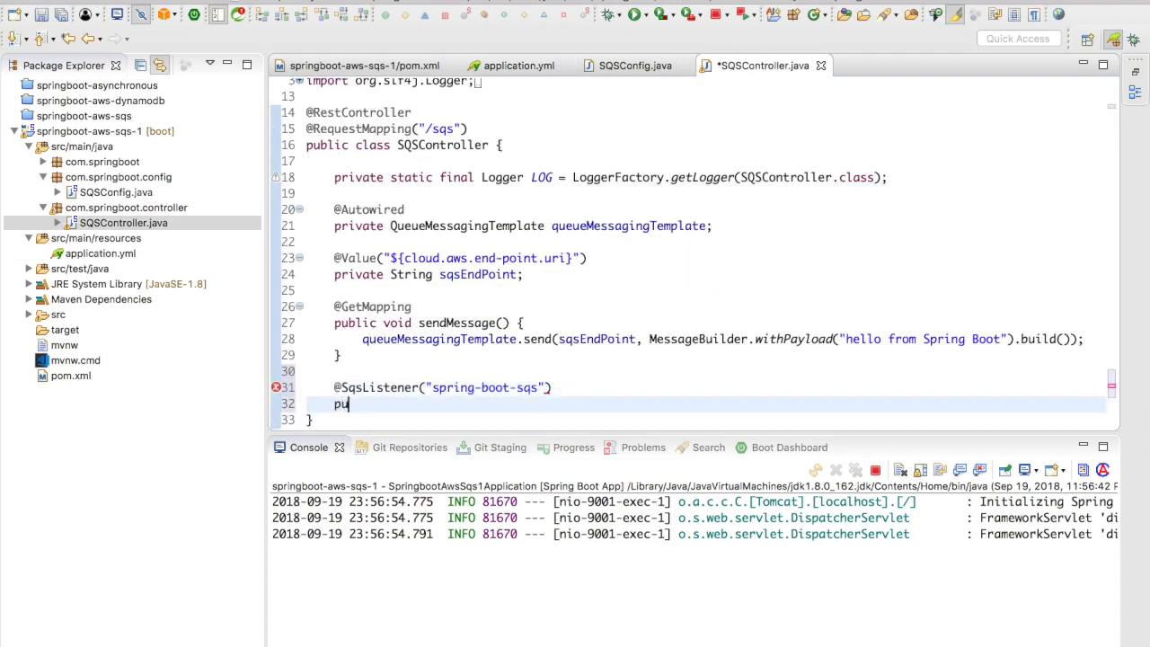
type("blic")
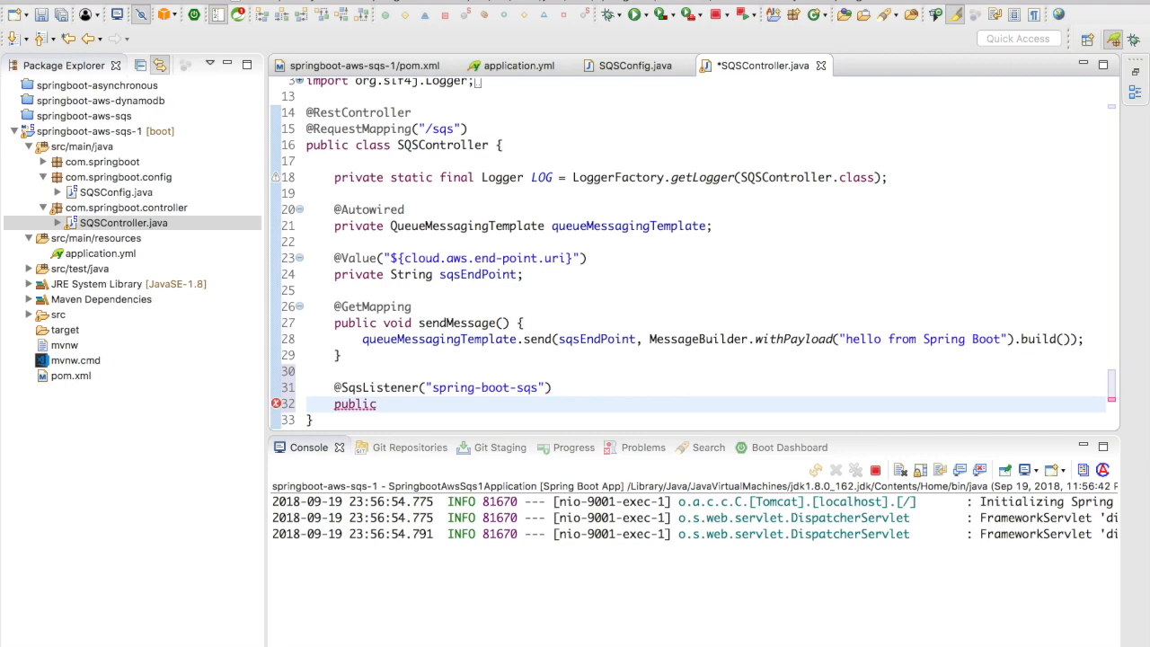
type("void g")
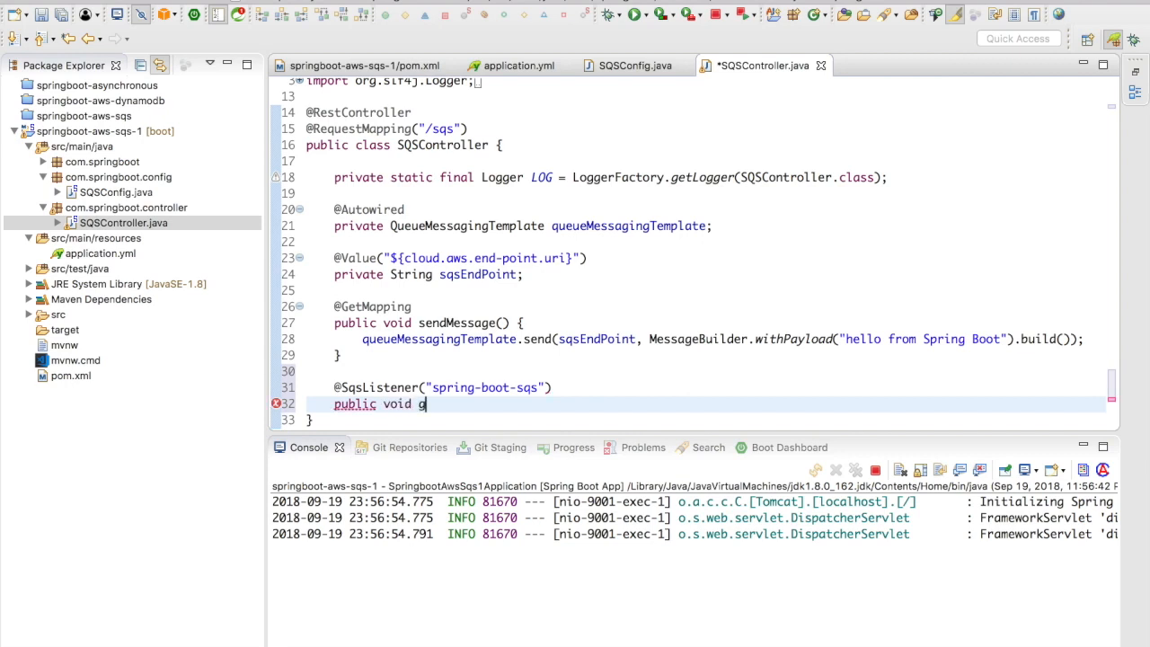
type("etMessage() {")
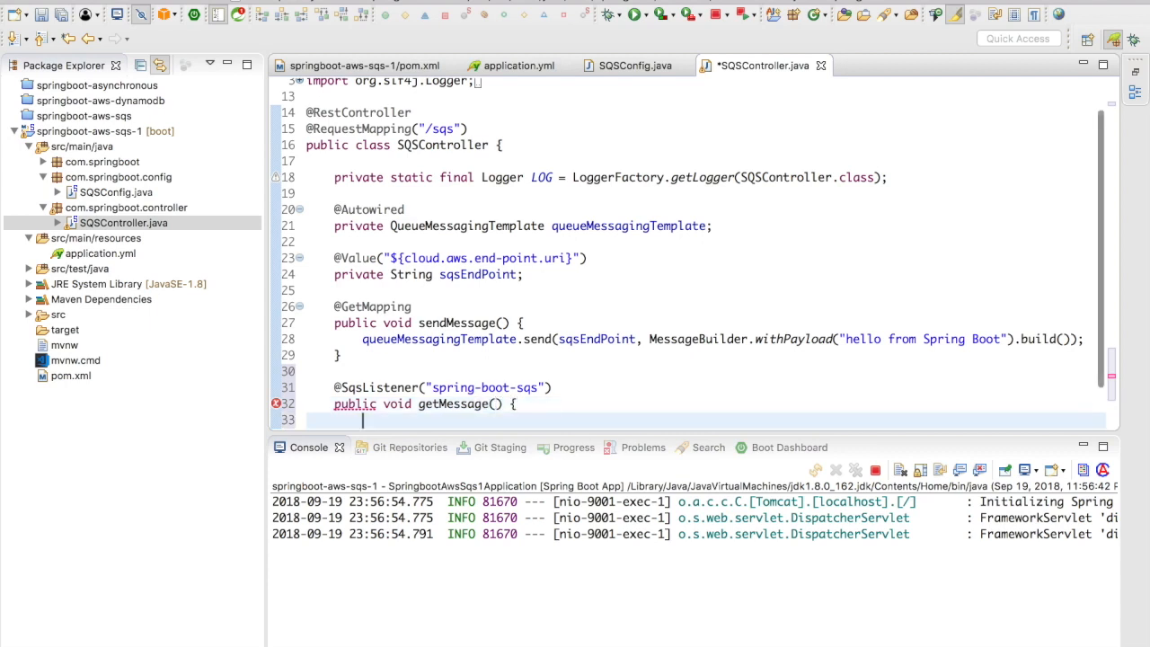
type("String")
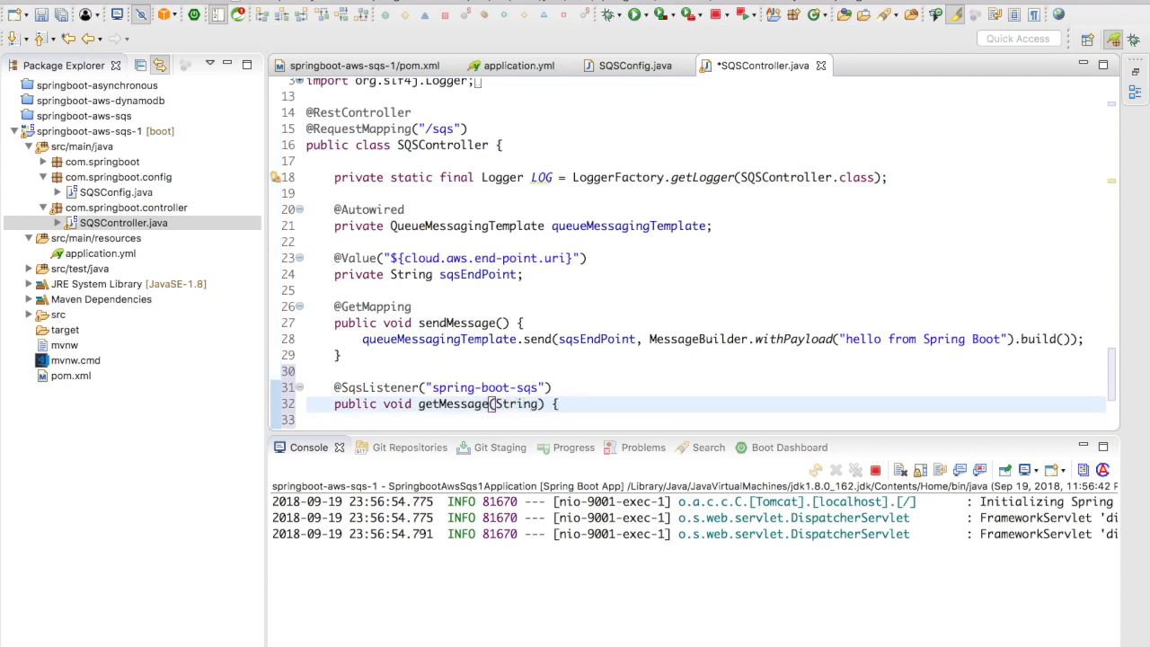
type("message")
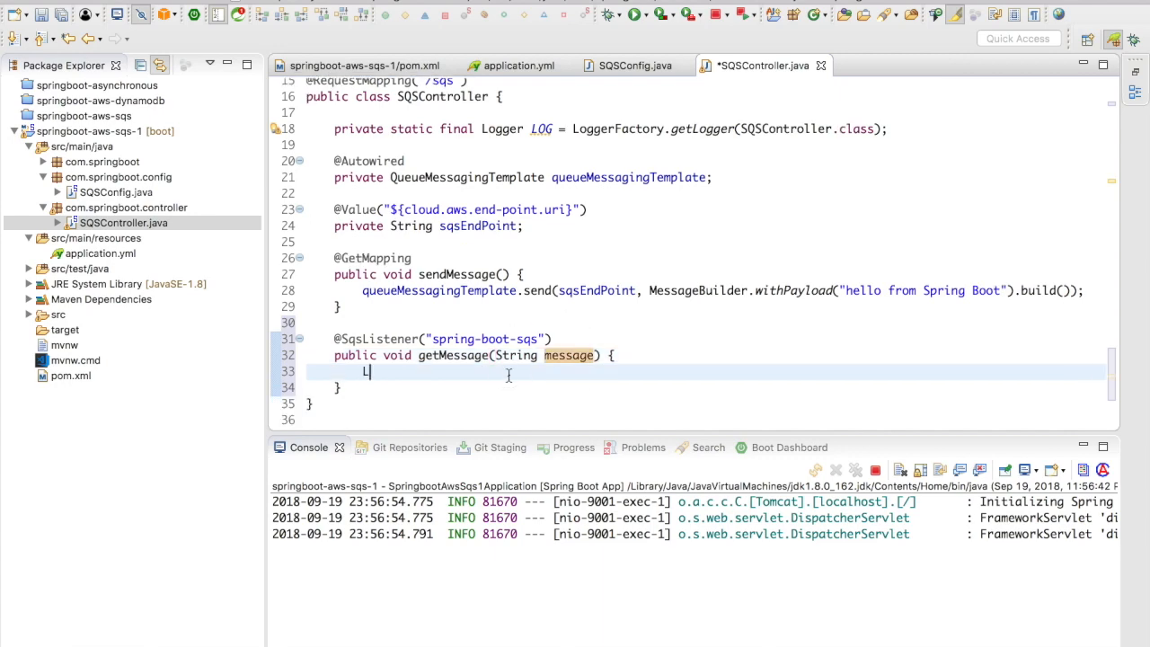
type("OG.info(\"M\");")
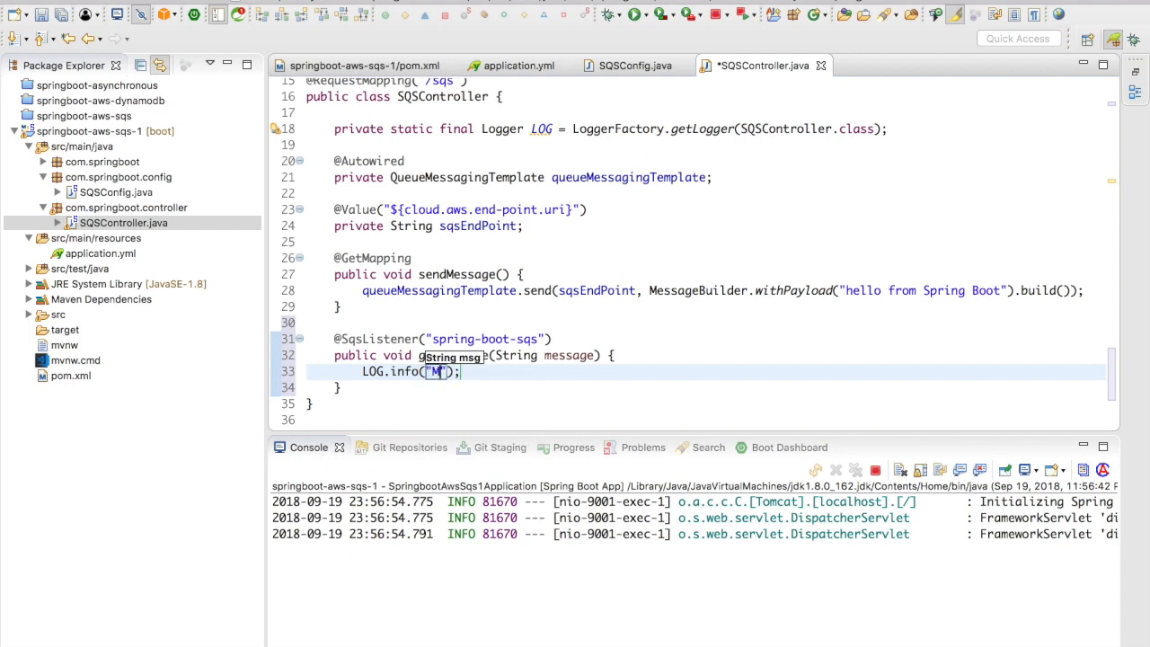
type("essage from")
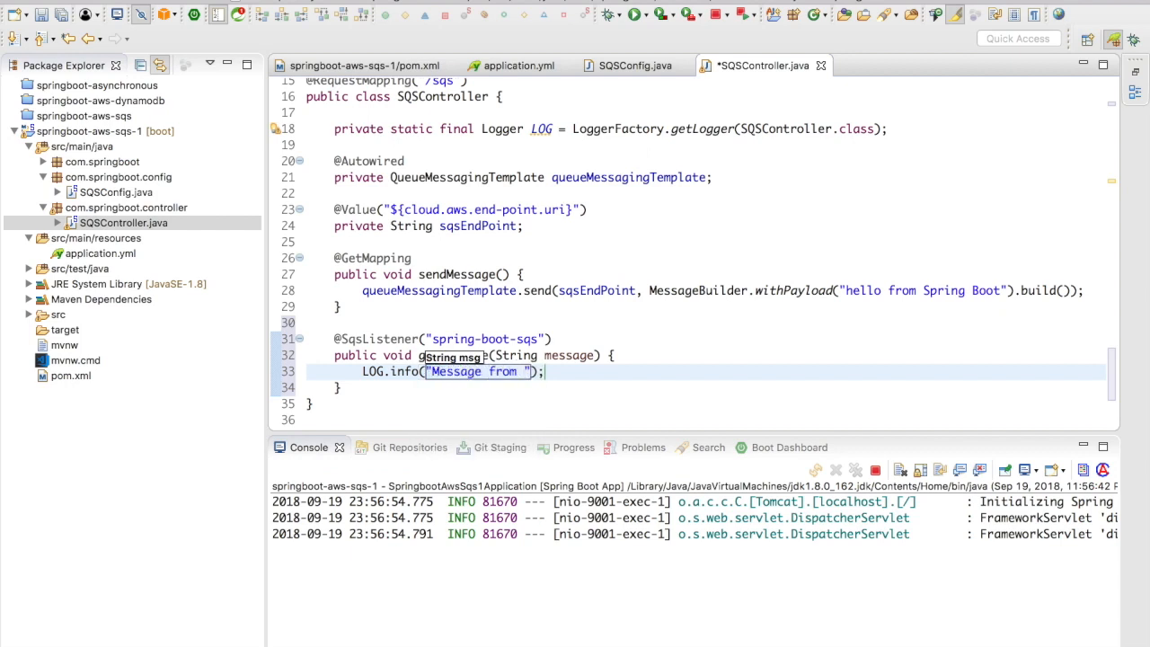
type("SQS Client")
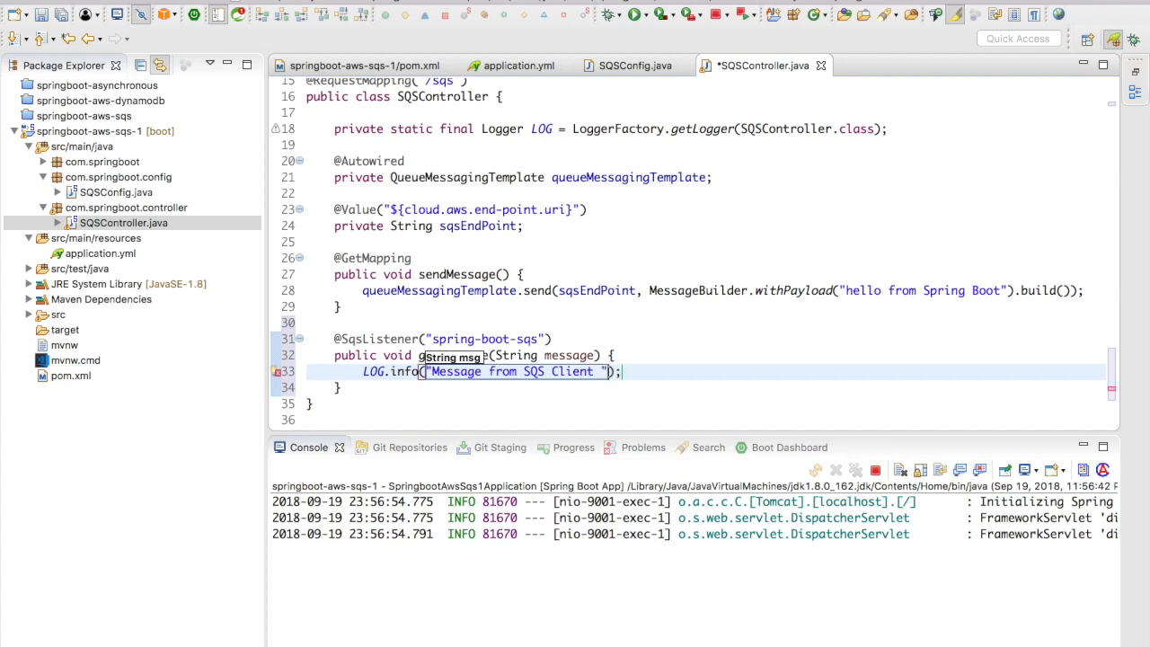
type("+message")
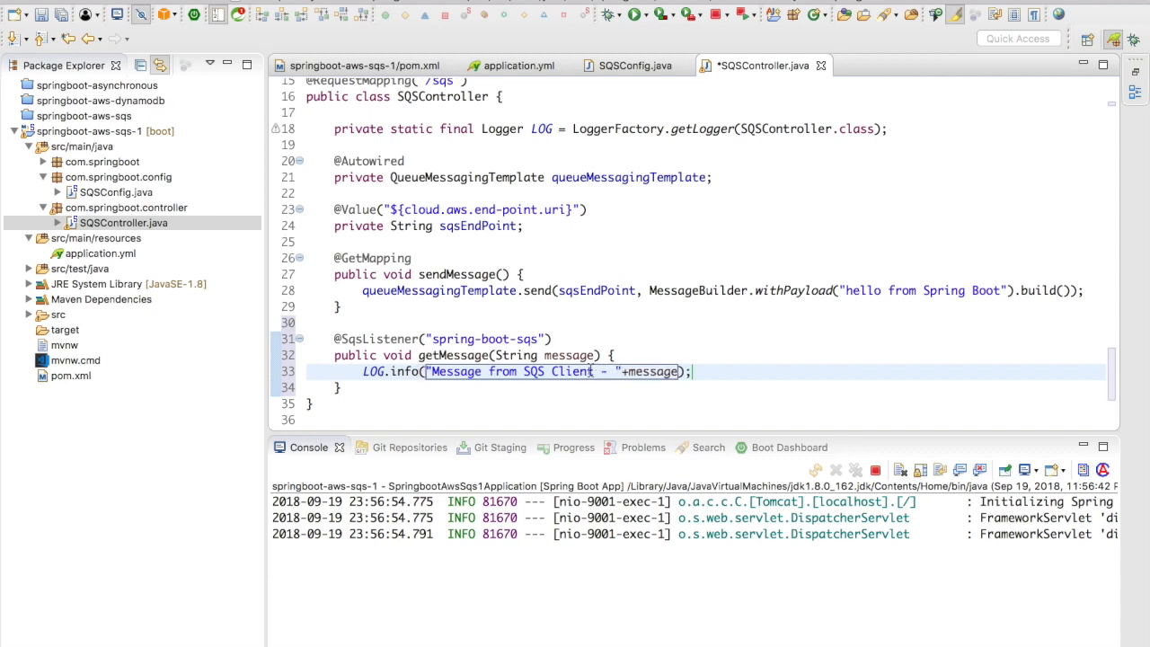
type("Queue")
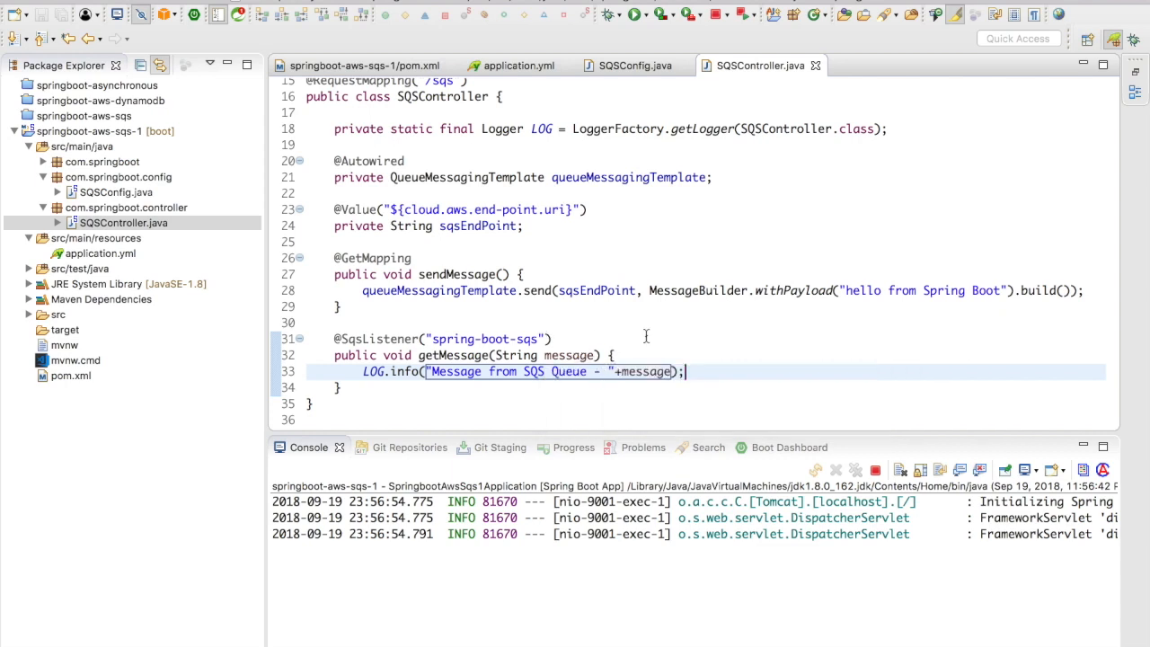
mouse_move(954, 329)
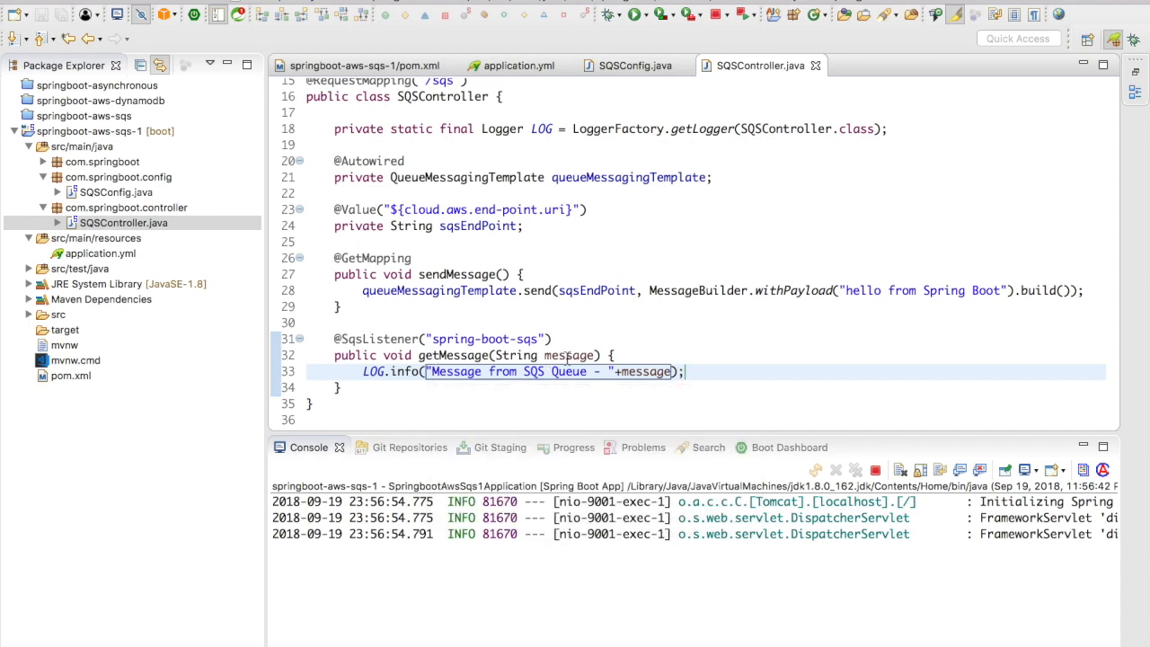
mouse_move(571, 355)
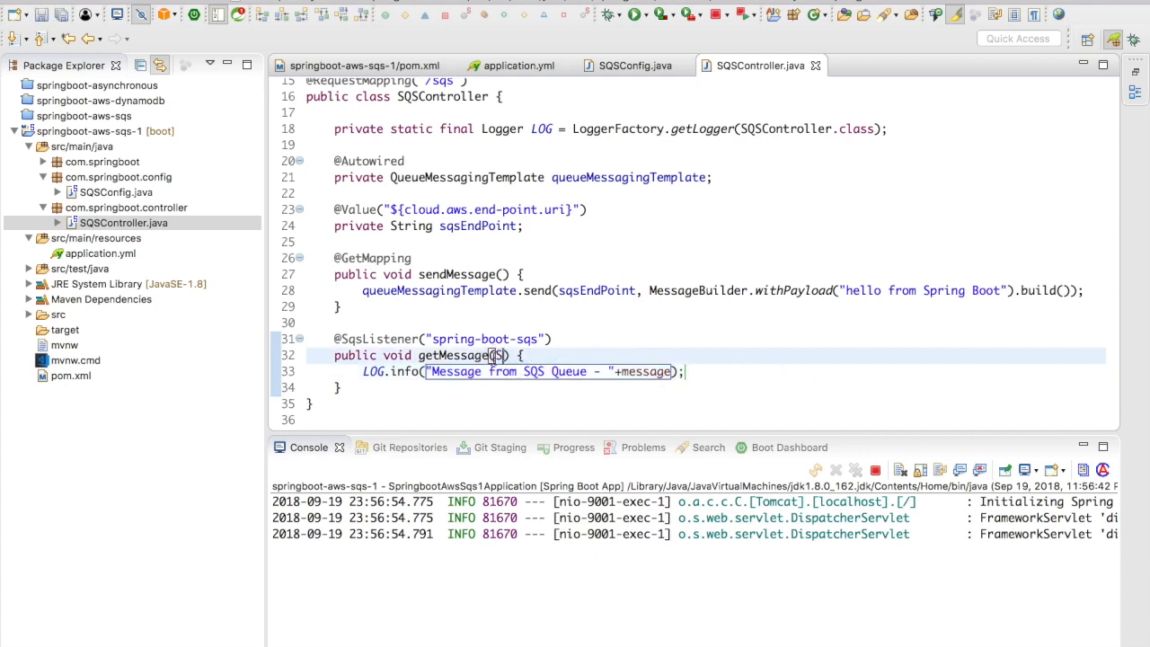
- Change the listener parameter to String message, relaunch the app, and enlarge the console
type("Student student")
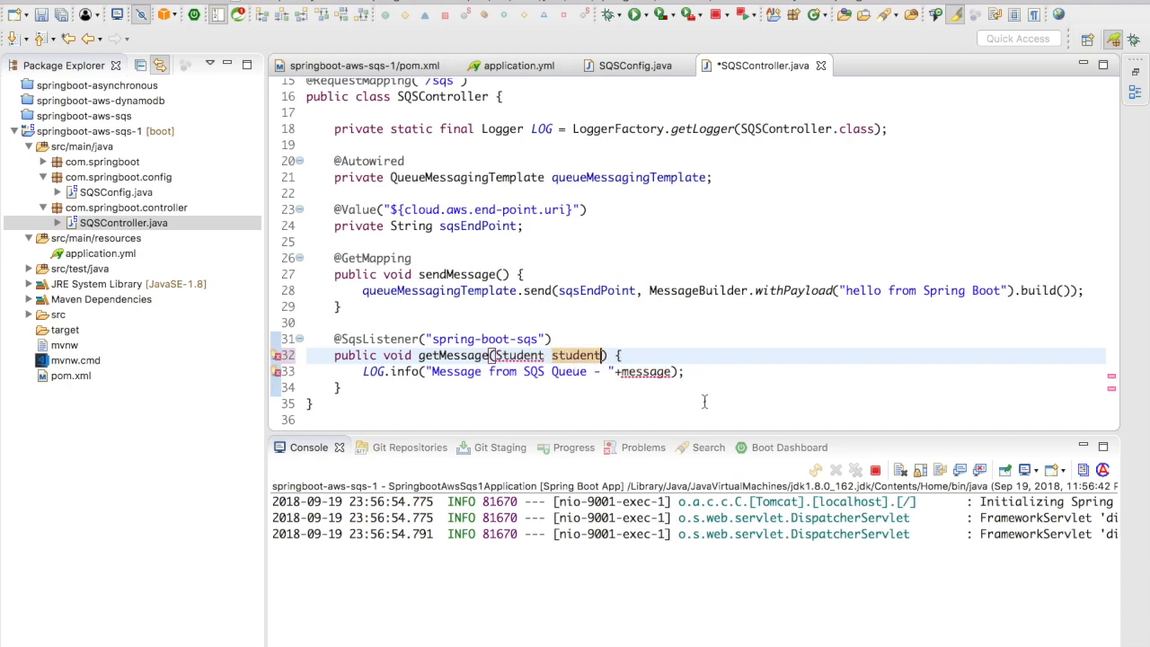
type("String message")
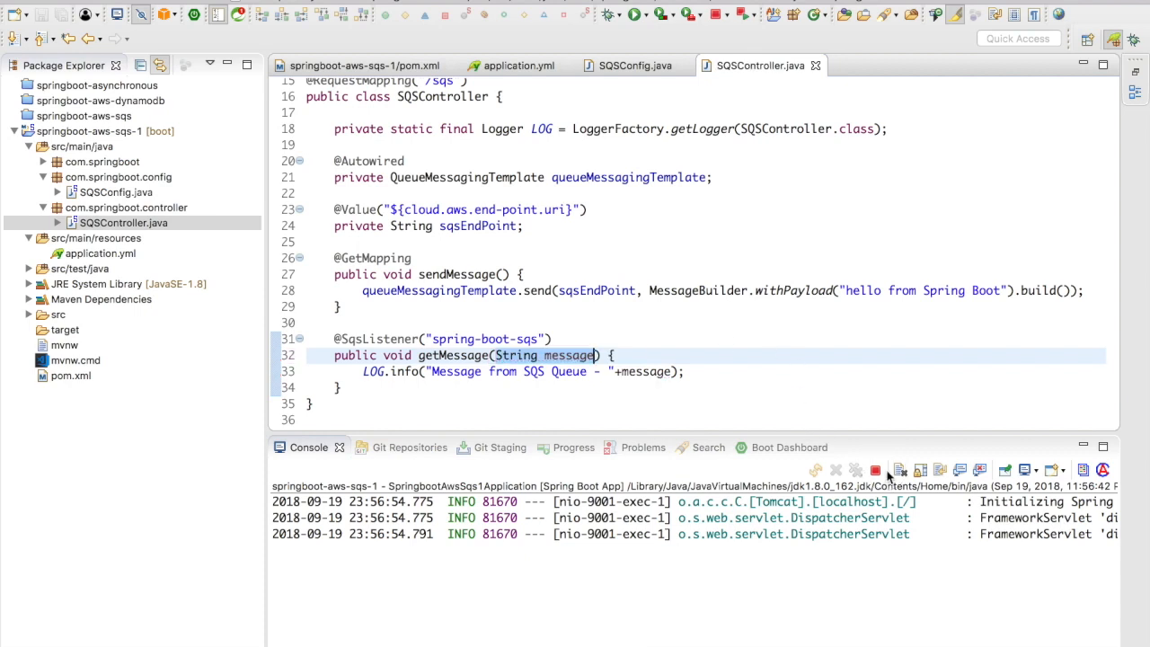
left_click(875, 470)
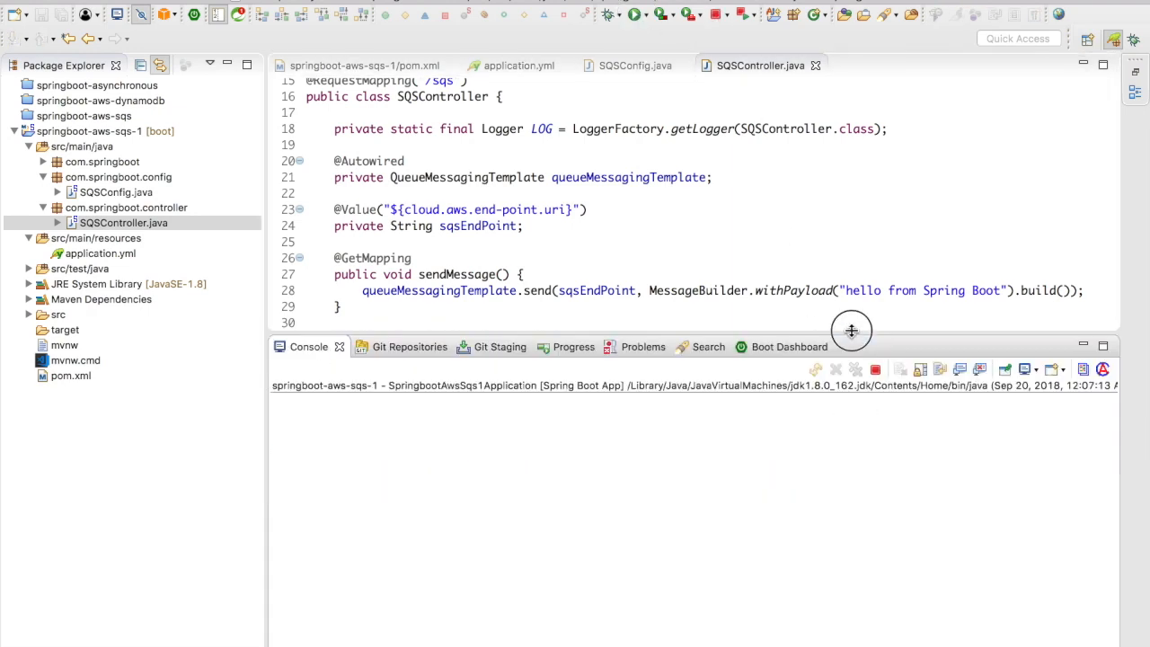
left_click_drag(851, 338, 851, 203)
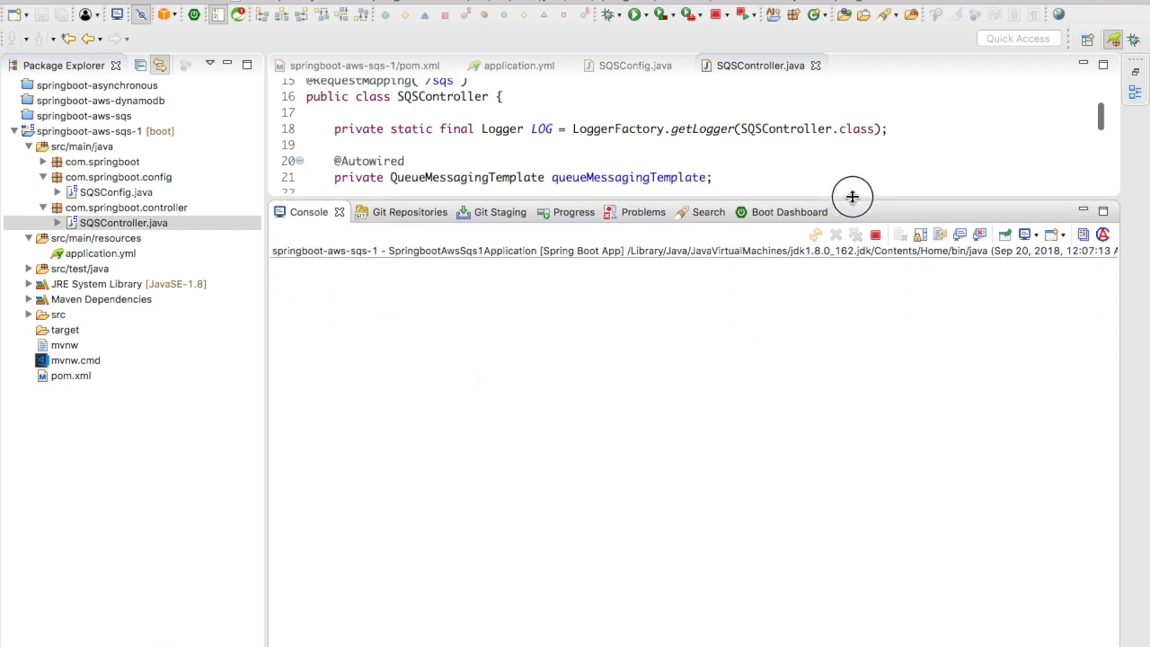
mouse_move(827, 495)
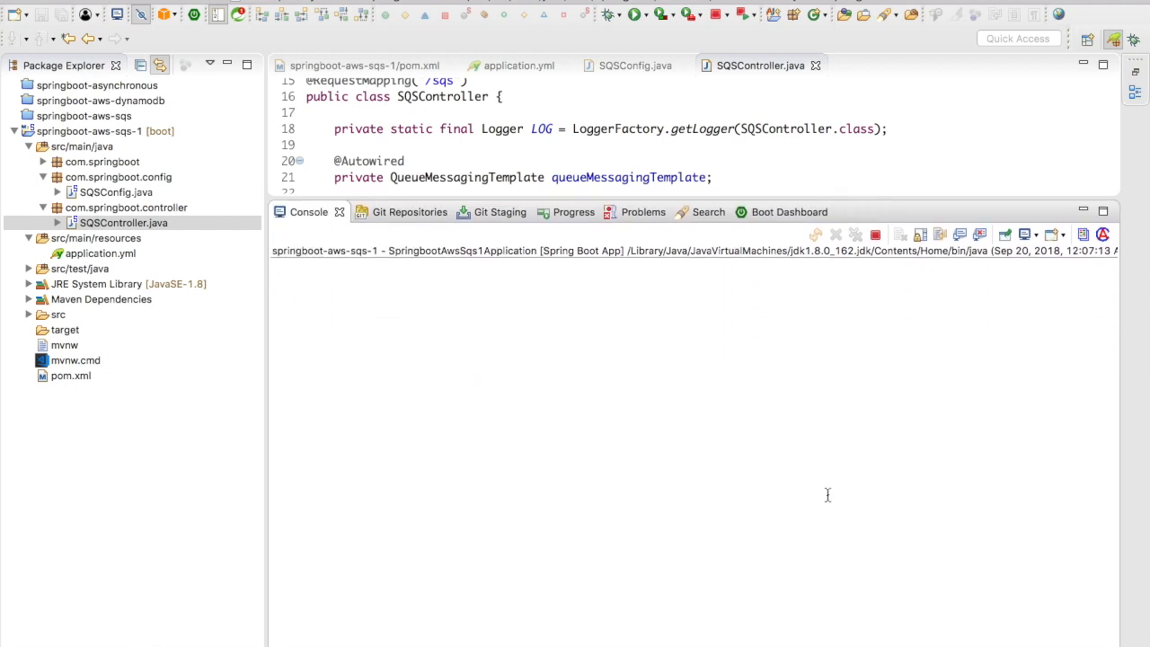
mouse_move(508, 637)
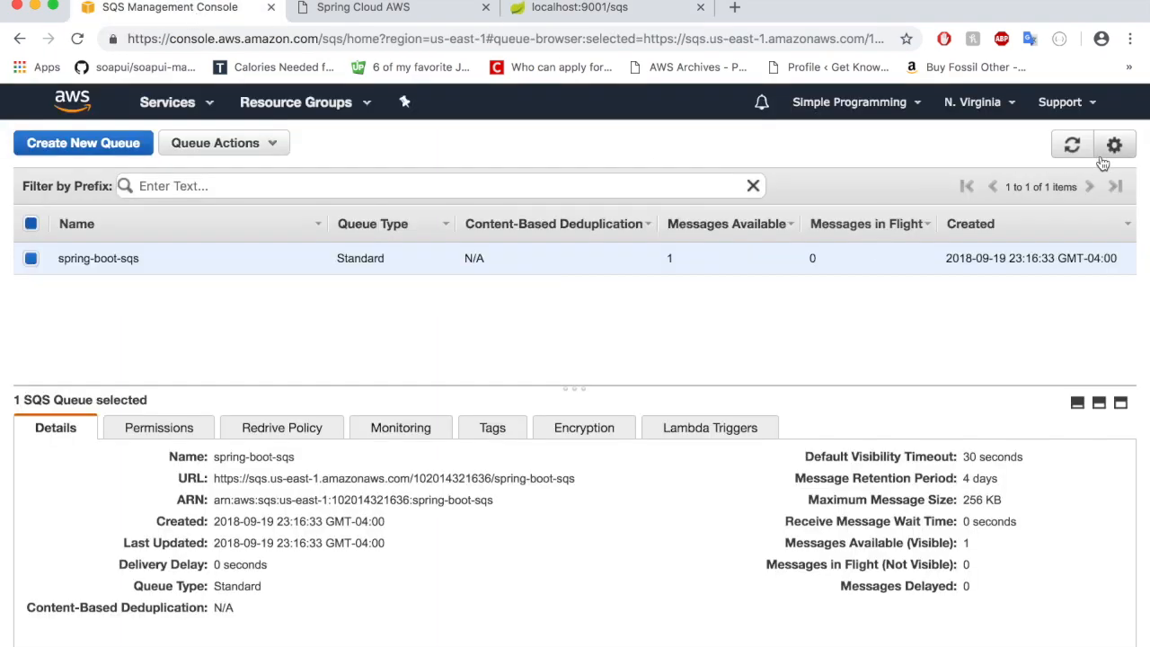
- Refresh the SQS queue list to see spring-boot-sqs at 0 available messages
left_click(1070, 144)
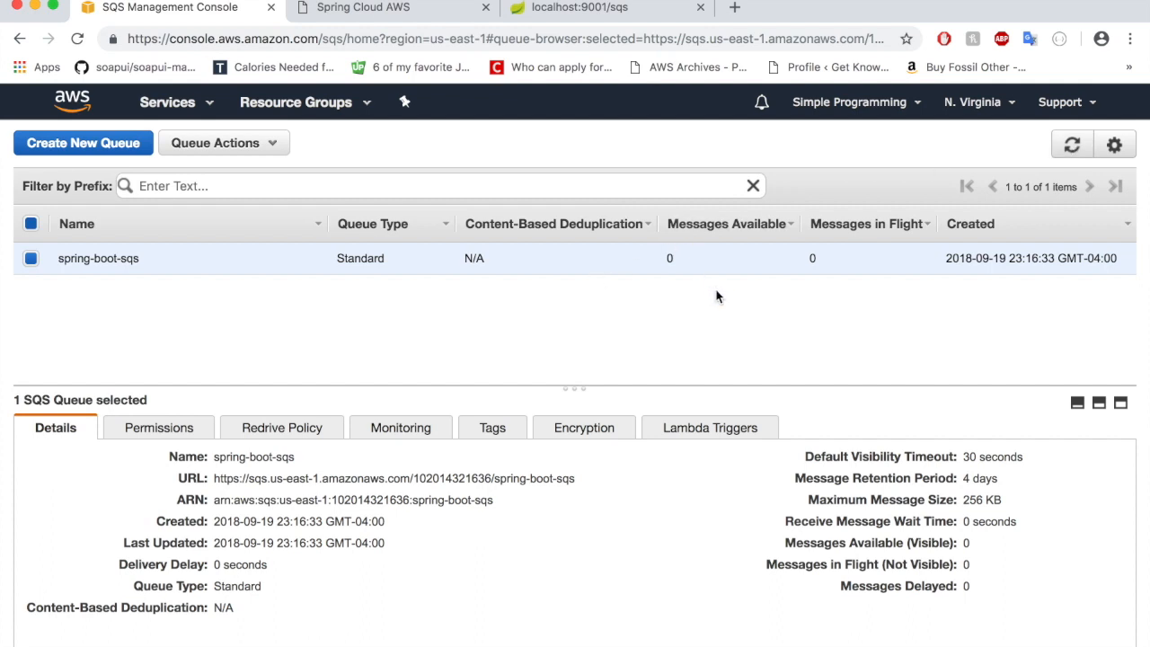
mouse_move(1051, 337)
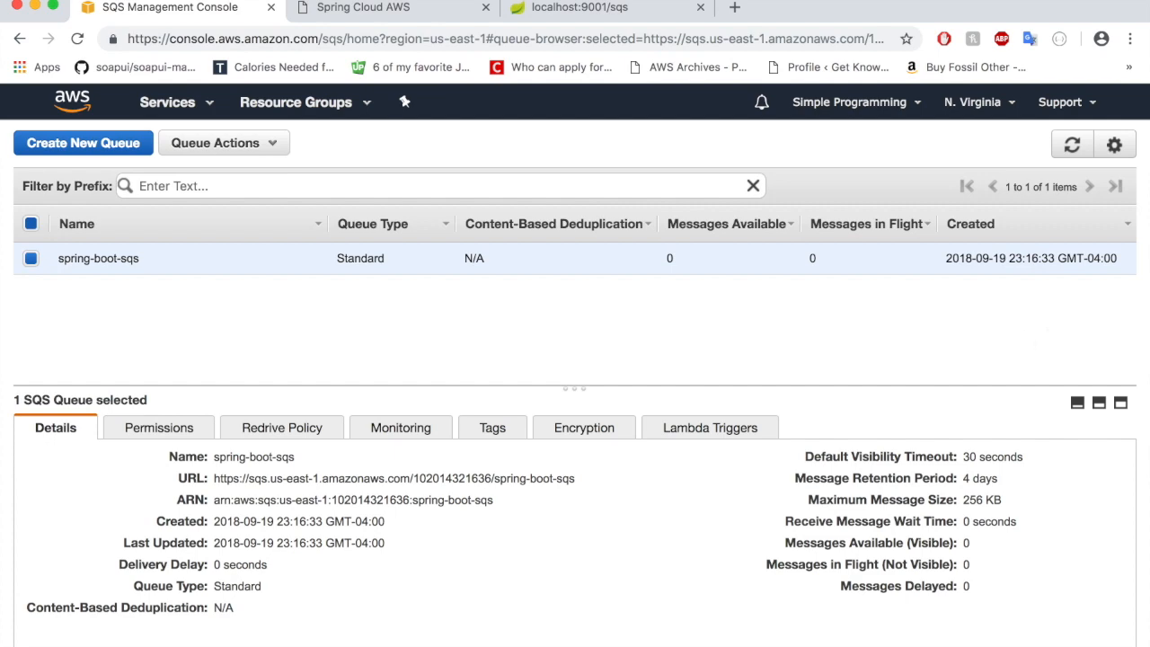
mouse_move(414, 638)
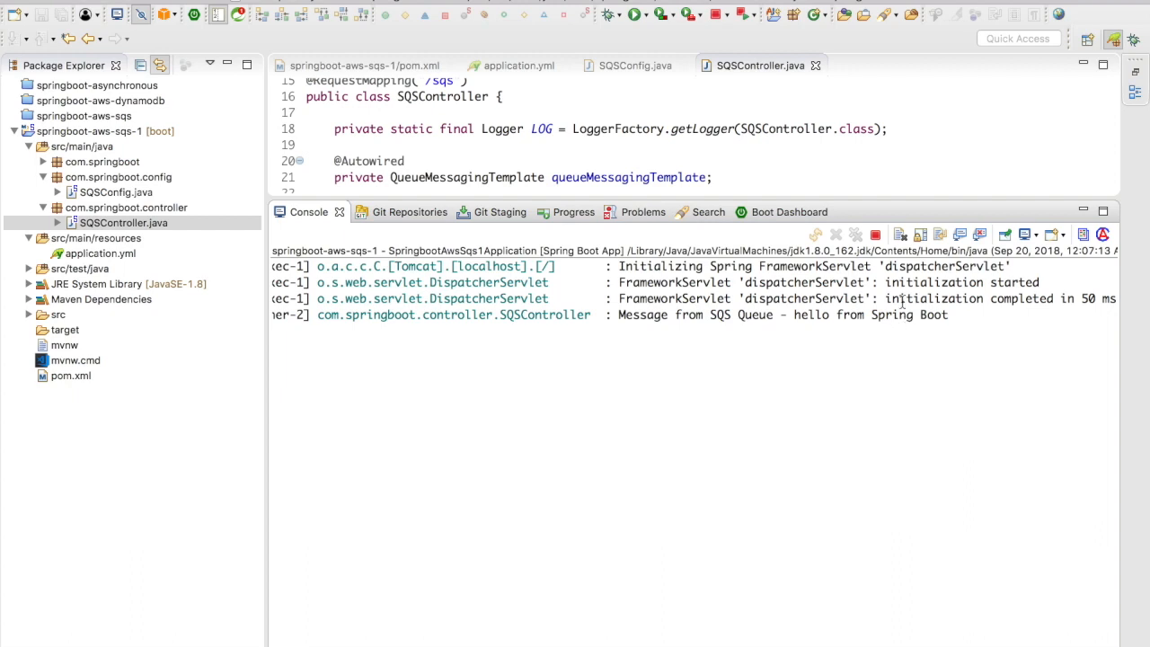
scroll("down", 3)
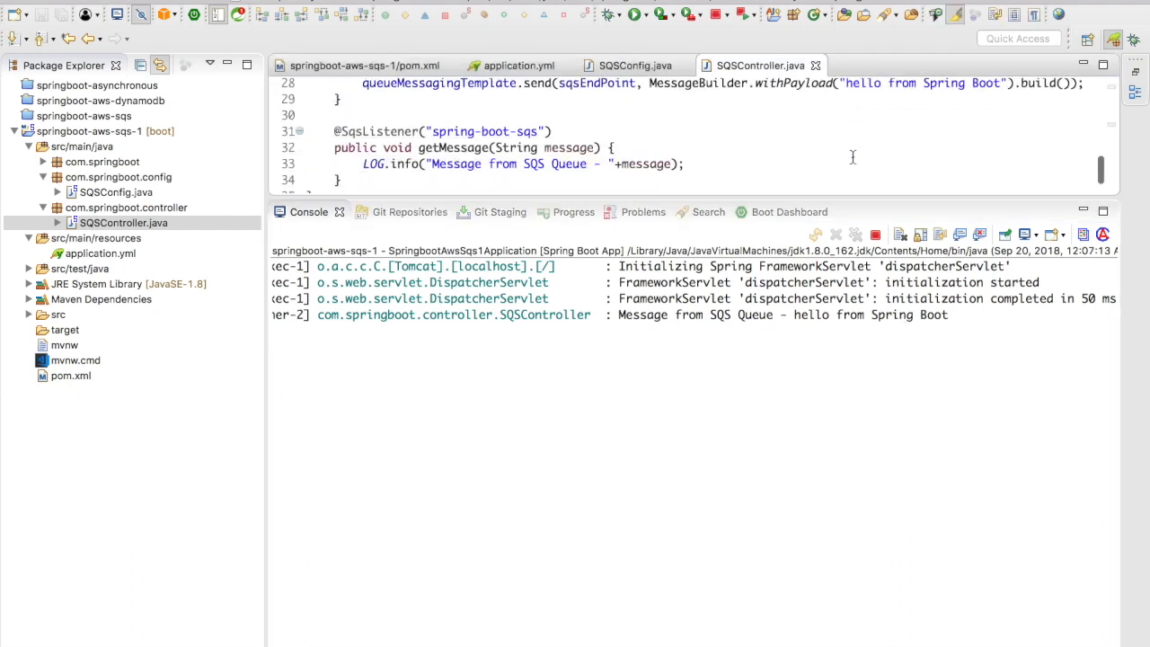
mouse_move(447, 147)
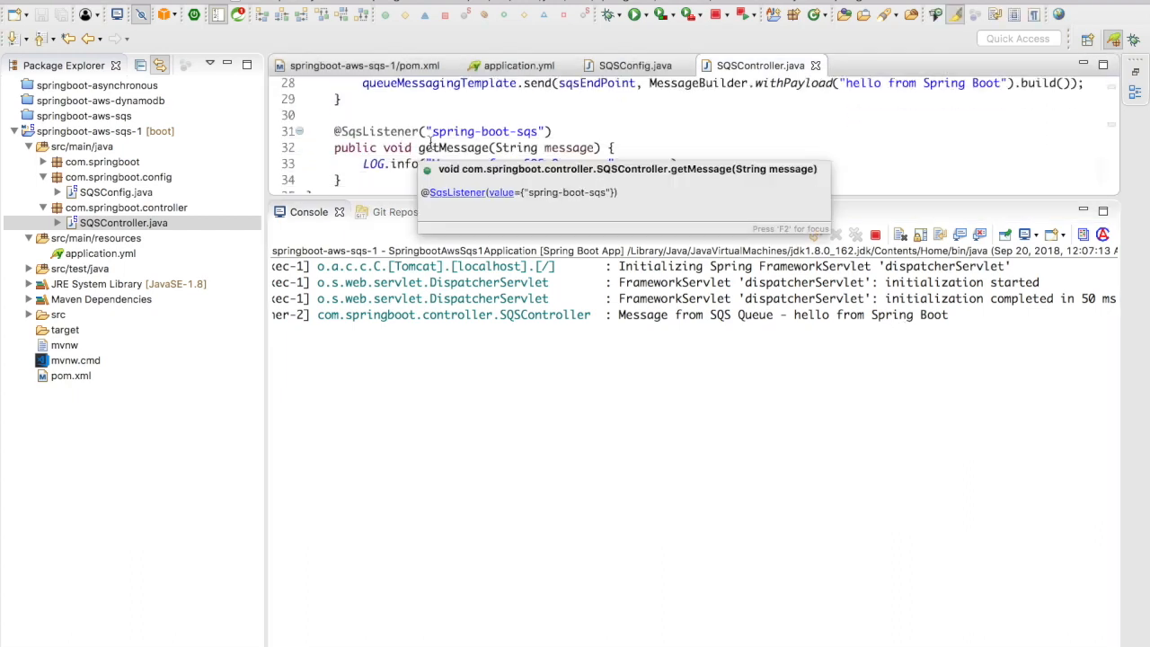